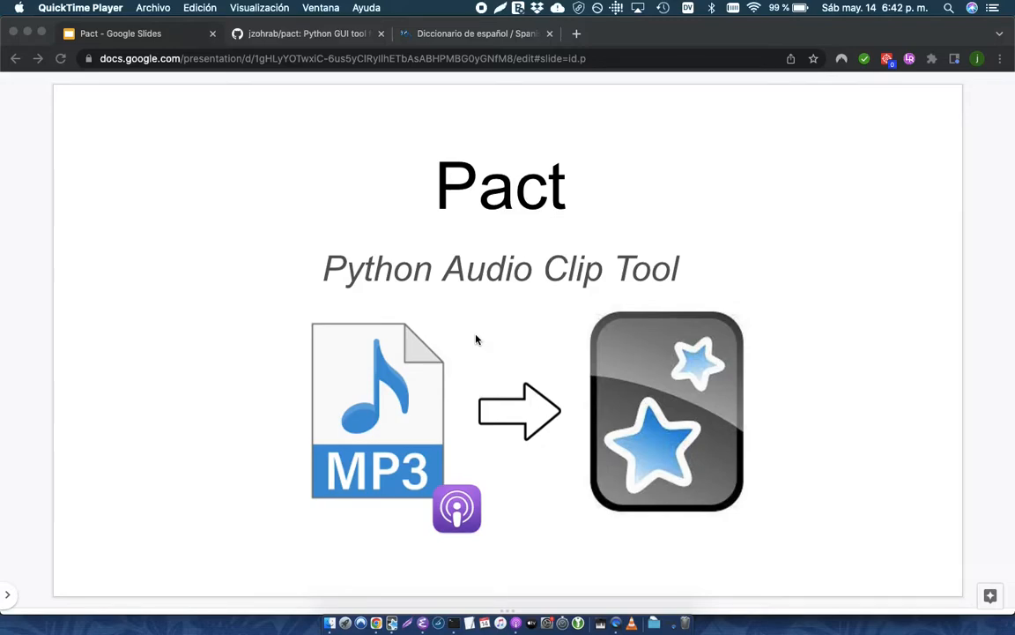
mouse_move(472, 346)
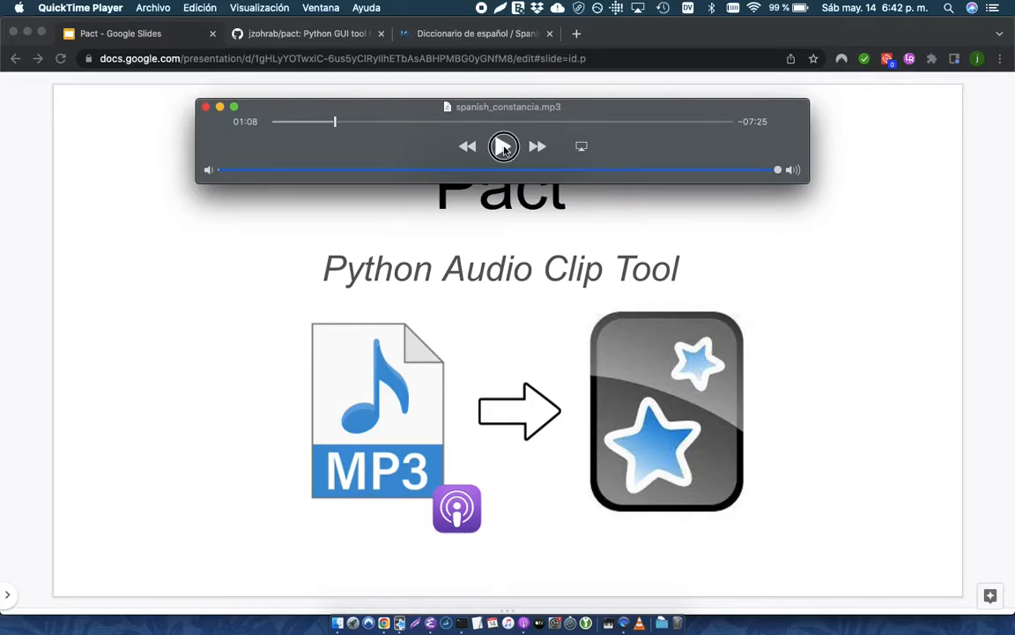
Step: Play a few seconds of spanish_constancia.mp3 in QuickTime and pause it
left_click(504, 146)
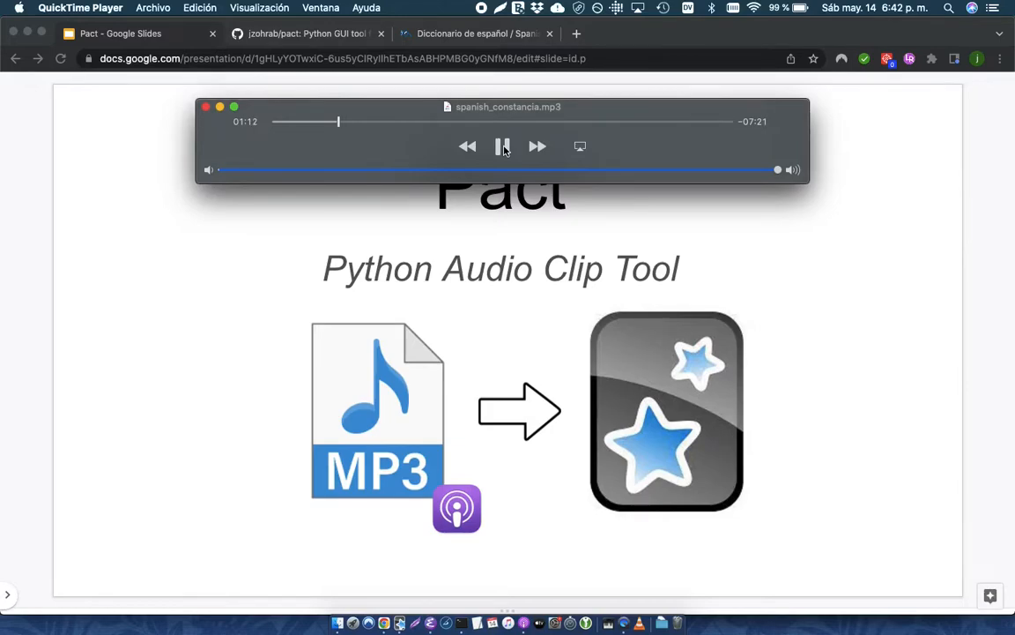
left_click(504, 147)
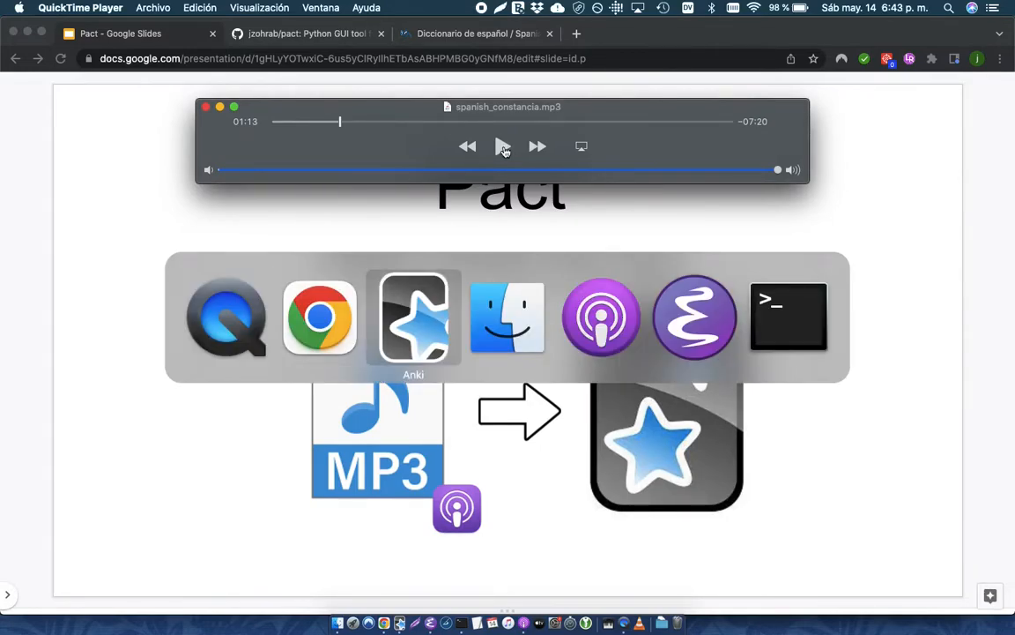
Step: Study the Spanish deck's constancia card with its audio, then close the Anki window
left_click(412, 317)
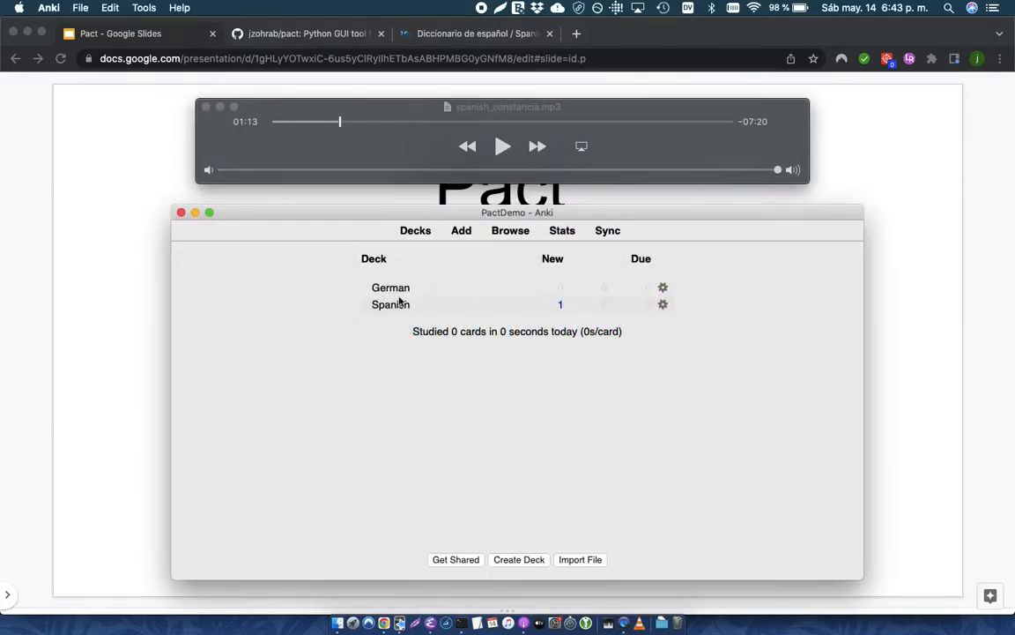
left_click(391, 303)
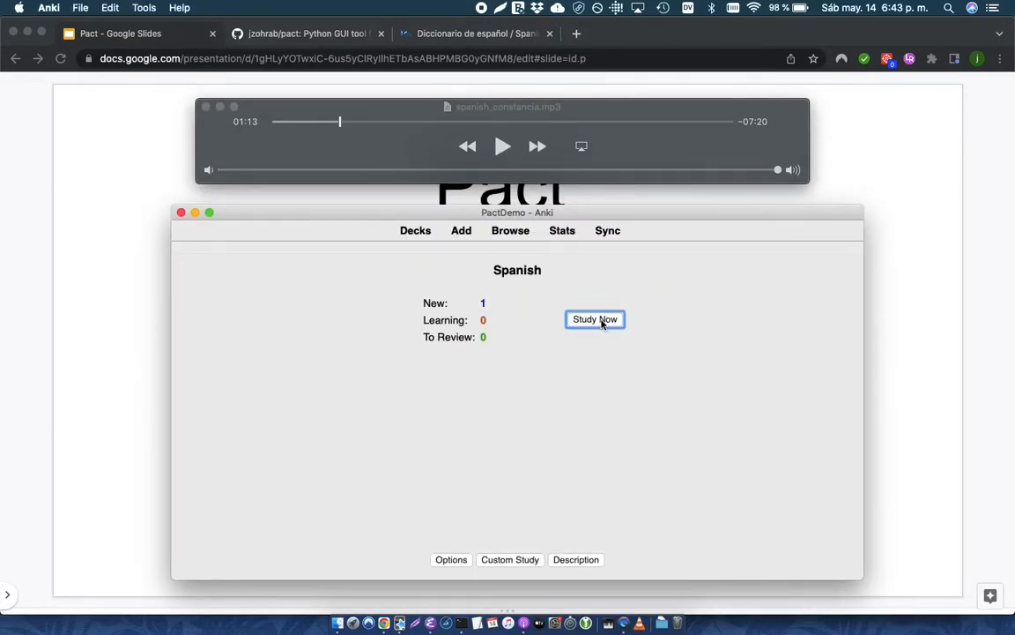
left_click(595, 319)
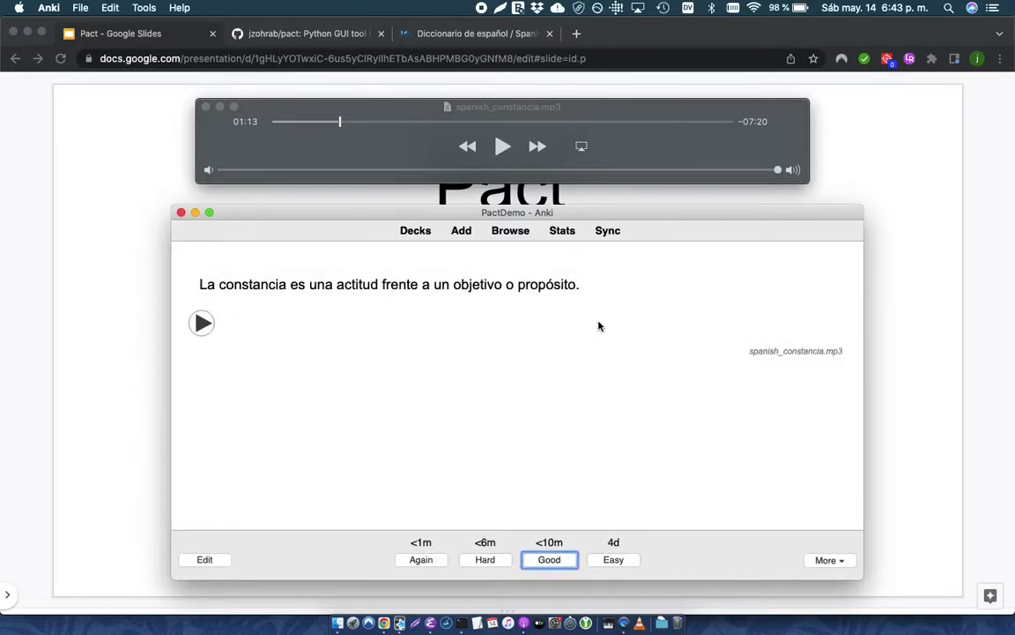
mouse_move(483, 423)
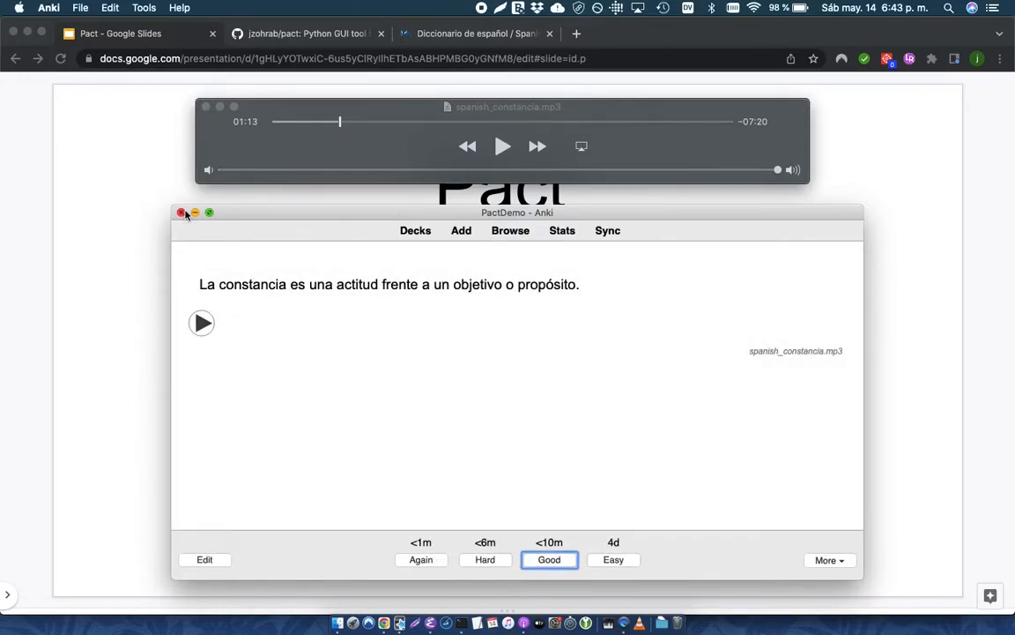
left_click(182, 213)
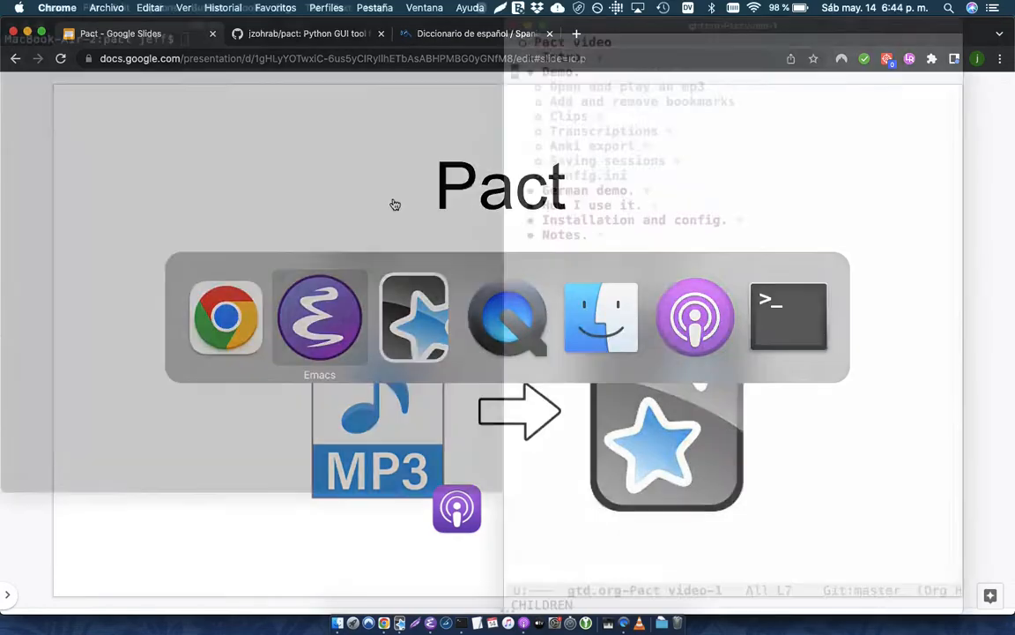
Step: Launch Pact from the terminal by running ./pact.sh
left_click(788, 317)
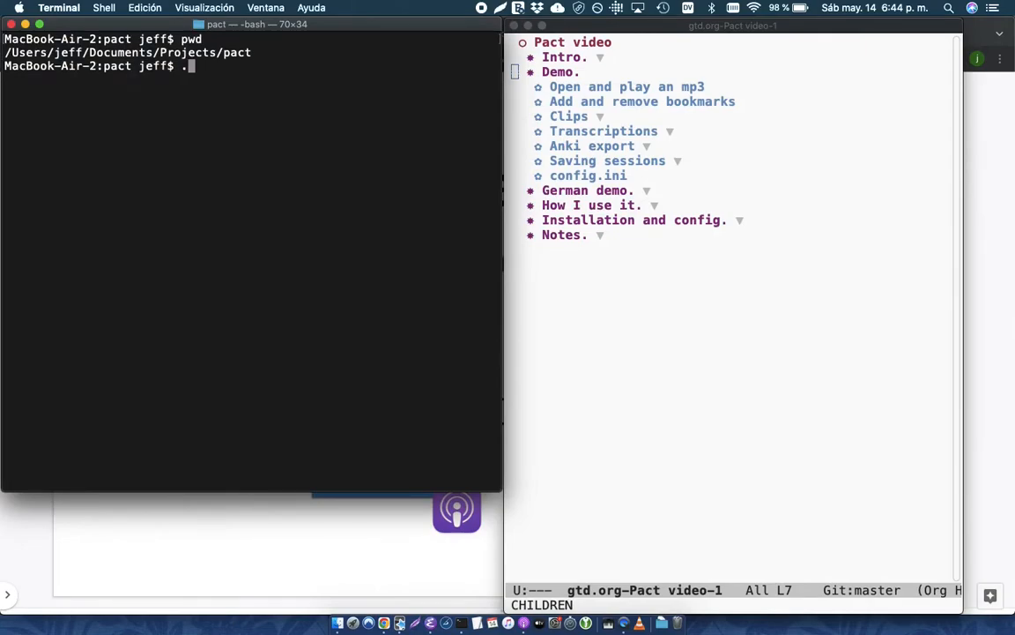
type("/pact.sh")
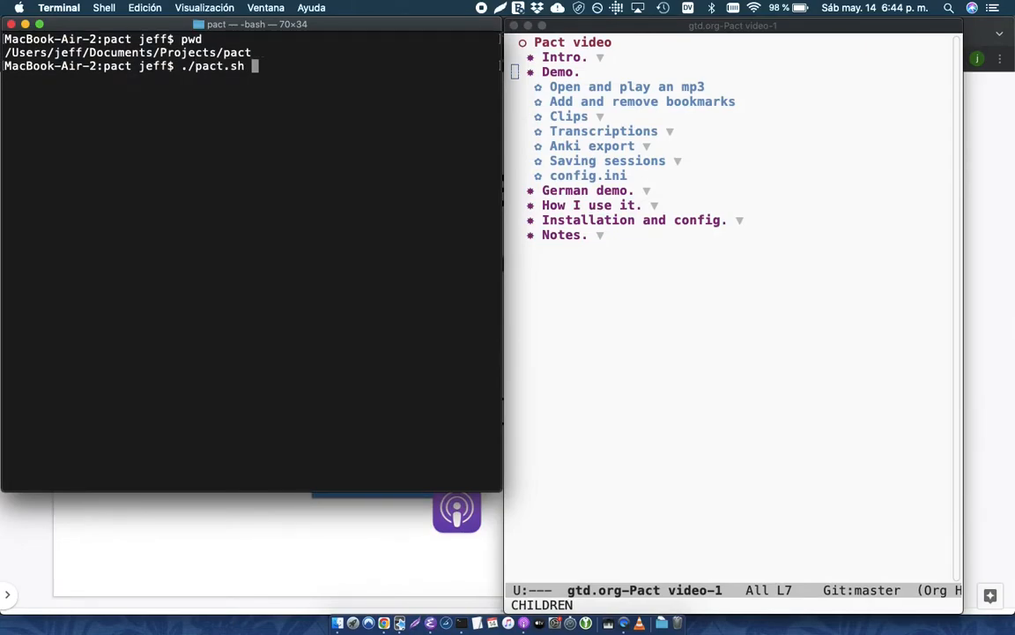
key("Return")
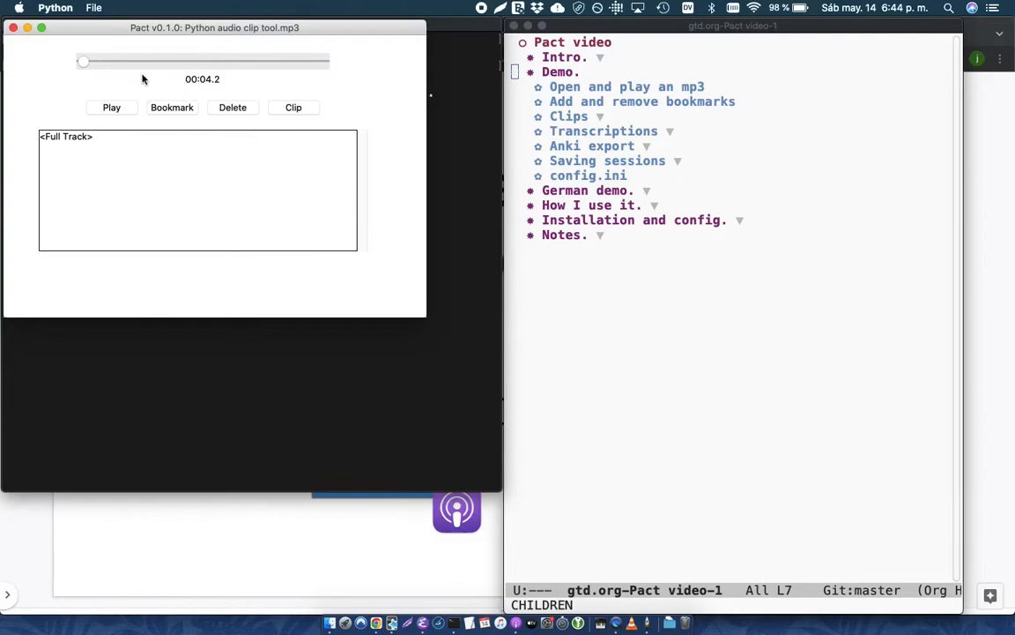
Step: Load spanish_constancia.mp3 from the spanish folder into Pact (track length 08:32.7)
left_click(94, 7)
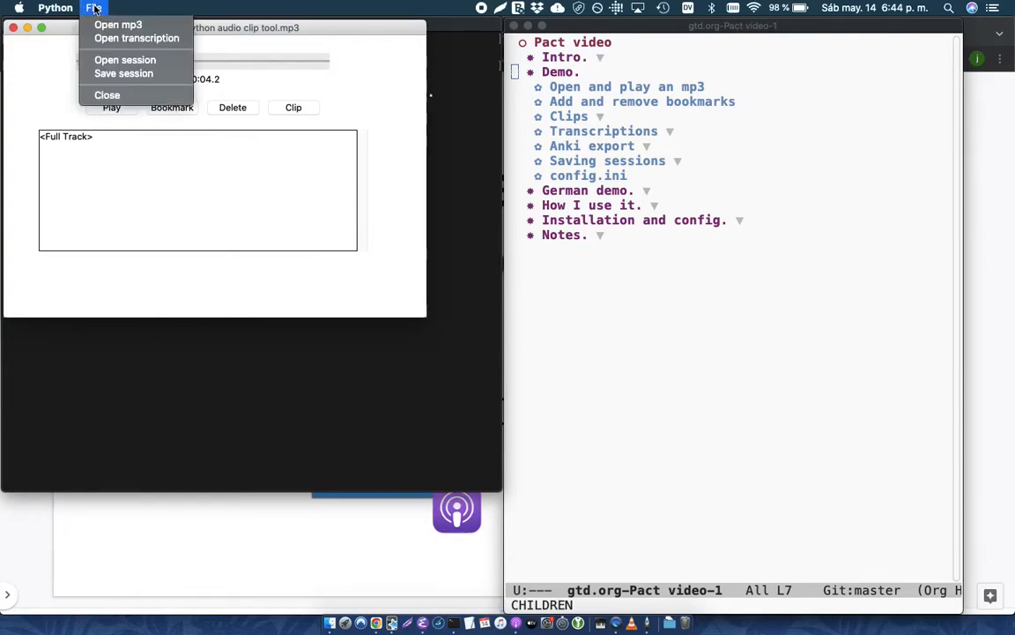
left_click(406, 46)
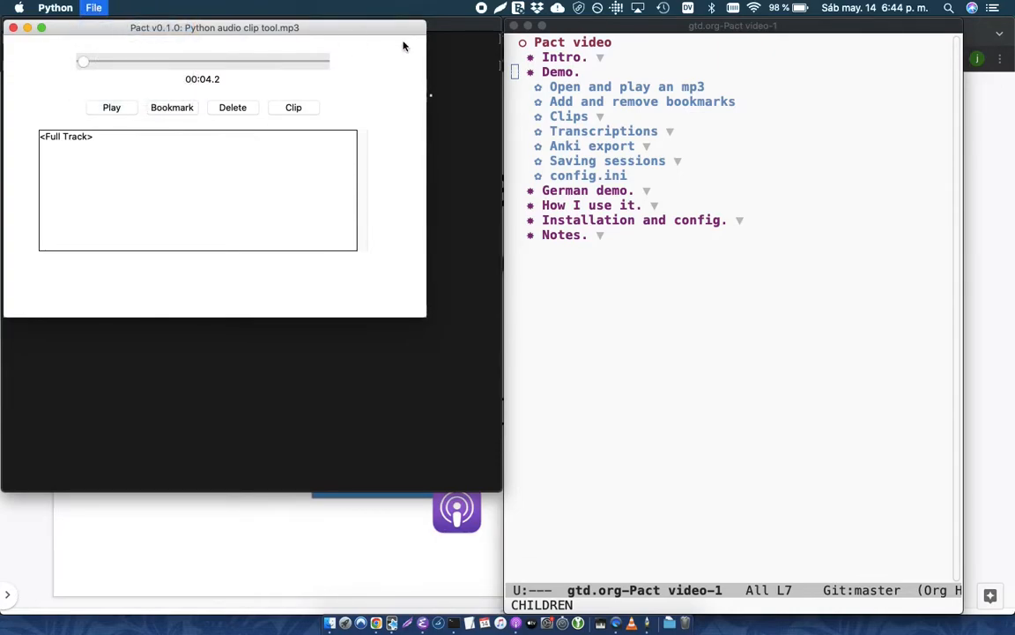
left_click(94, 7)
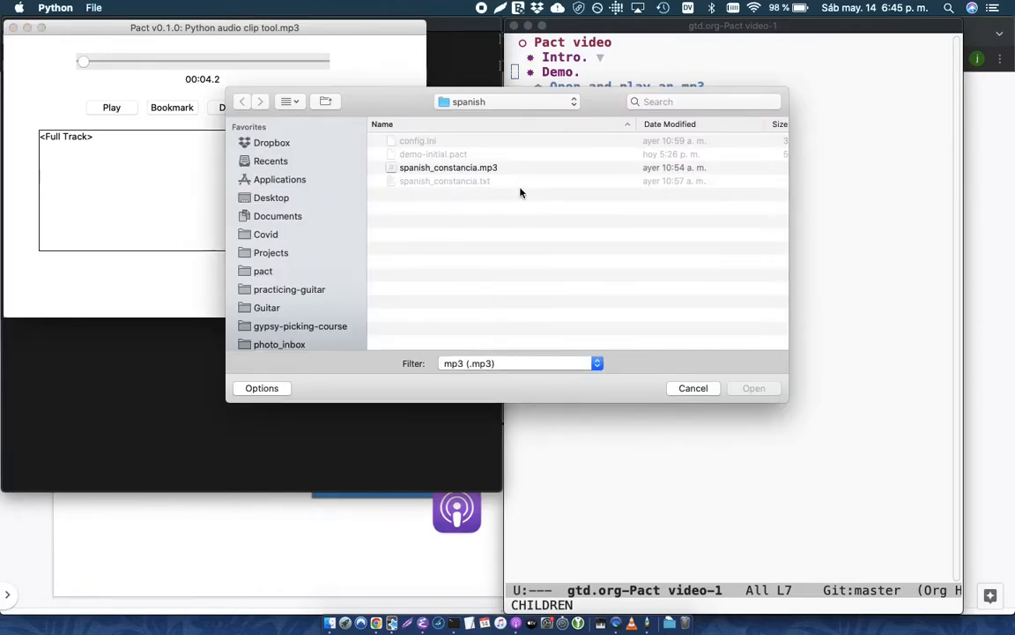
left_click(448, 168)
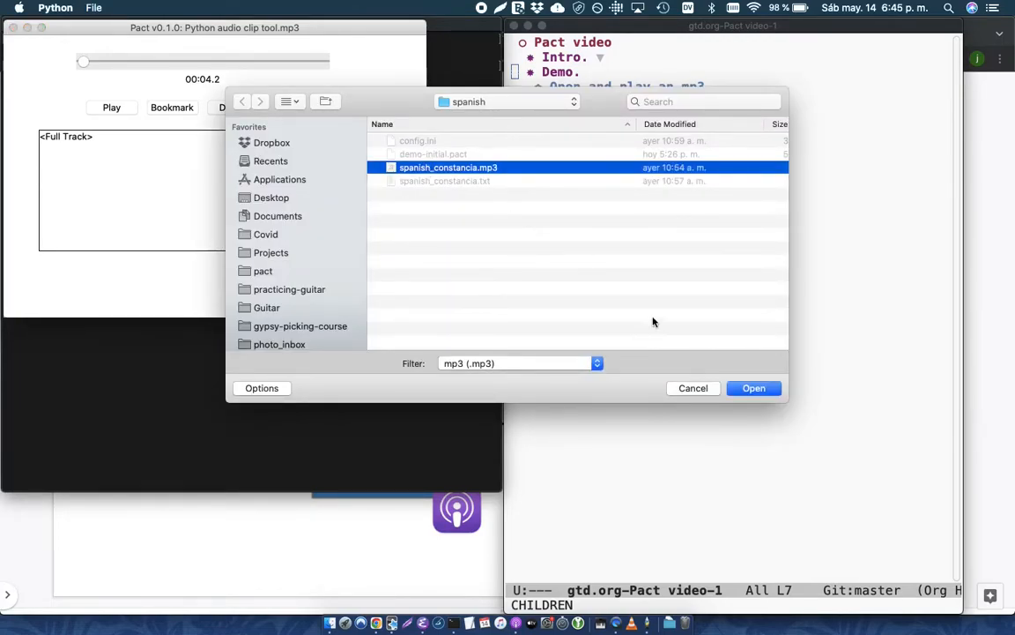
left_click(754, 388)
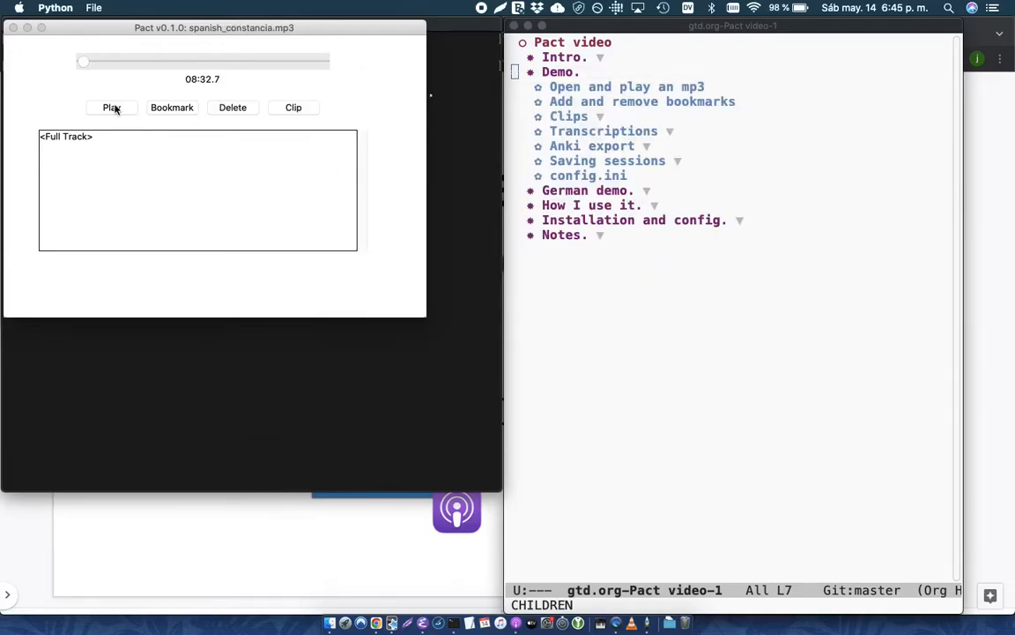
Step: Play and scrub the track, bookmarking 01:12.7, 03:00.0 and 04:43.8
left_click(111, 108)
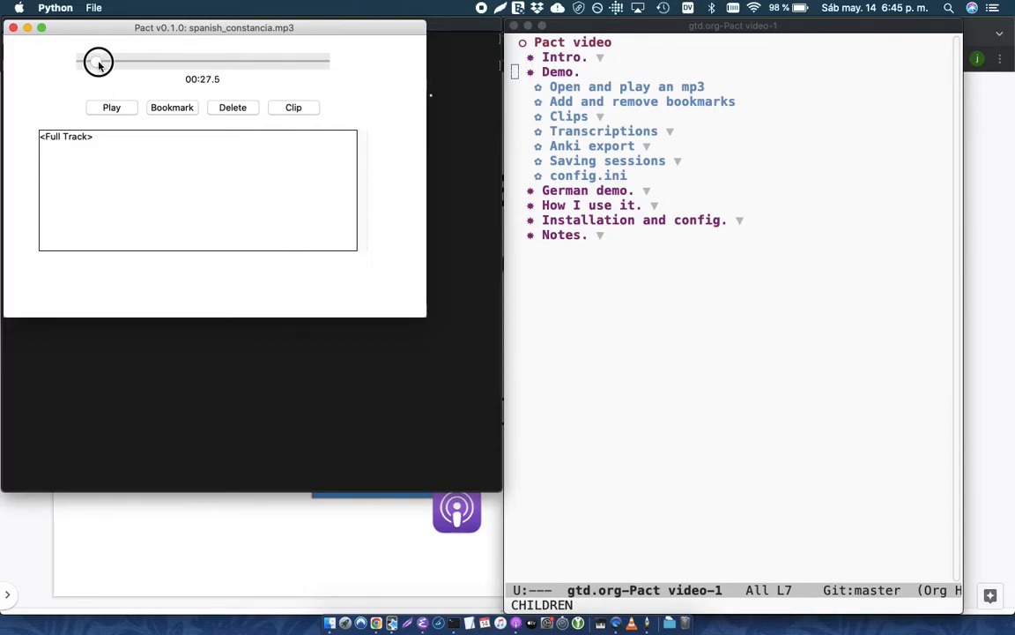
left_click_drag(98, 60, 120, 60)
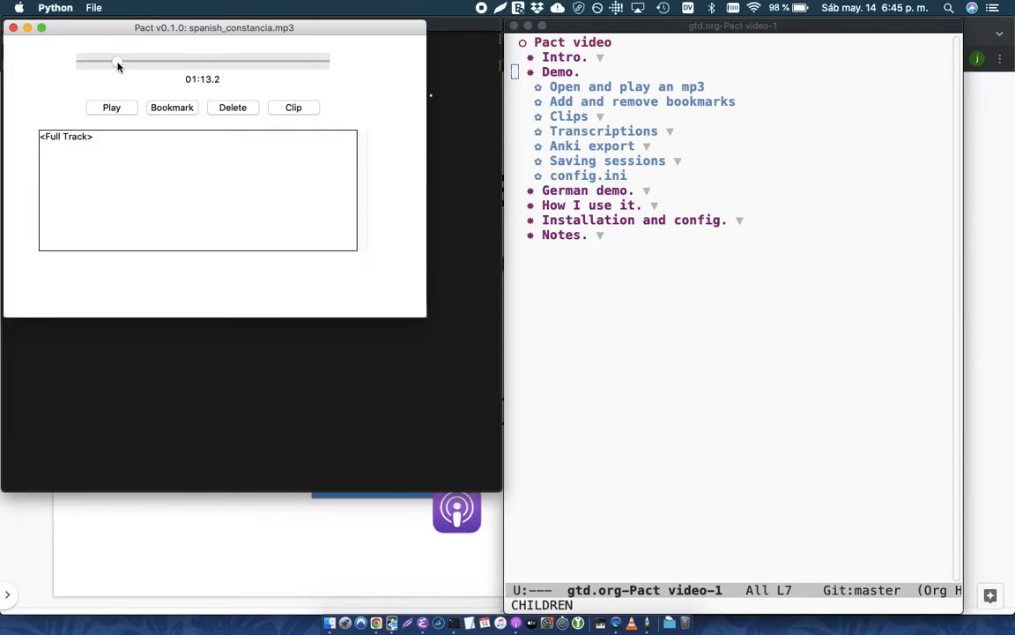
left_click_drag(120, 60, 113, 60)
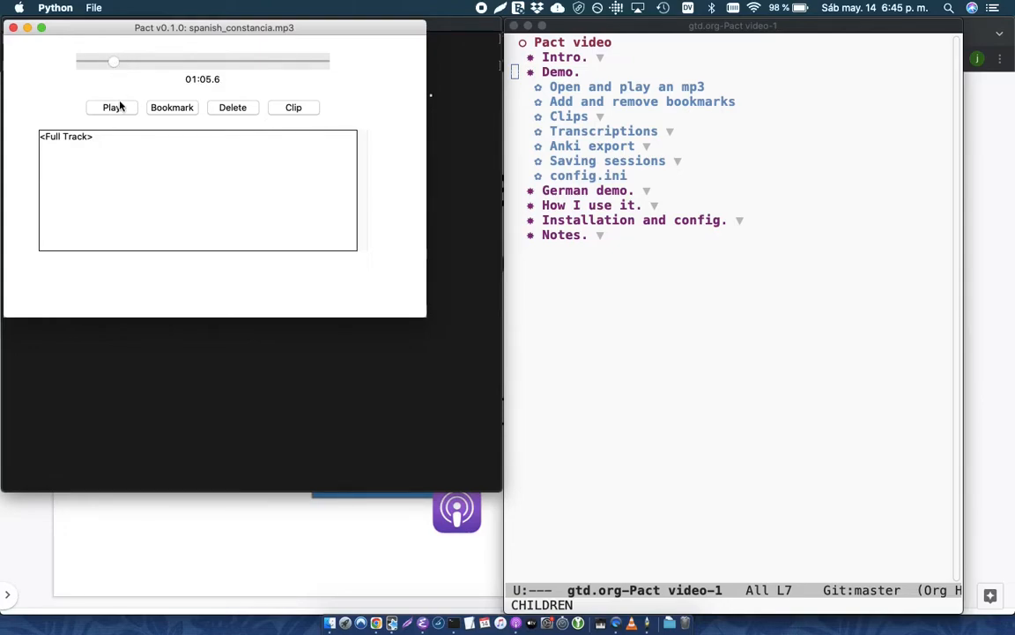
left_click(111, 108)
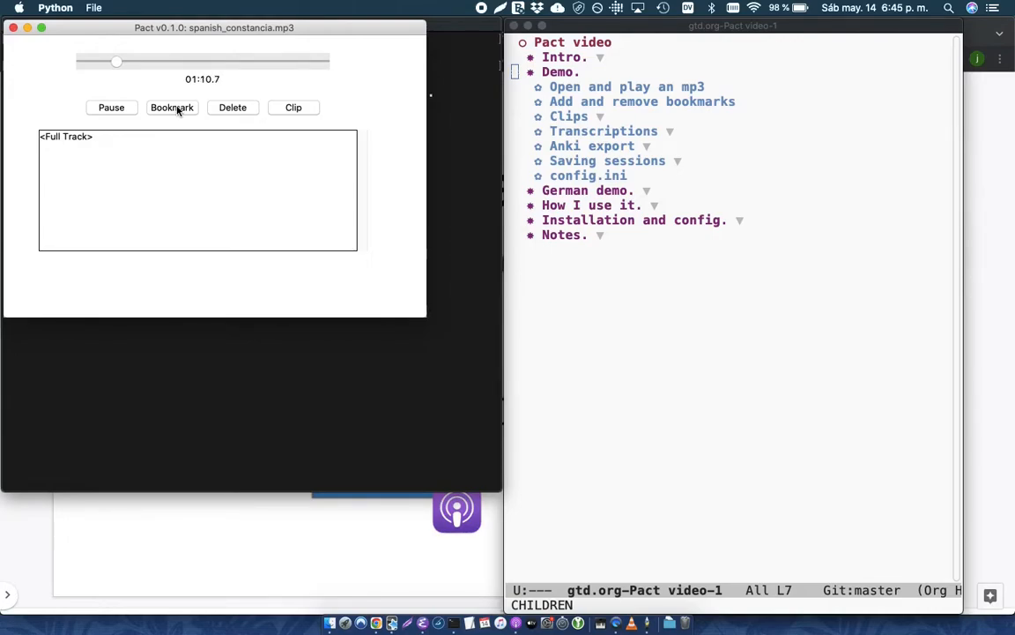
left_click(173, 107)
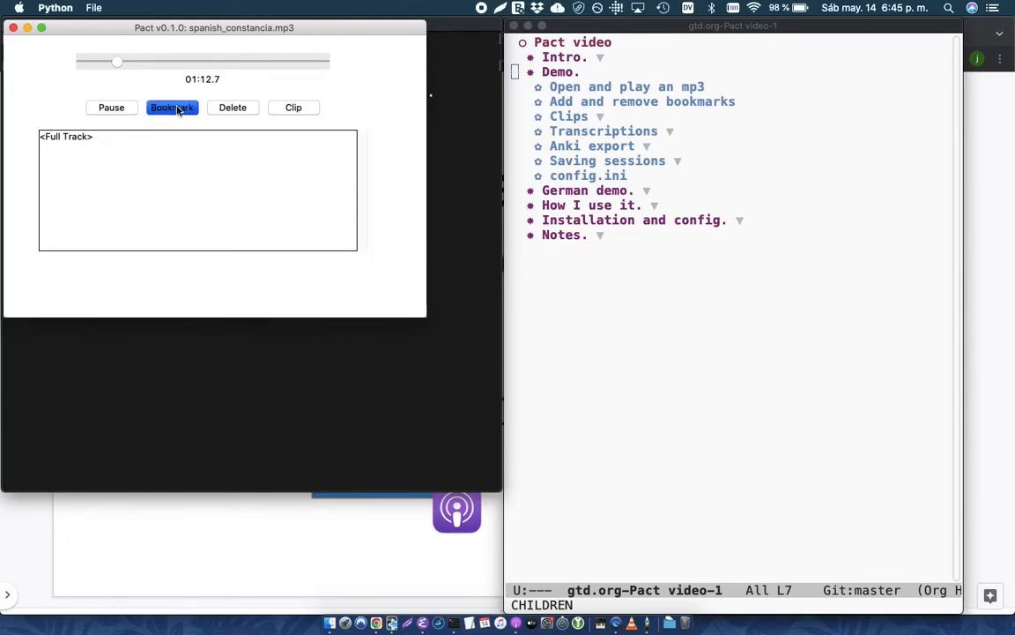
left_click(173, 107)
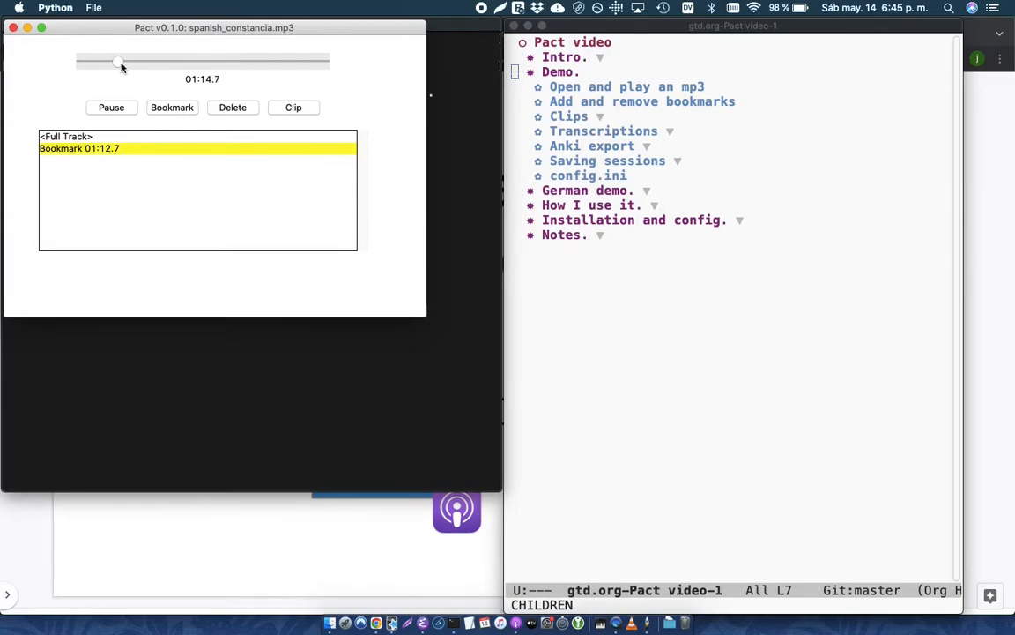
left_click(173, 107)
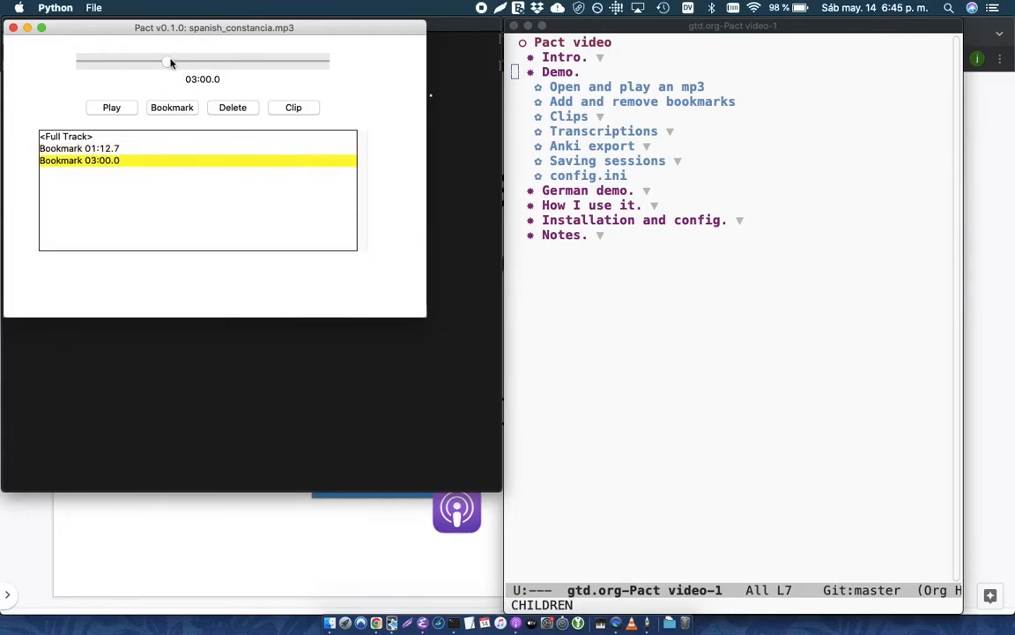
left_click(172, 107)
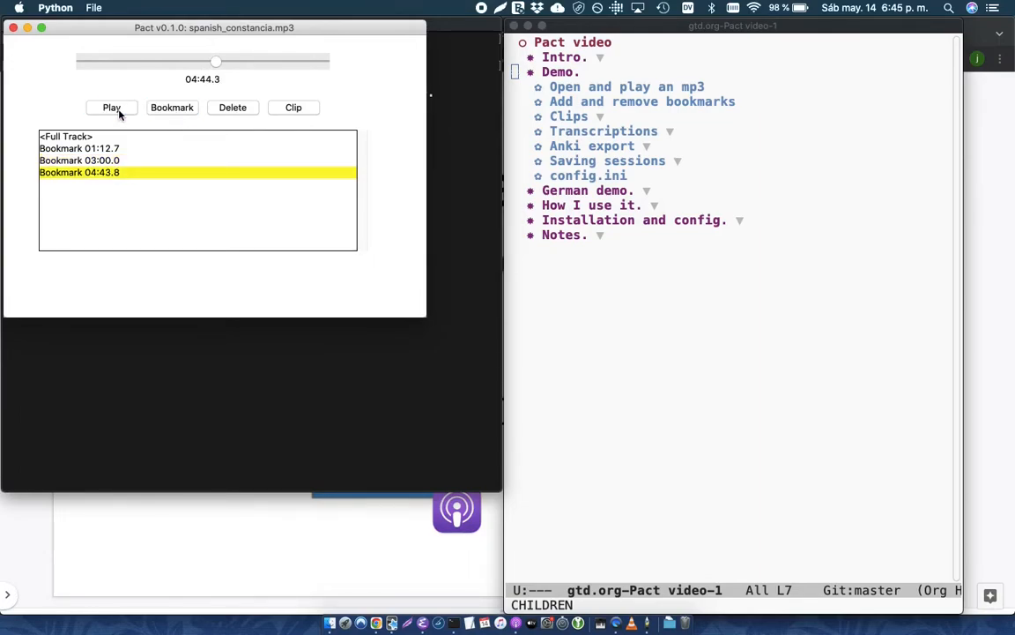
mouse_move(125, 151)
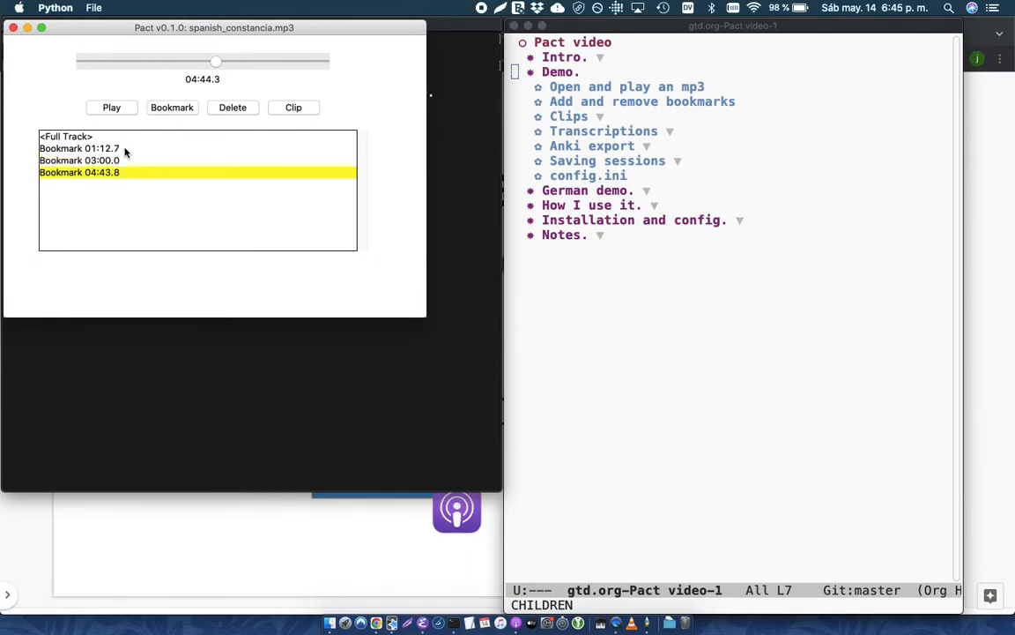
Step: Return to the 01:12.7 bookmark and start a clip from it
left_click(80, 148)
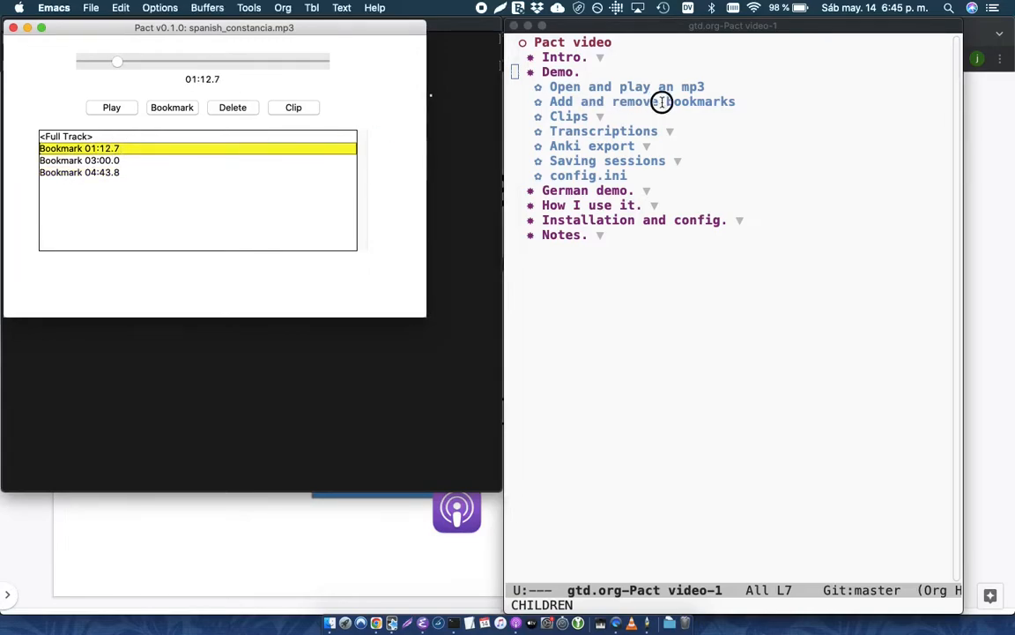
left_click(663, 102)
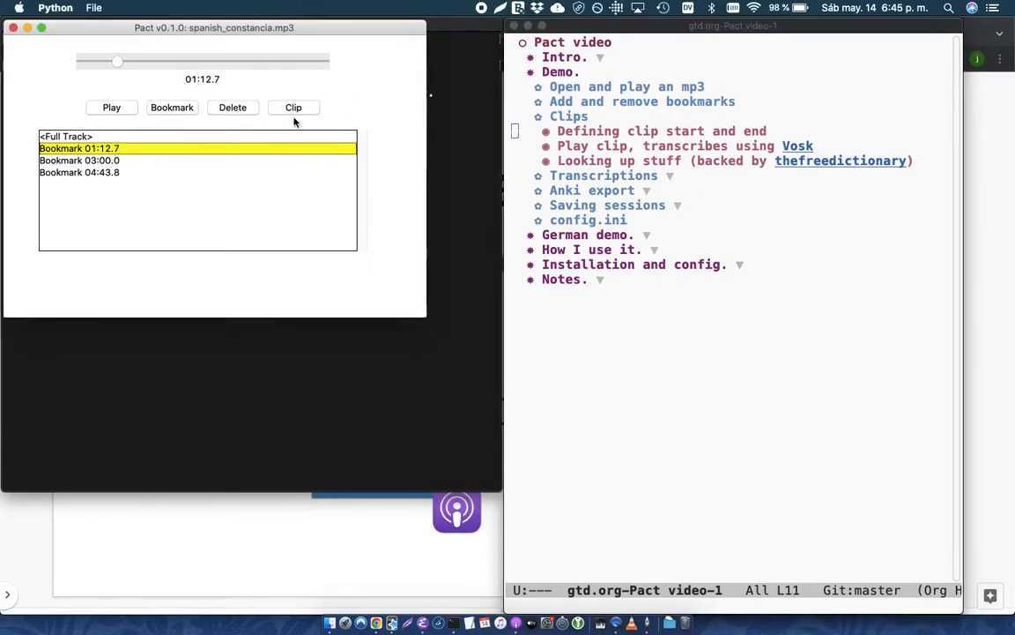
left_click(292, 107)
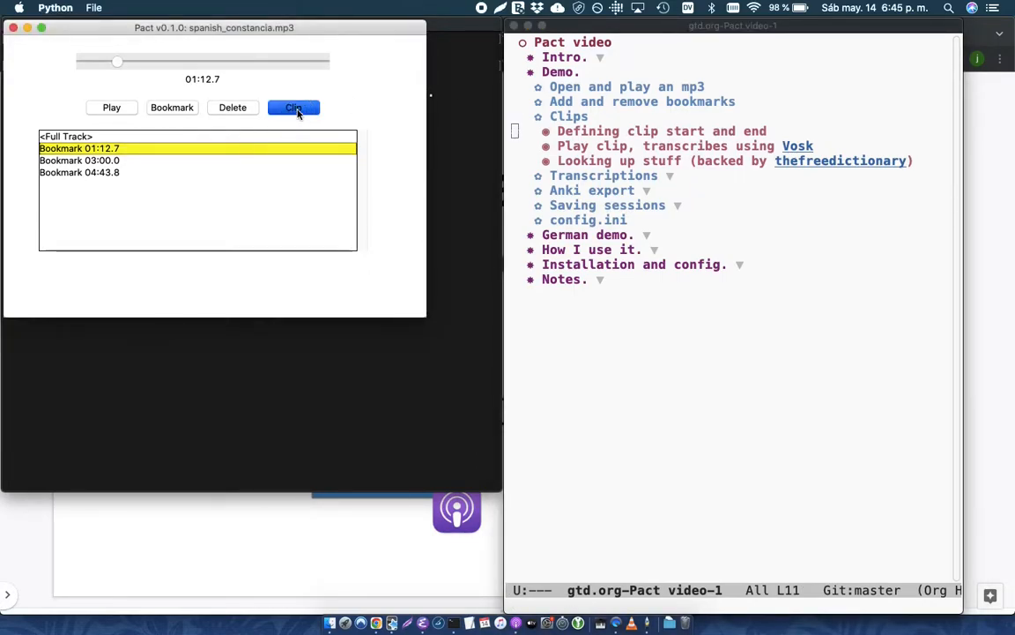
Step: Play from about 01:05 and mark the clip from 01:08.7 to 01:13.3
left_click(292, 108)
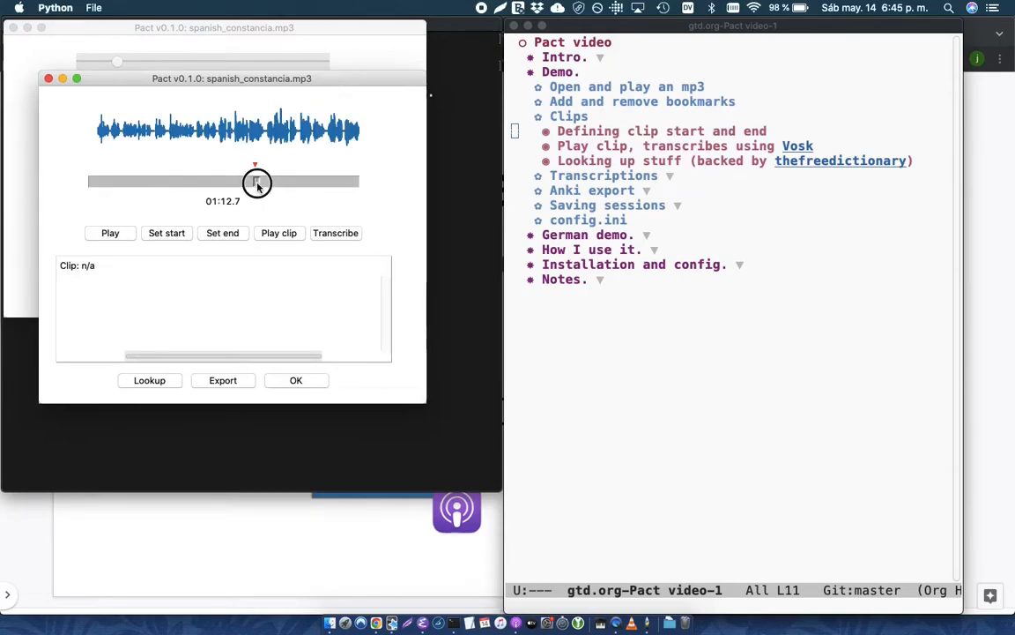
left_click_drag(256, 181, 211, 182)
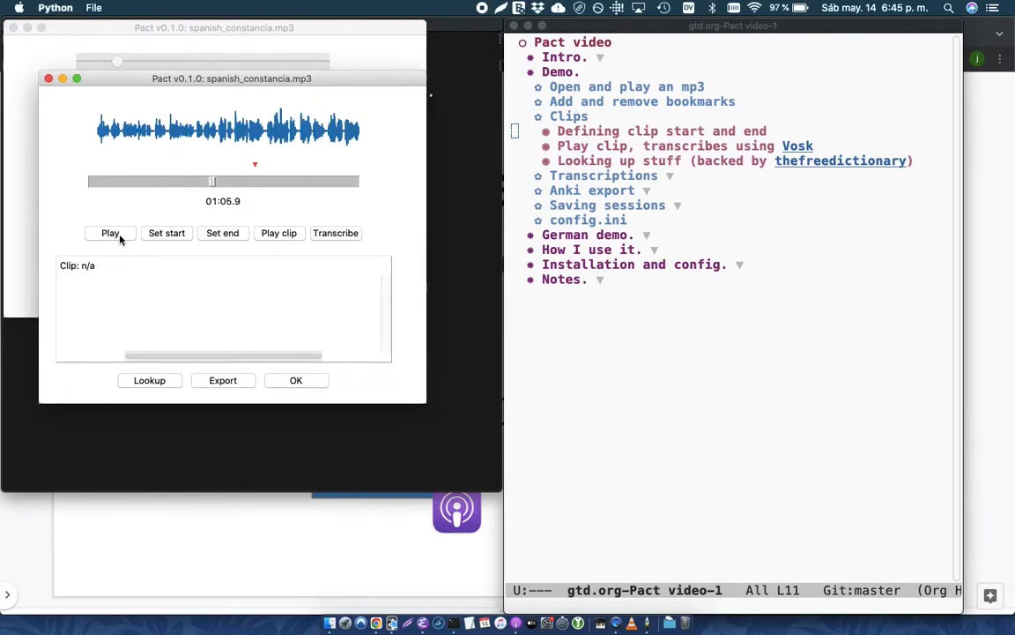
left_click(109, 233)
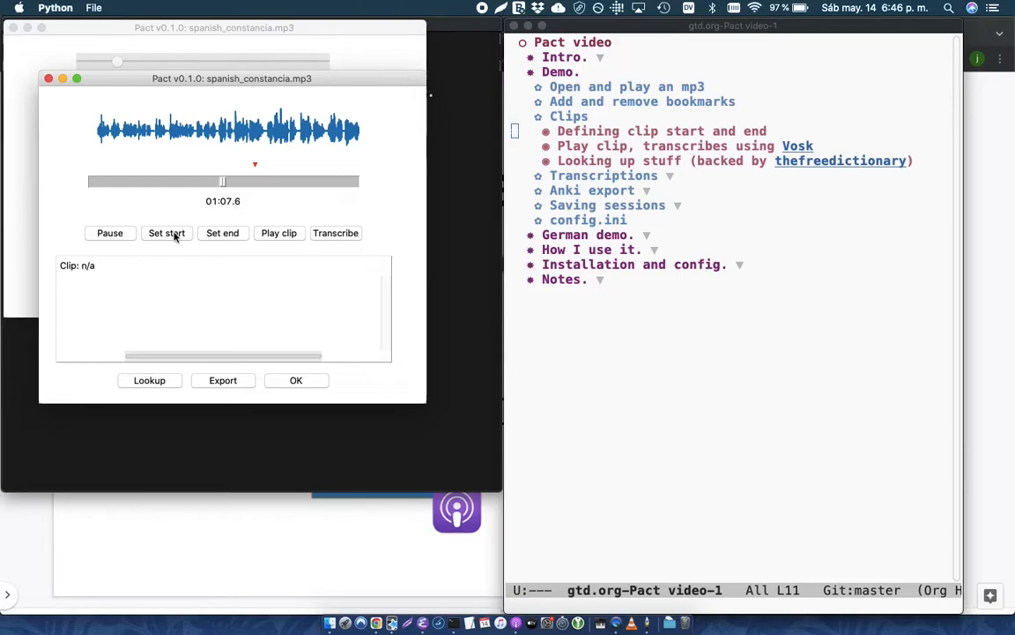
left_click(165, 232)
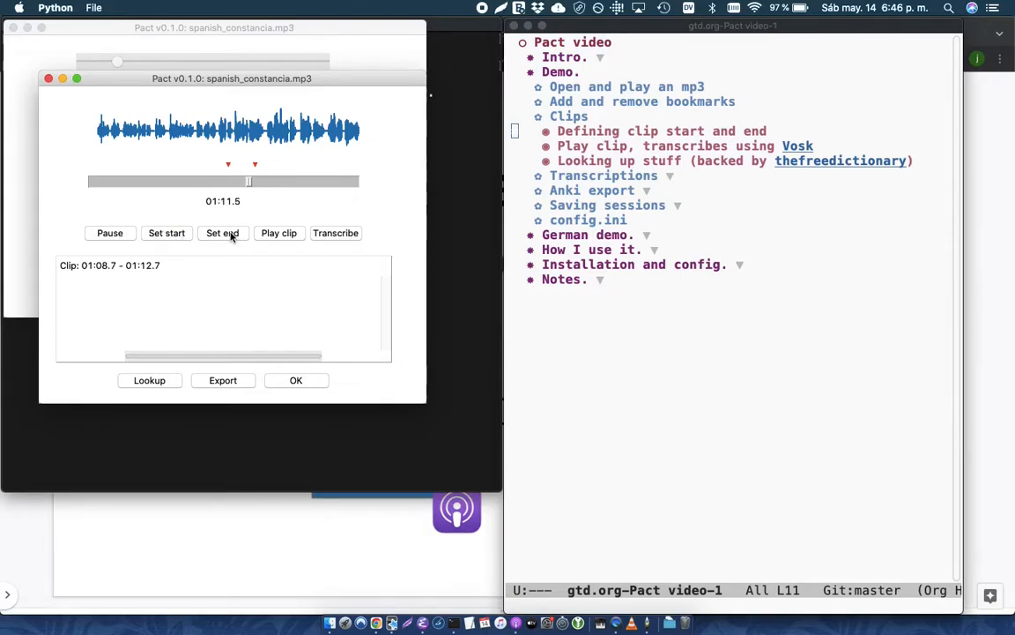
left_click(222, 233)
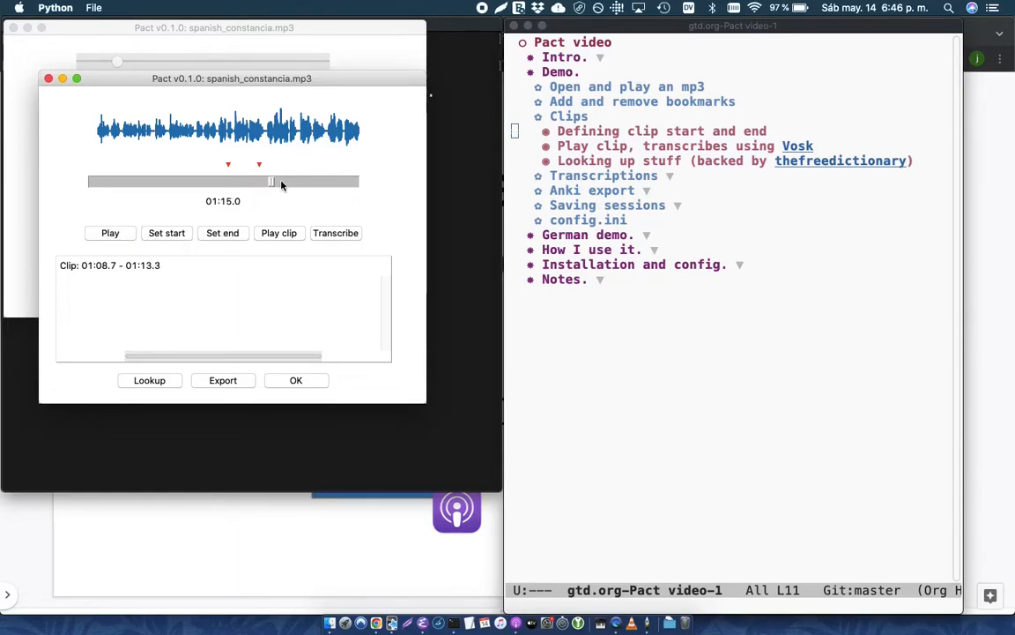
mouse_move(262, 183)
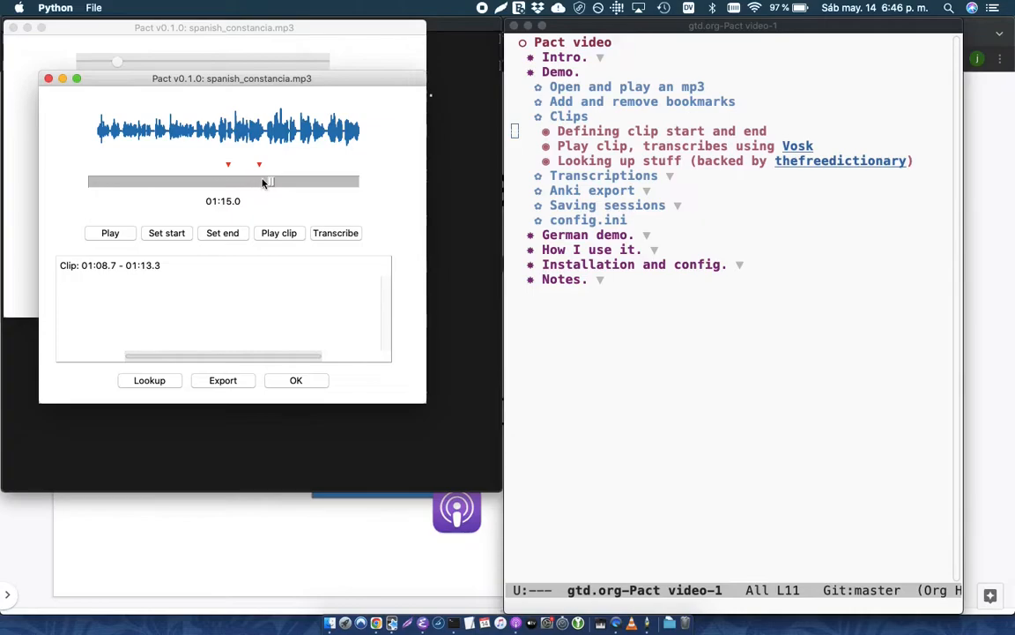
Step: Replay the marked clip and transcribe it to "la constancia es una actitud frente a un objetivo o propósito."
left_click_drag(268, 180, 227, 181)
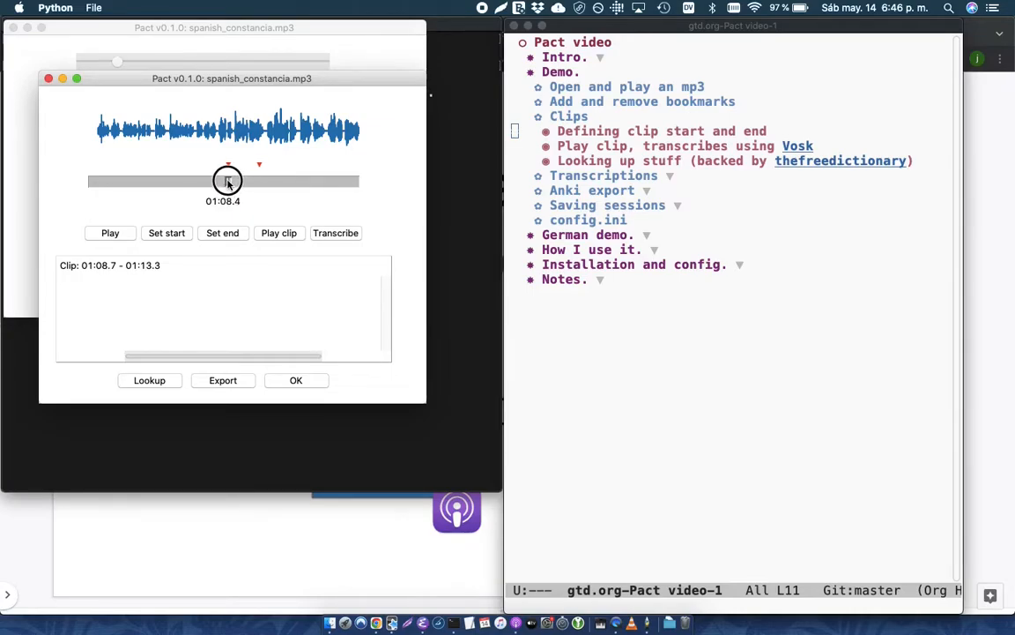
left_click(110, 233)
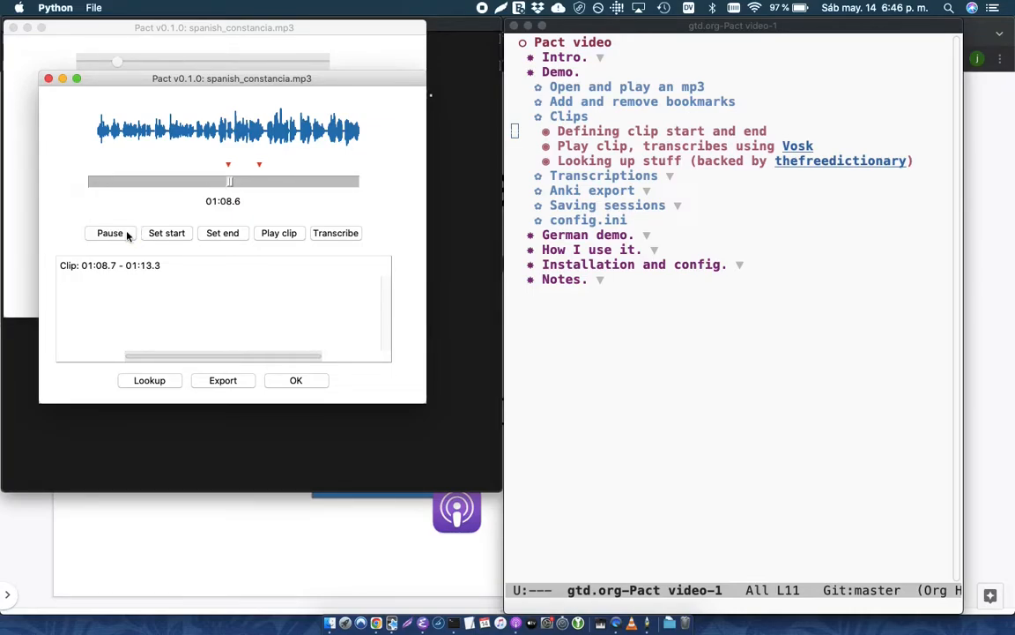
left_click(110, 232)
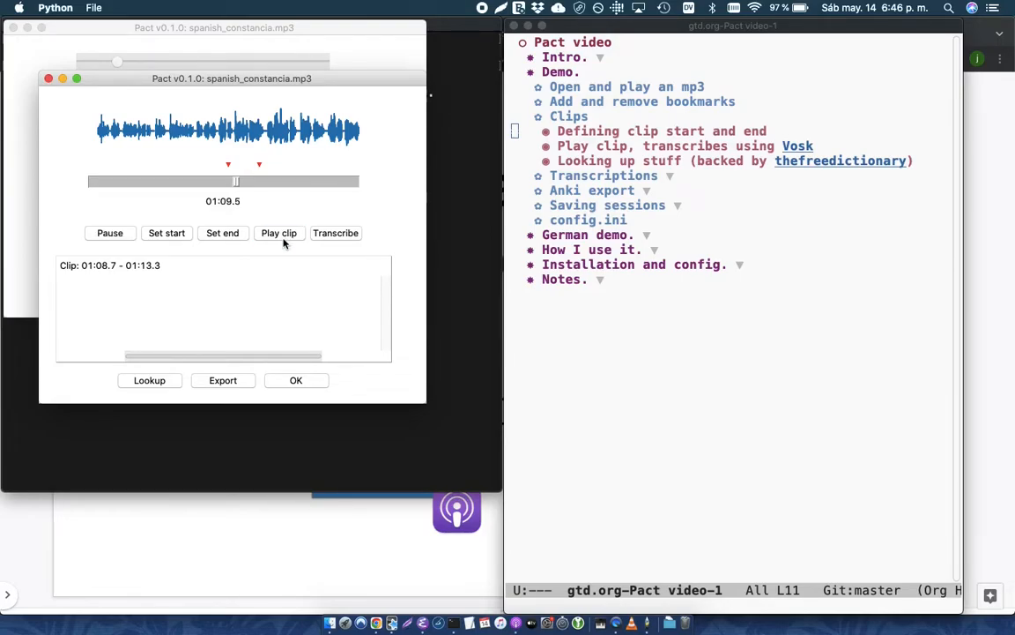
left_click(335, 233)
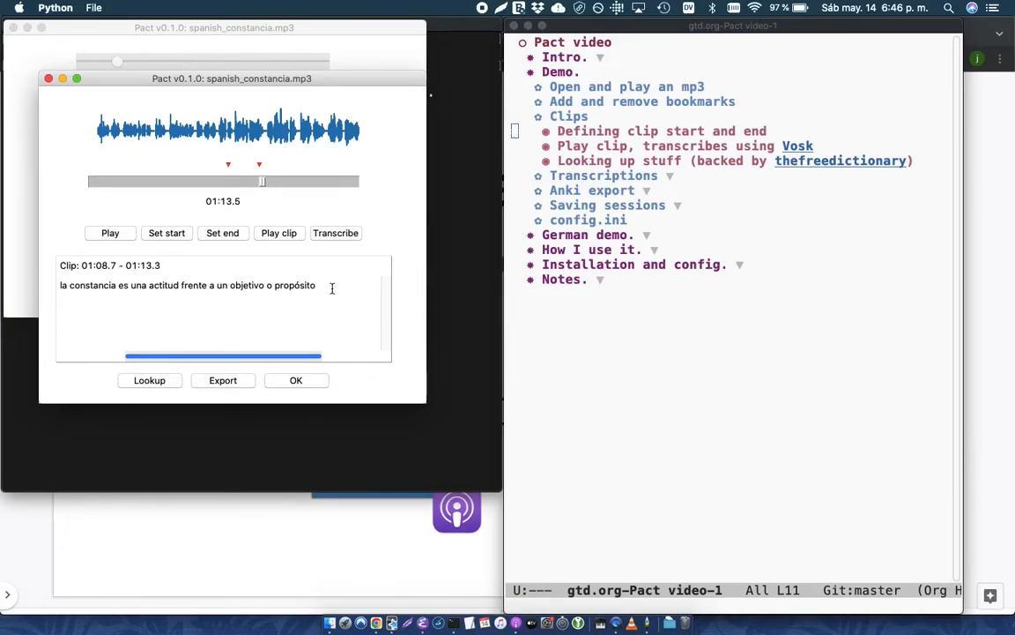
mouse_move(168, 282)
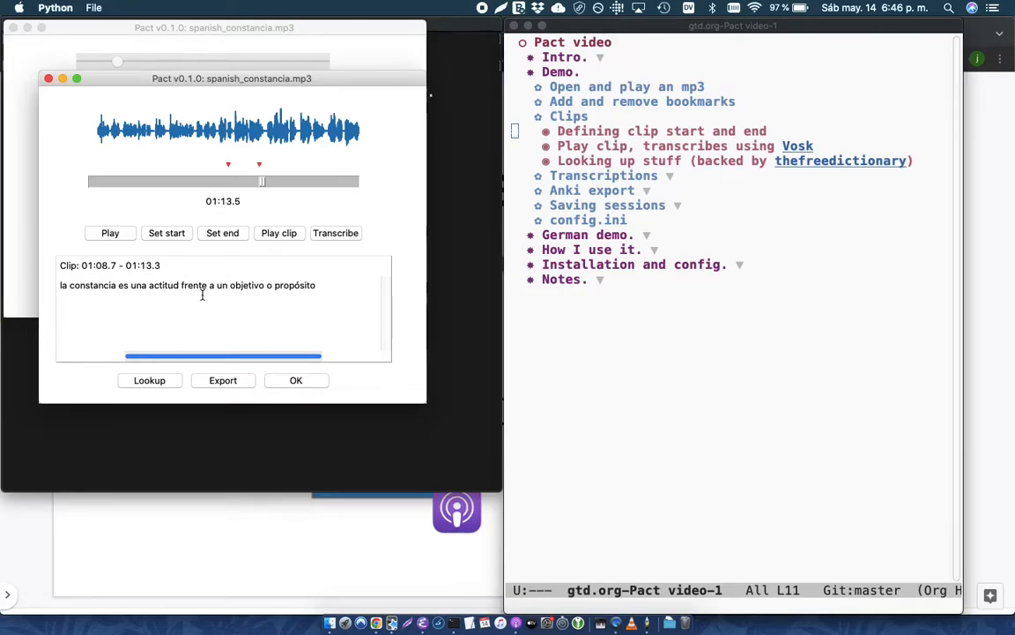
Step: Look up 'actitud', keep its first definition in the notes, and save the clip to the track list
double_click(162, 285)
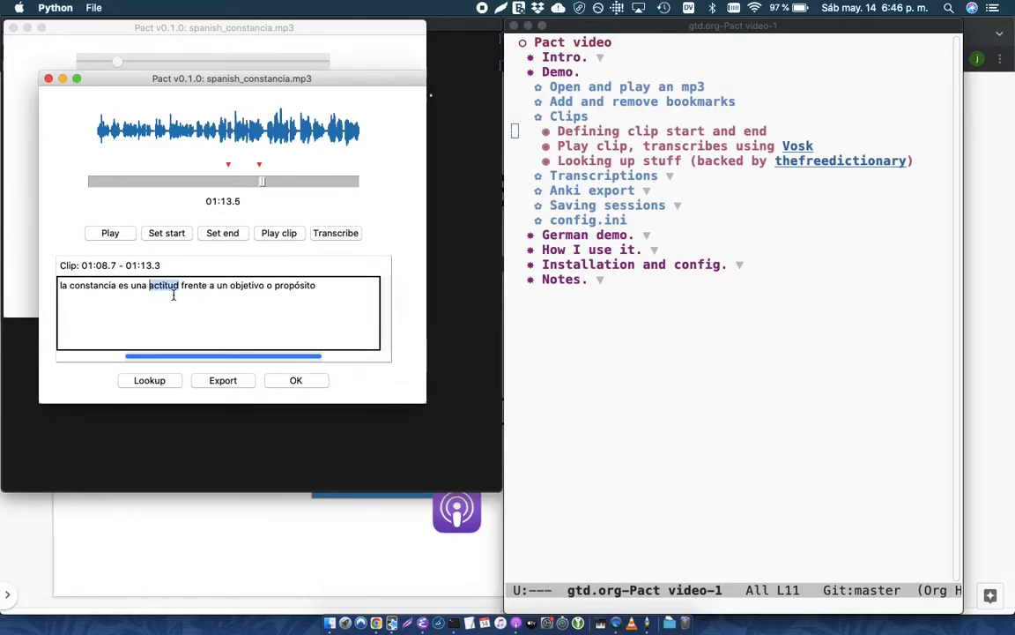
mouse_move(148, 381)
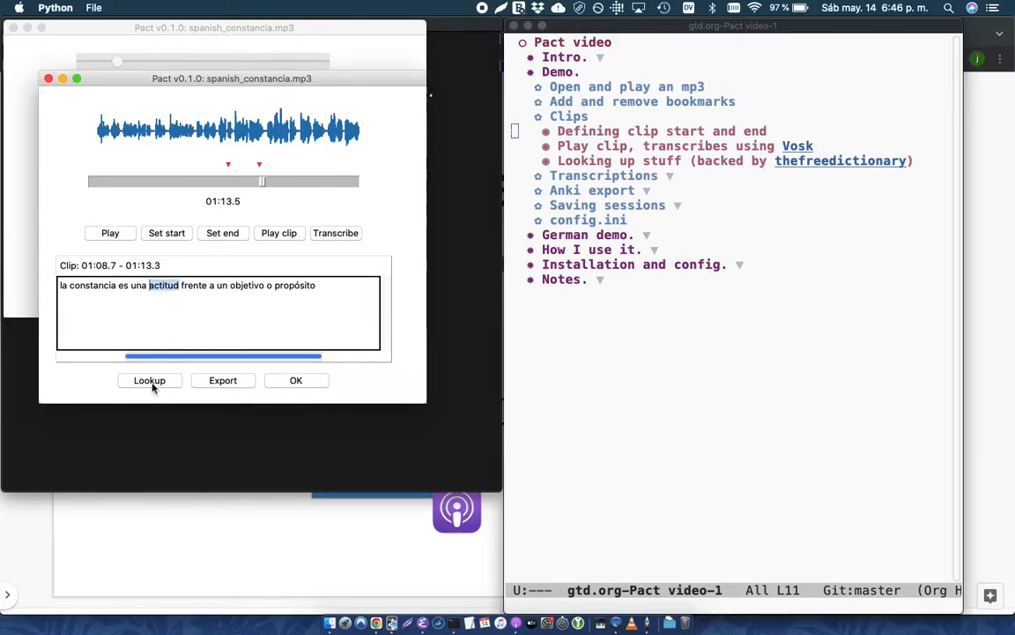
left_click(148, 381)
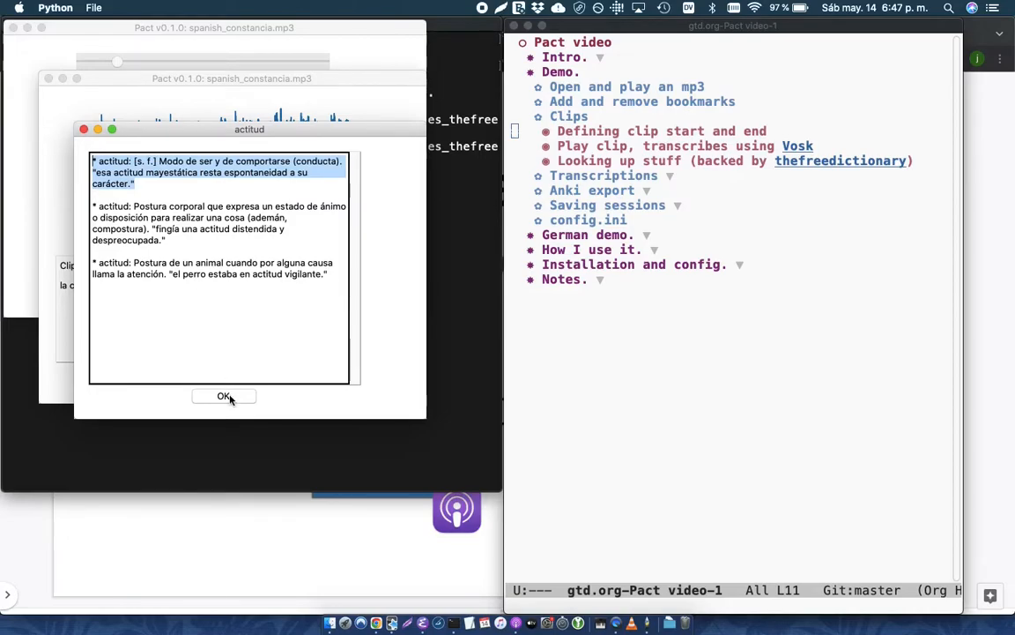
left_click(224, 395)
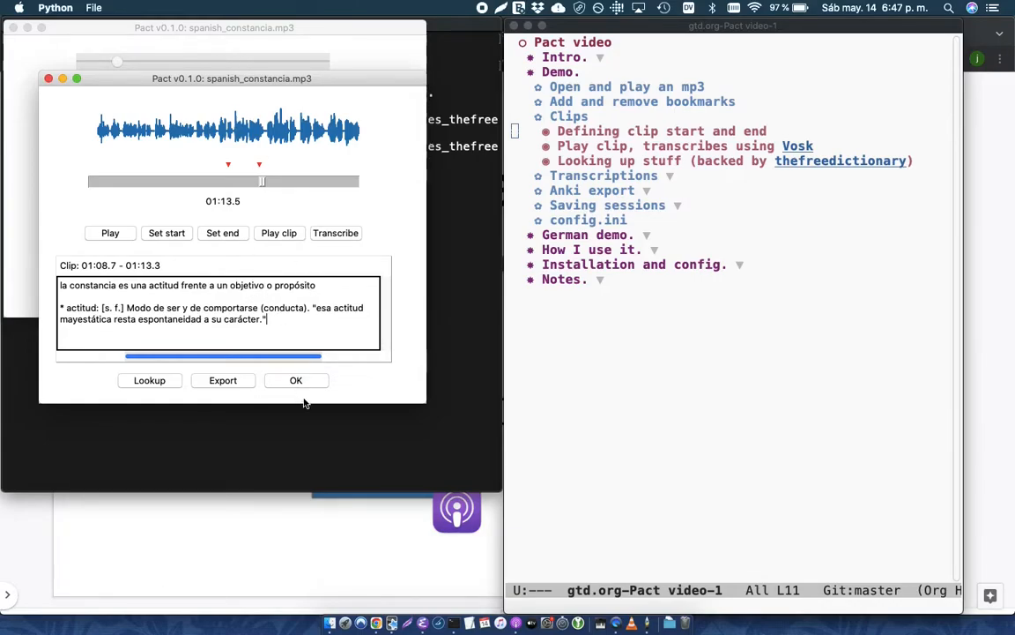
left_click(296, 381)
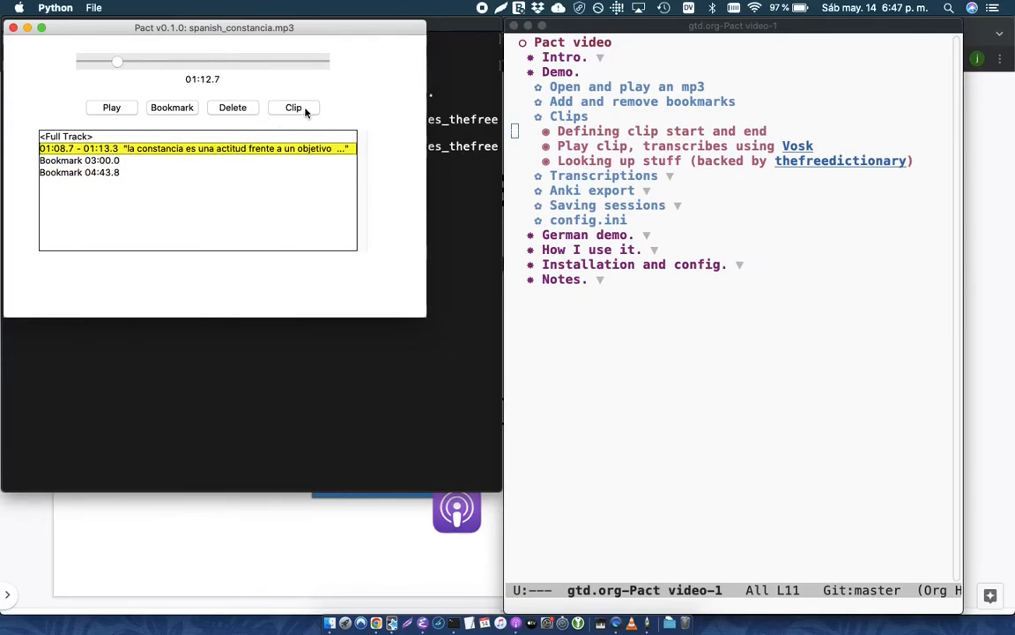
Step: Reopen the saved clip briefly and close its editor again
left_click(292, 108)
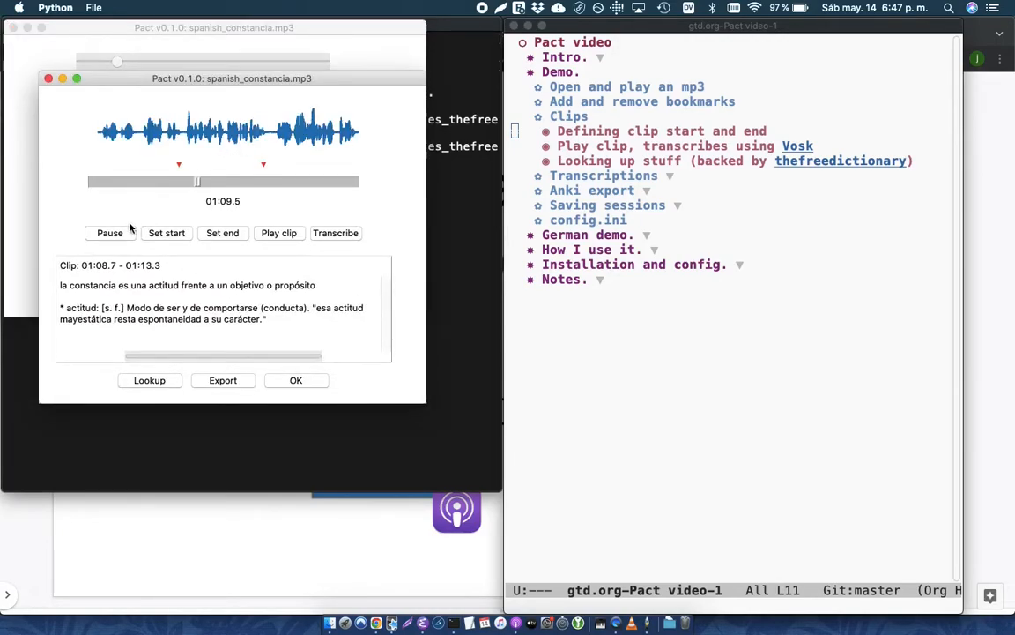
left_click(110, 233)
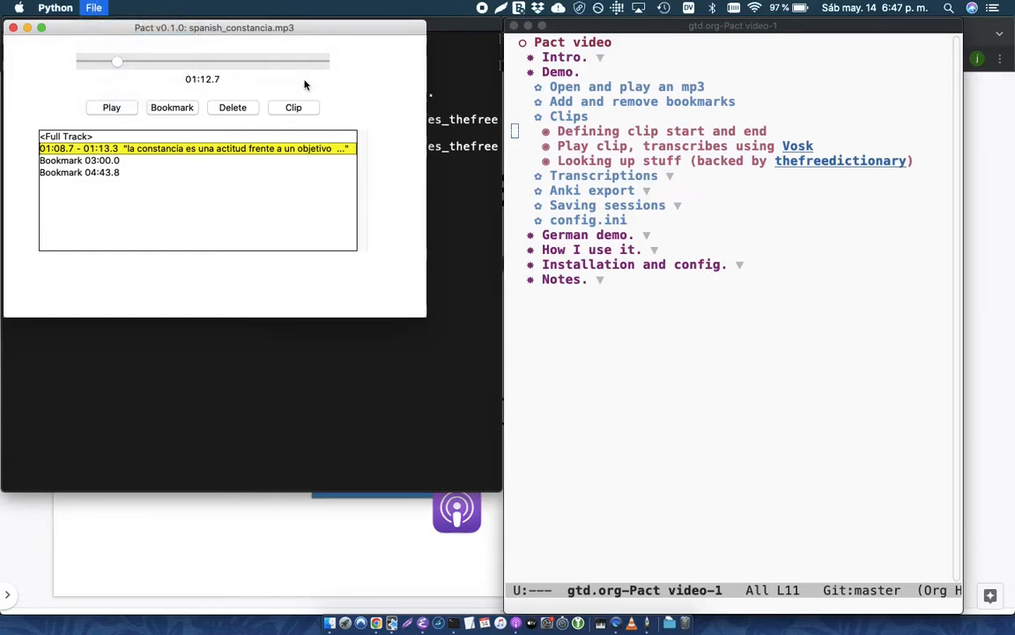
Step: Load the spanish_constancia.txt transcription file, then reopen the saved clip
left_click(94, 7)
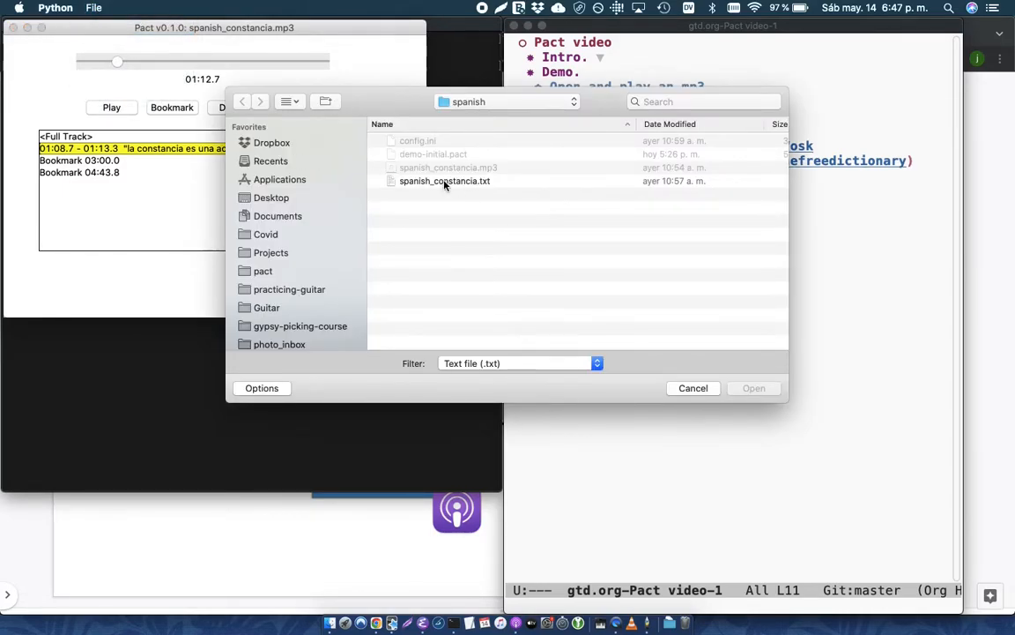
left_click(444, 180)
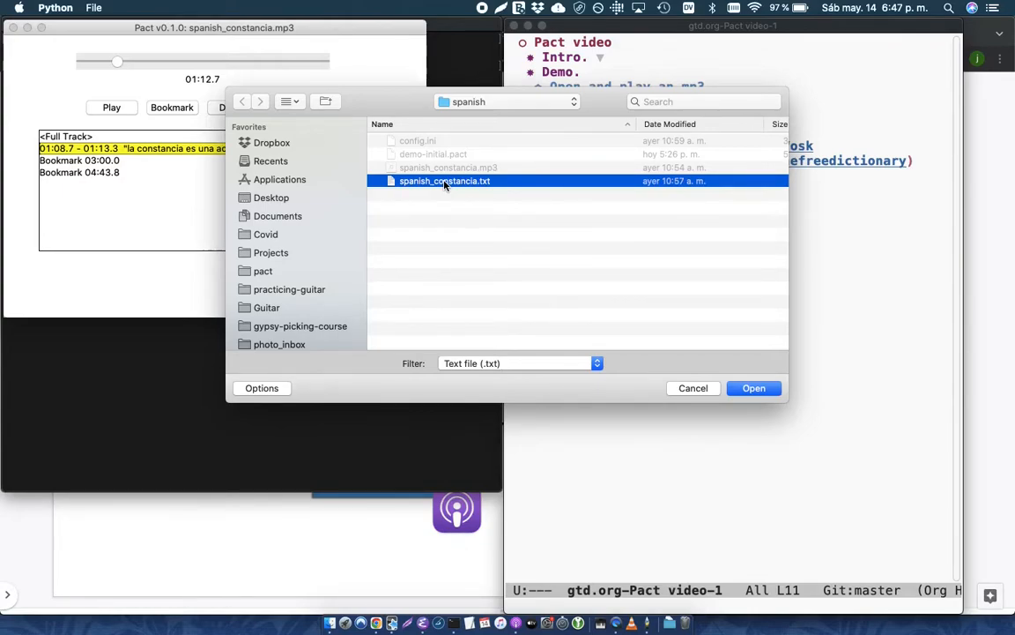
left_click(755, 388)
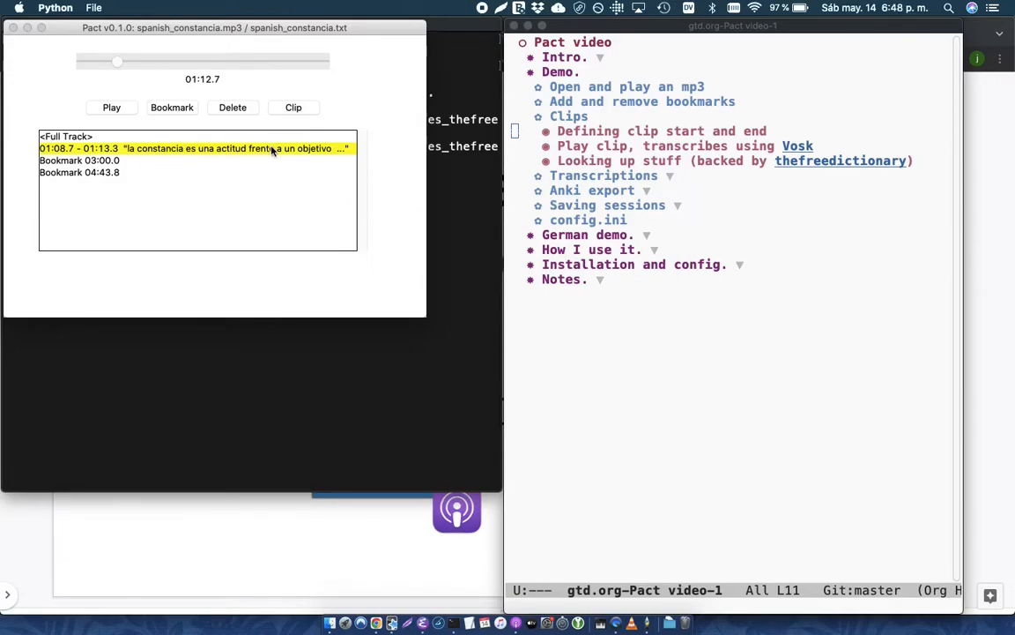
left_click(292, 107)
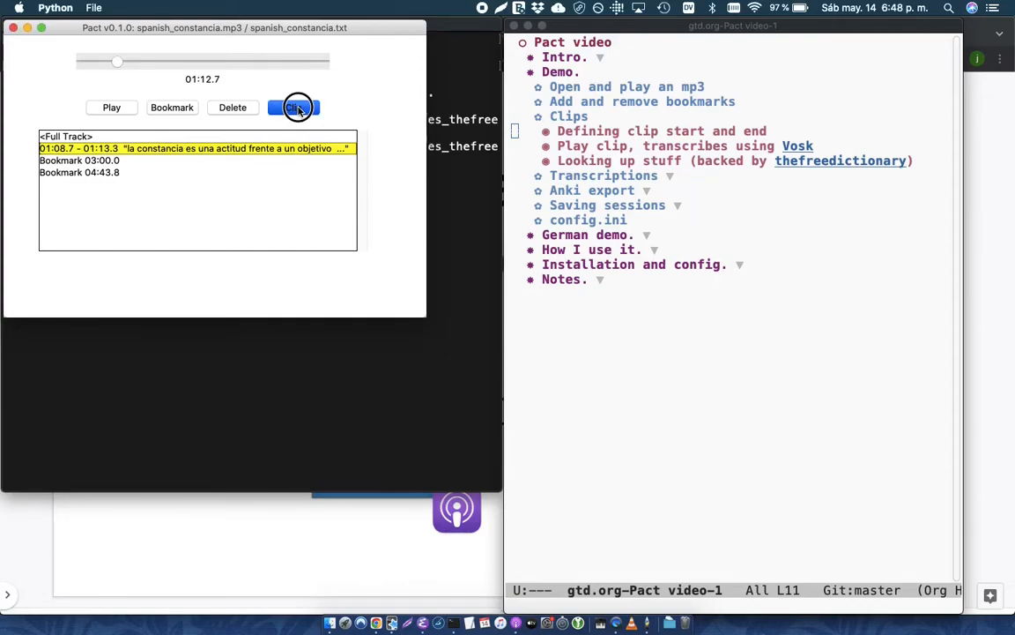
Step: Play the clip and fill its transcription from the loaded text file
left_click(292, 108)
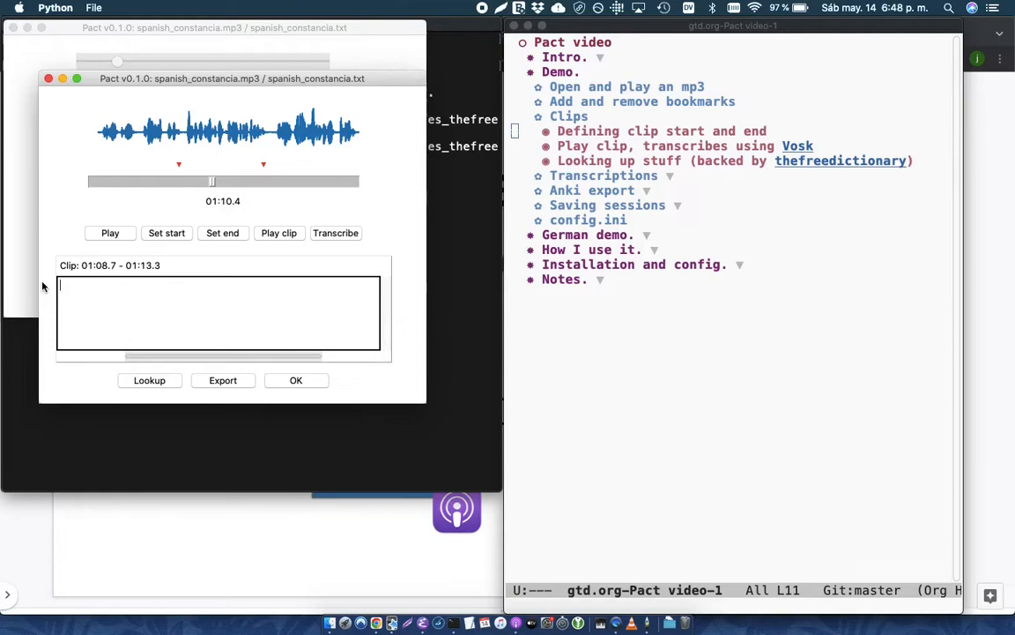
left_click(279, 233)
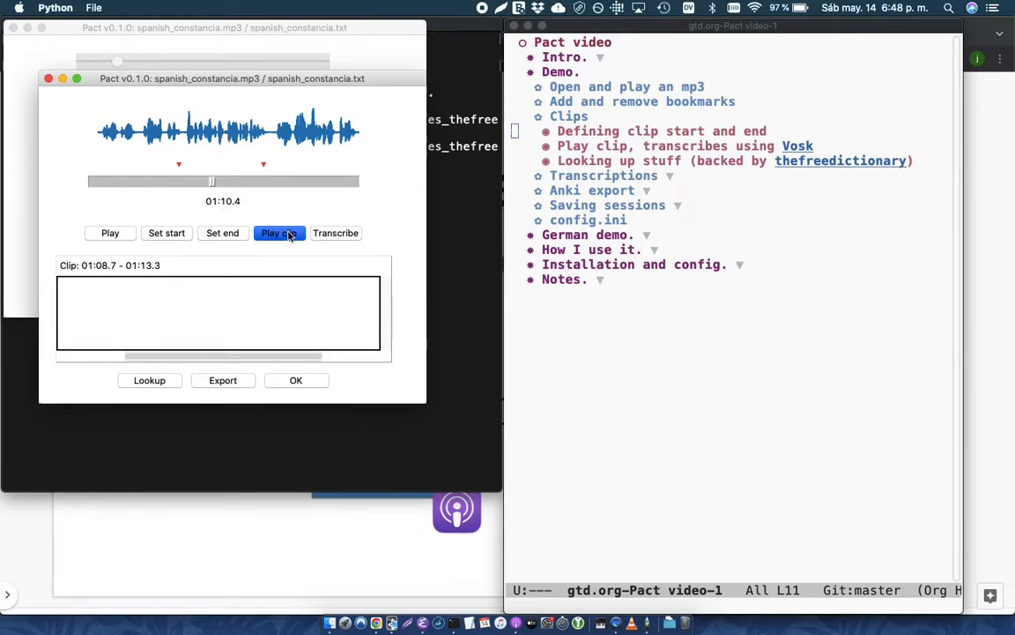
left_click(279, 232)
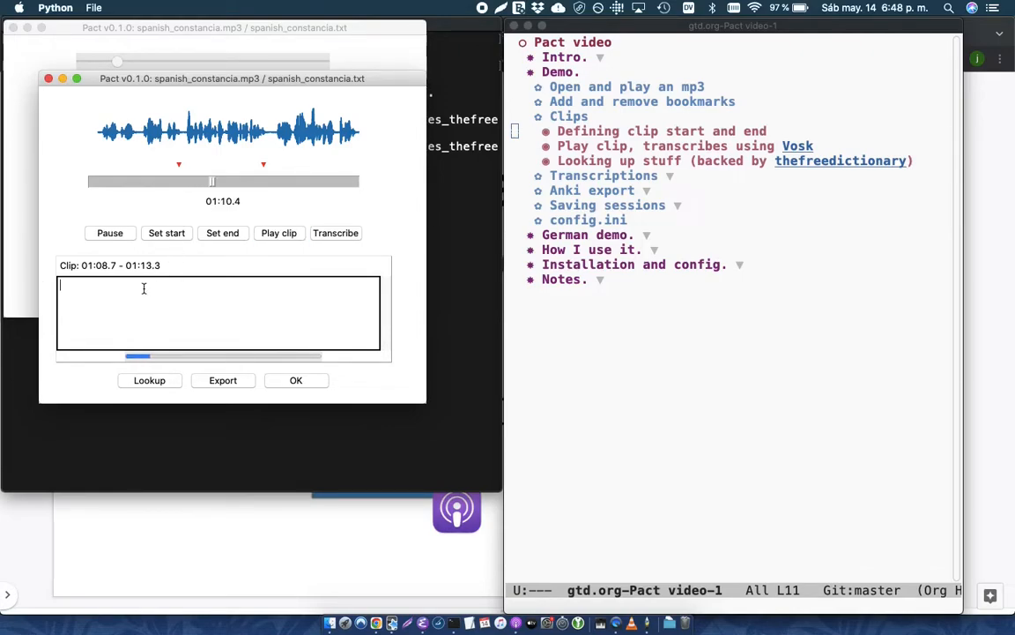
left_click(335, 233)
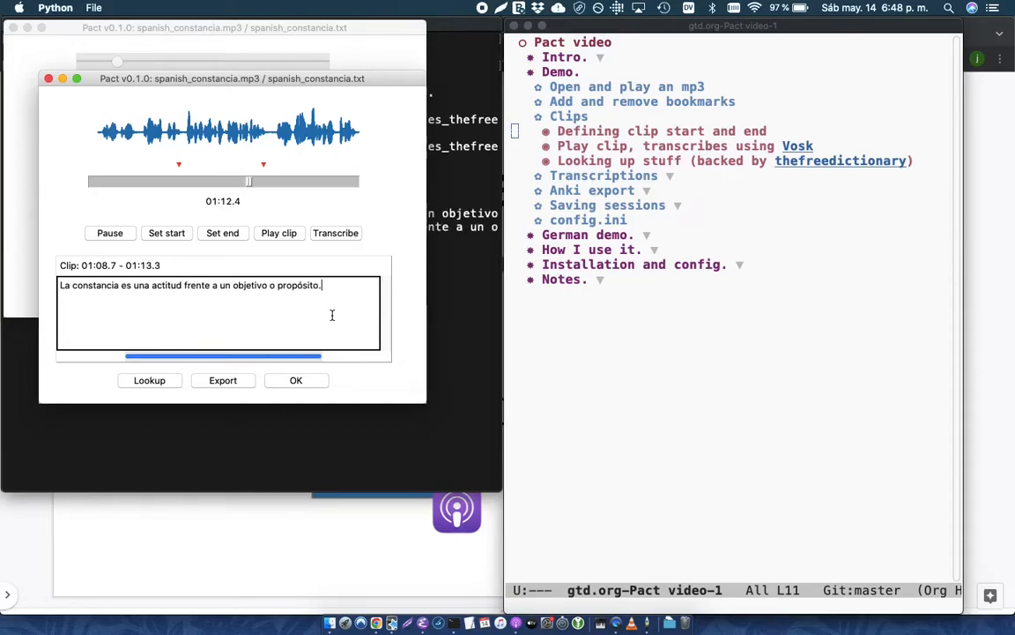
left_click(109, 233)
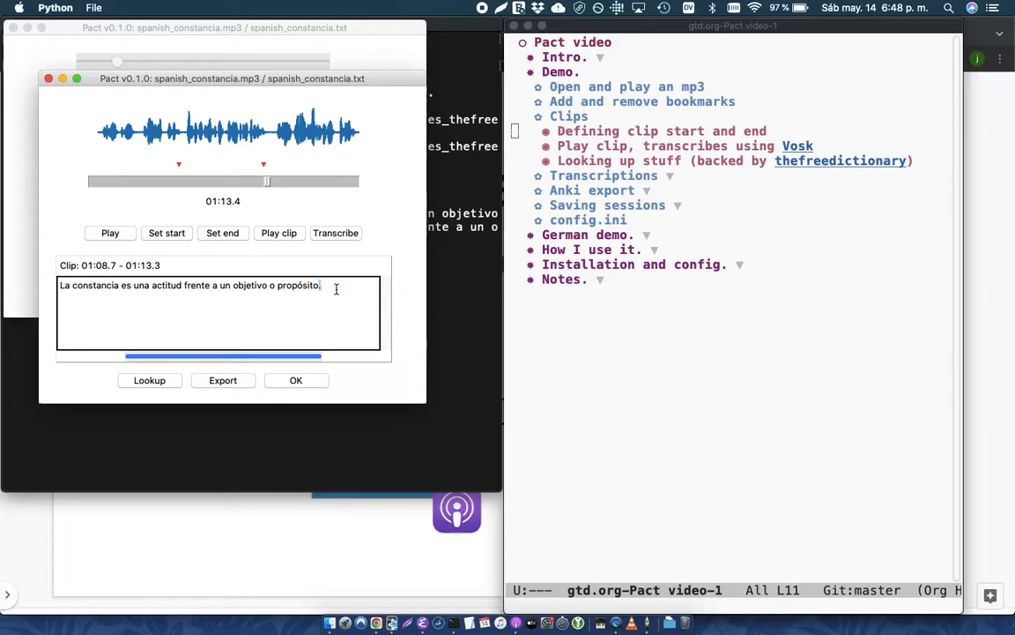
mouse_move(261, 247)
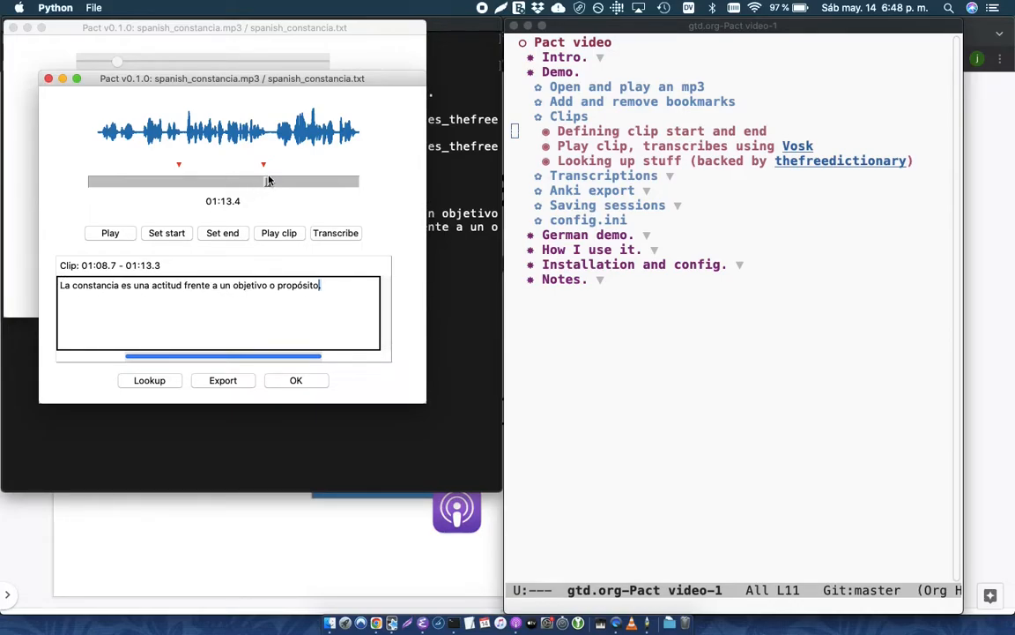
Step: Shorten the clip end to 01:11.4, bracketing the trailing words, and replay to check
left_click(222, 233)
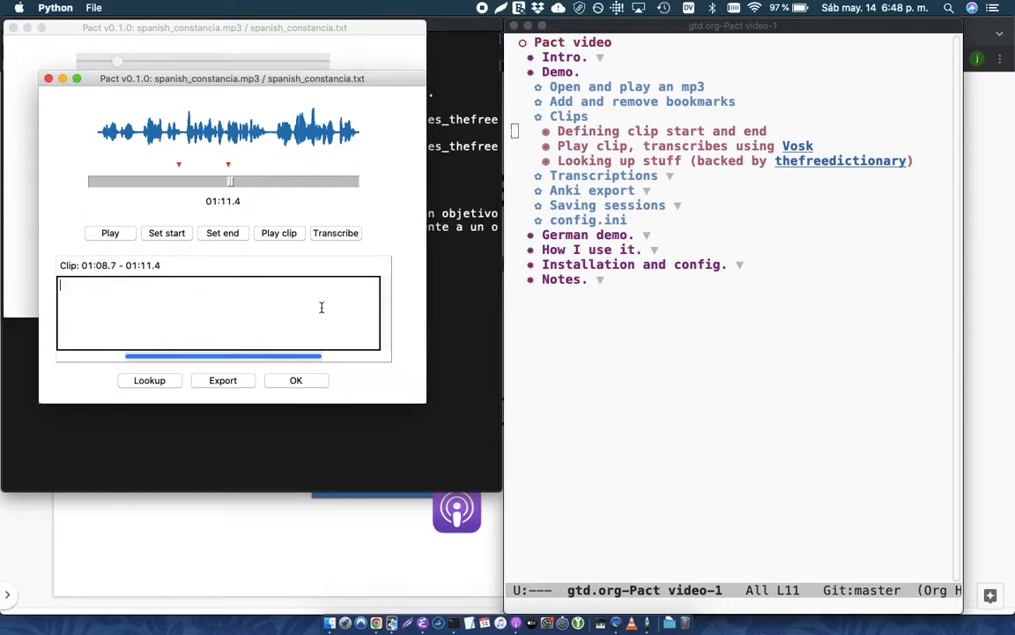
left_click(278, 233)
type("la constancia")
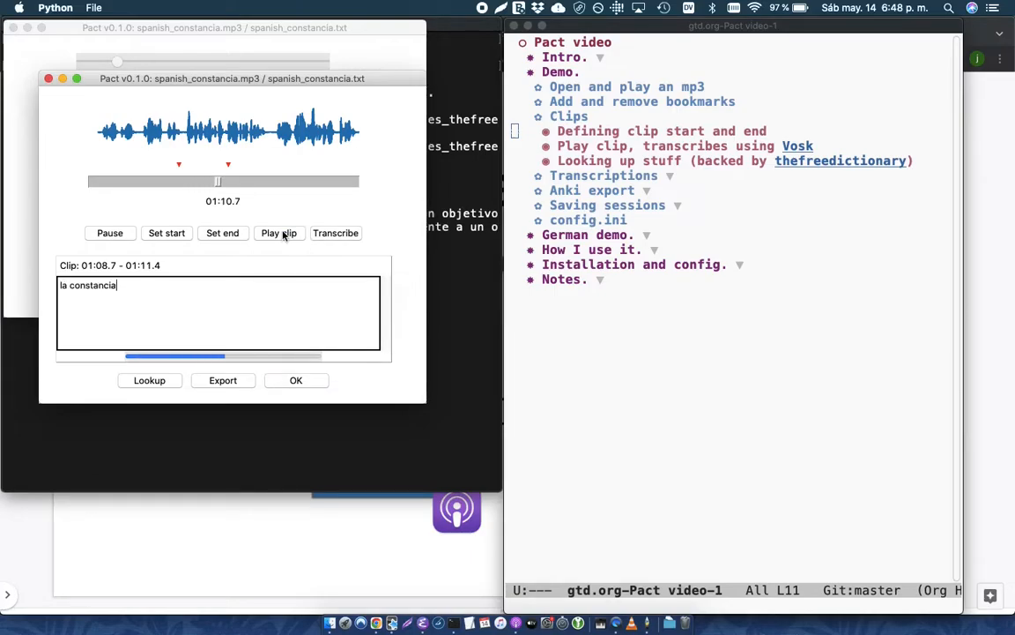
left_click(148, 381)
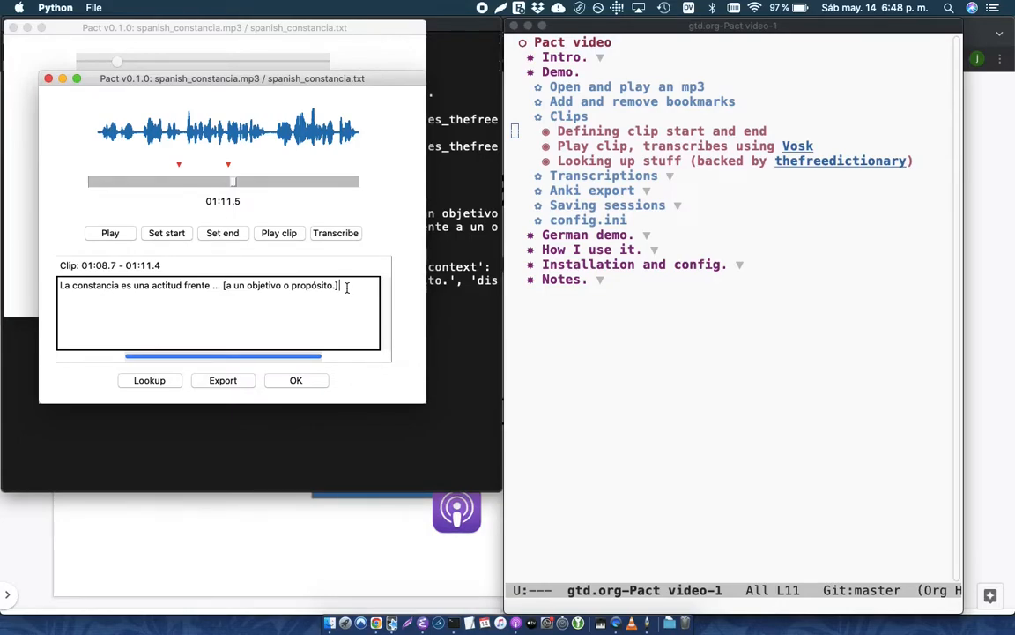
left_click(296, 381)
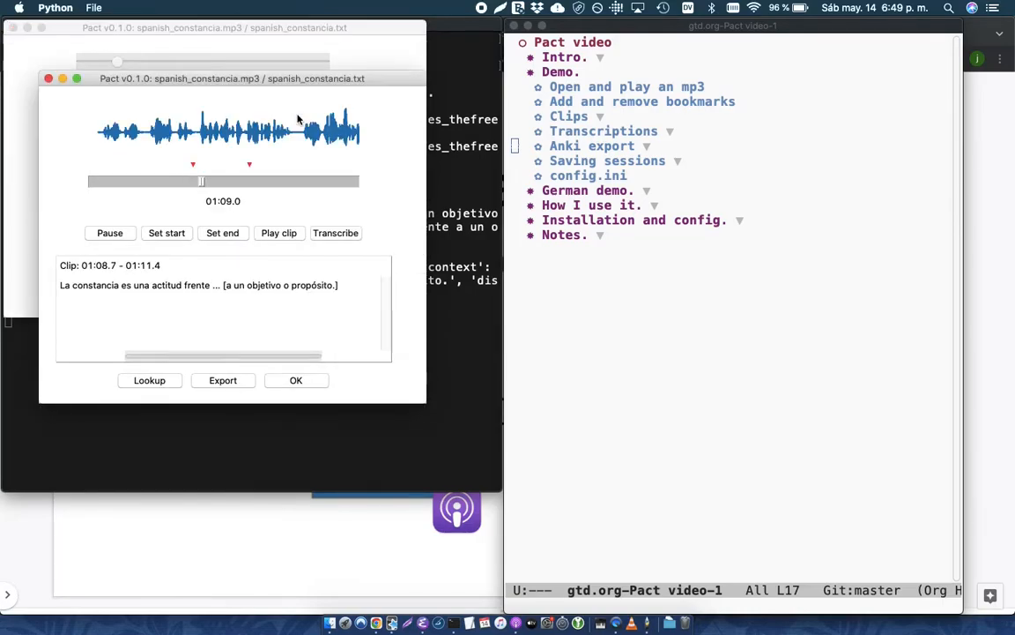
Step: Export the constancia clip to Anki and view the new card with sentence and audio
left_click(109, 233)
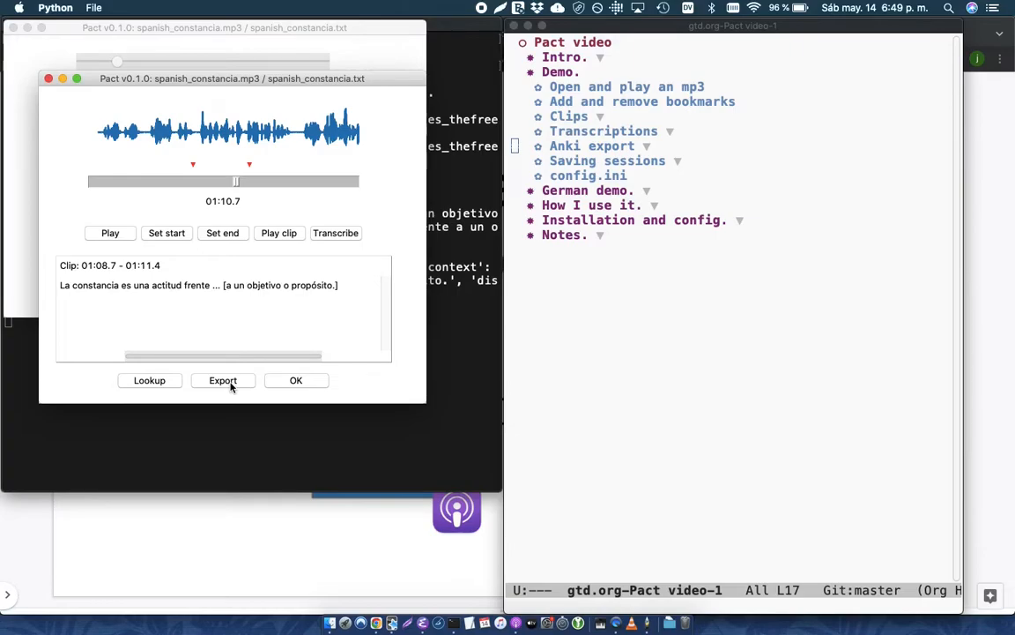
left_click(222, 381)
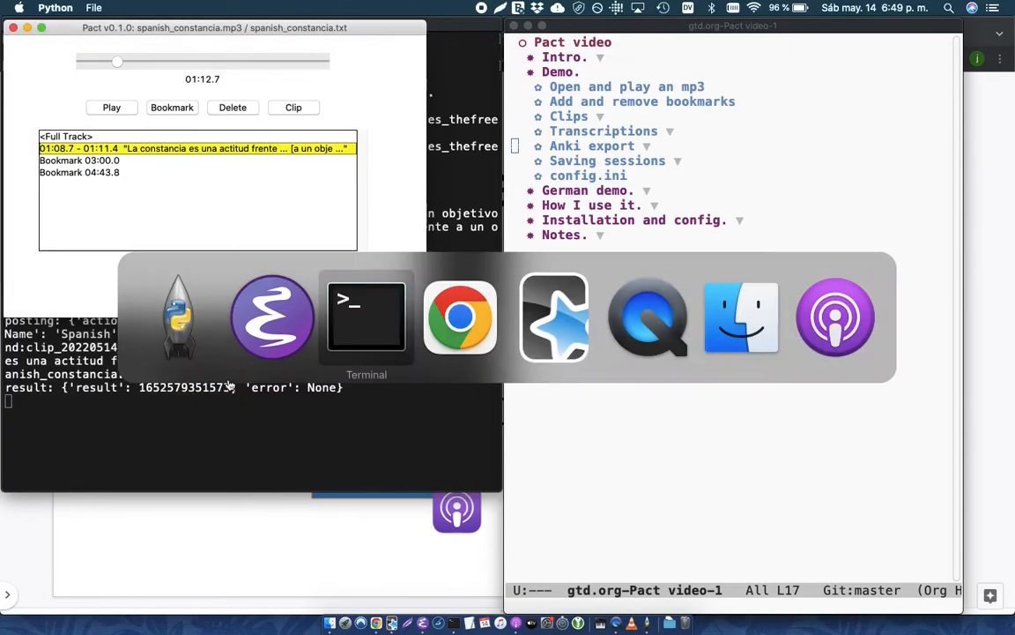
left_click(553, 317)
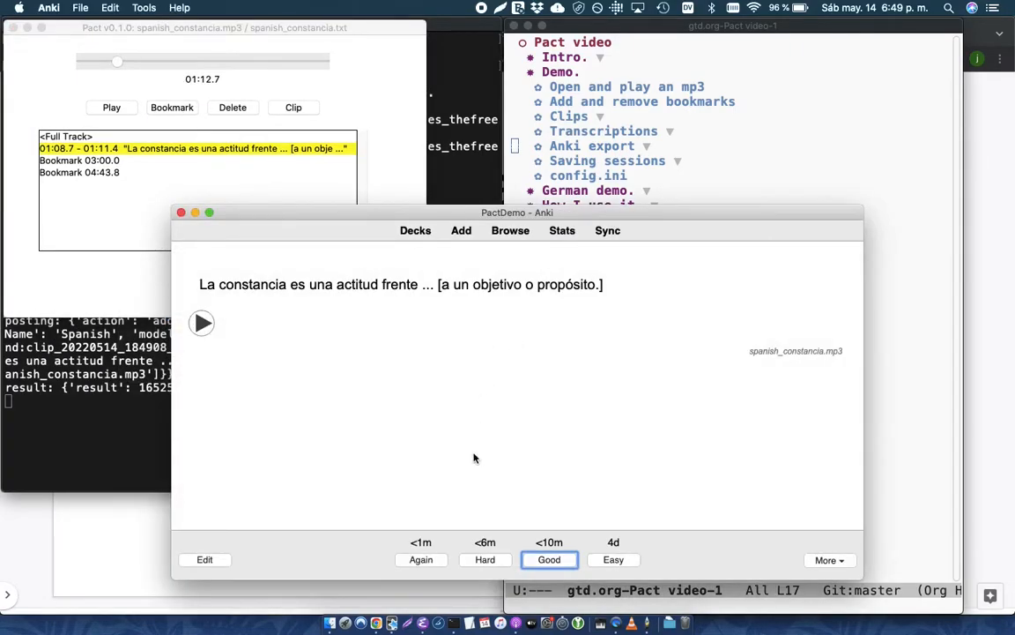
mouse_move(352, 338)
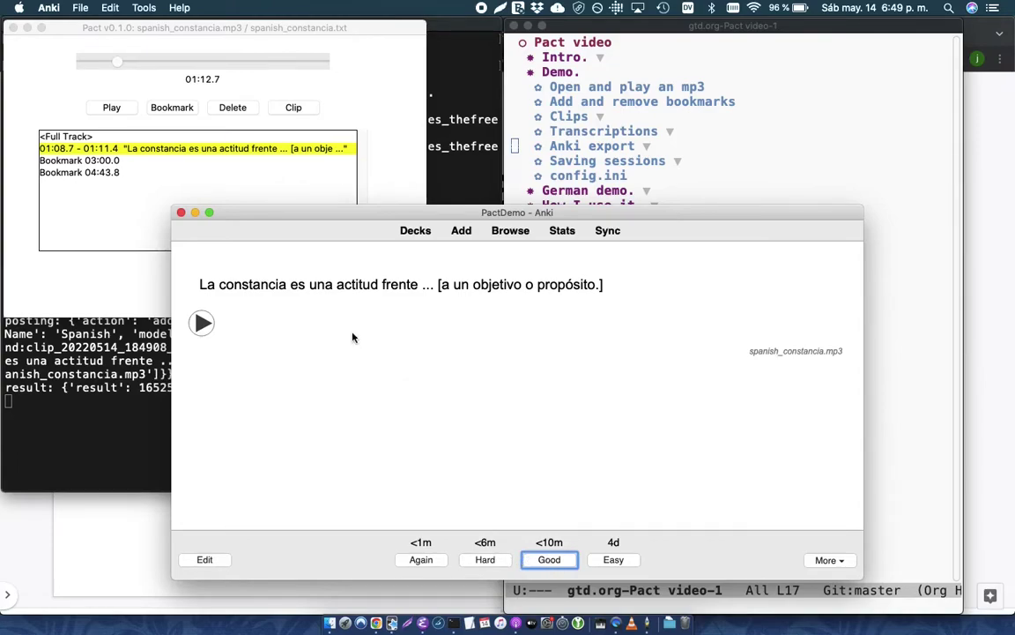
mouse_move(271, 171)
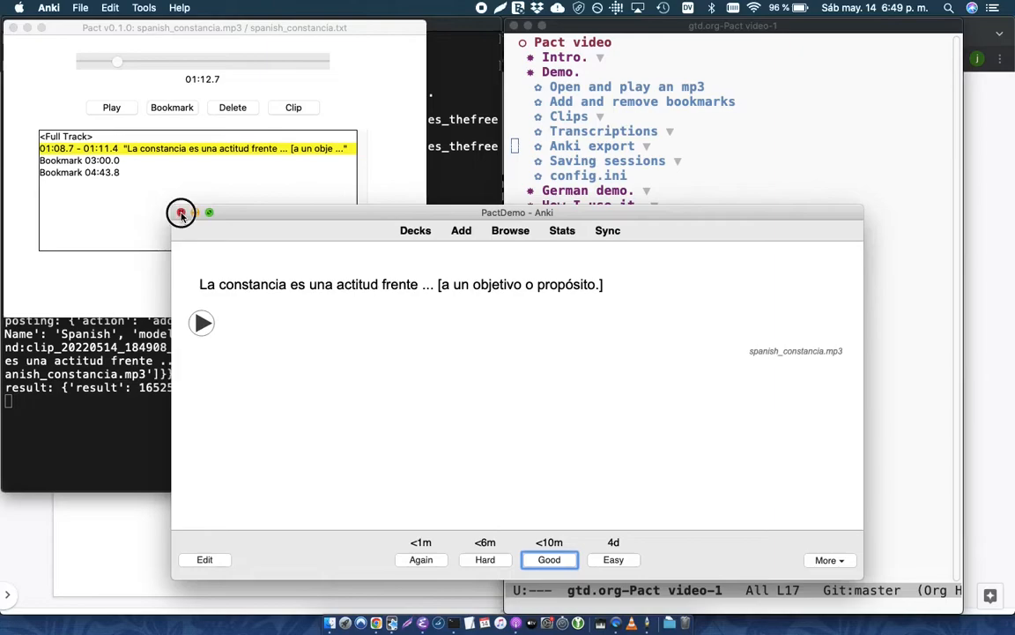
Step: Close Anki, save the session as current-work.pact, and close the Pact window
left_click(179, 211)
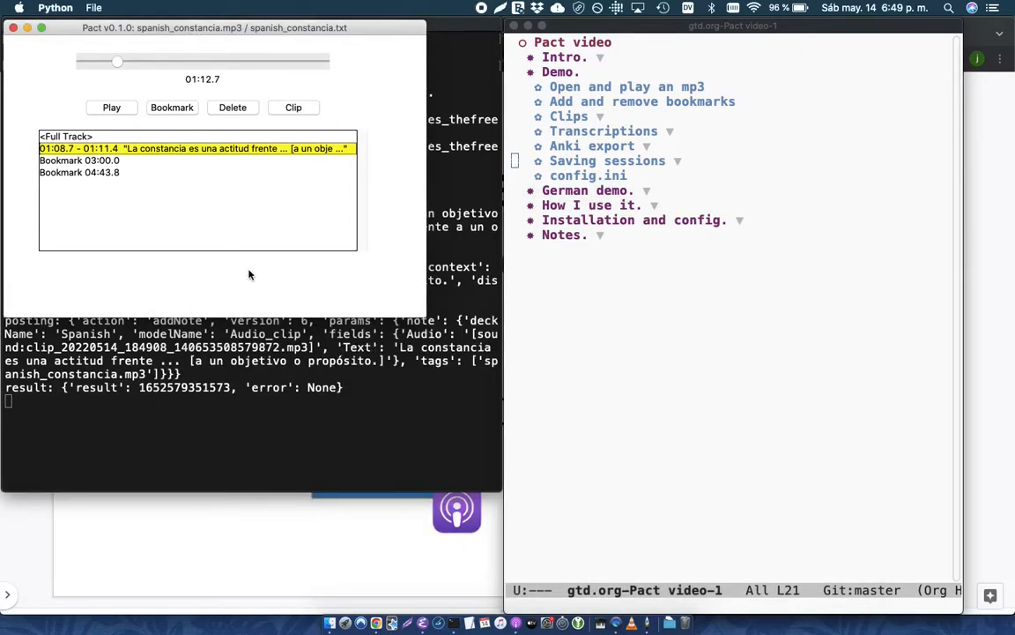
left_click(94, 7)
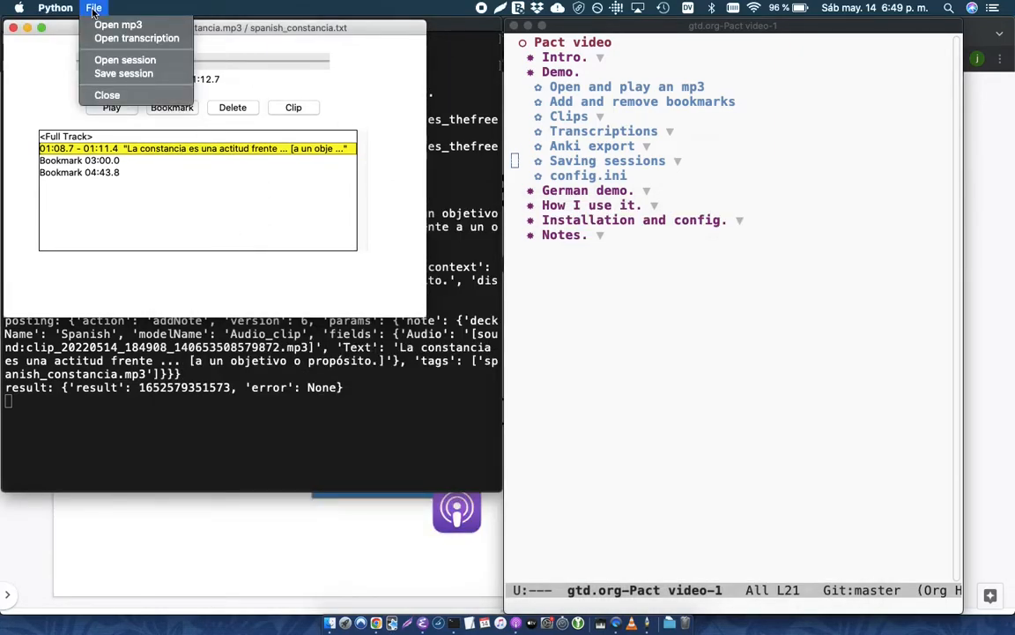
mouse_move(123, 74)
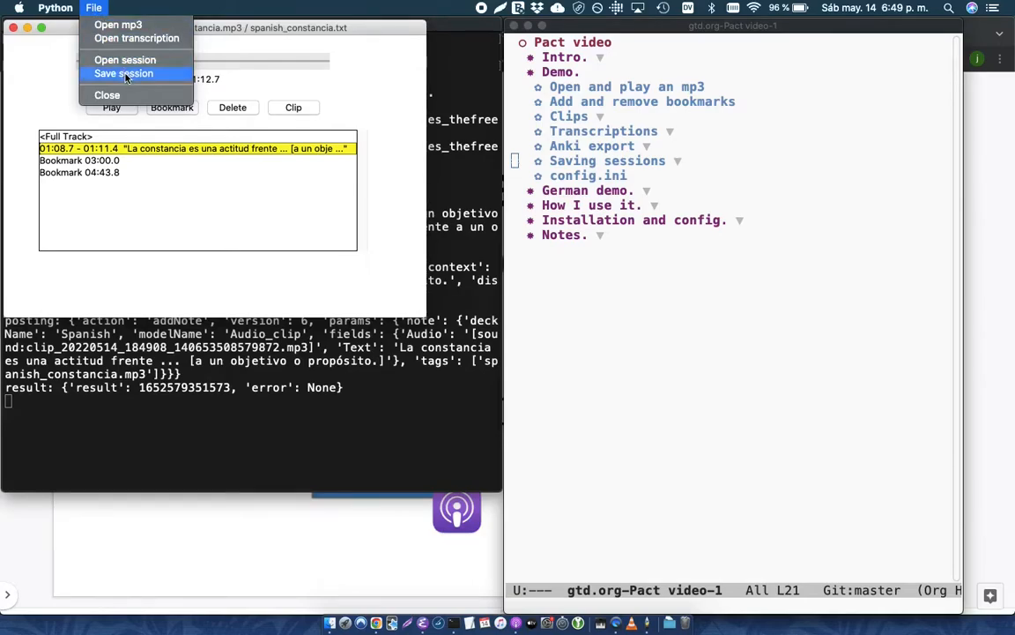
left_click(124, 74)
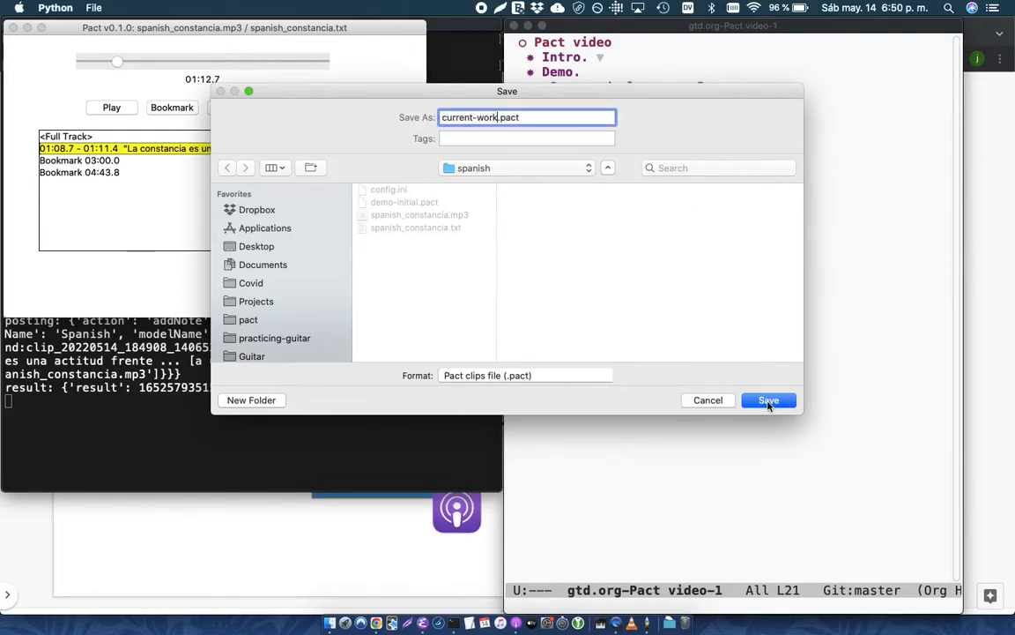
left_click(768, 398)
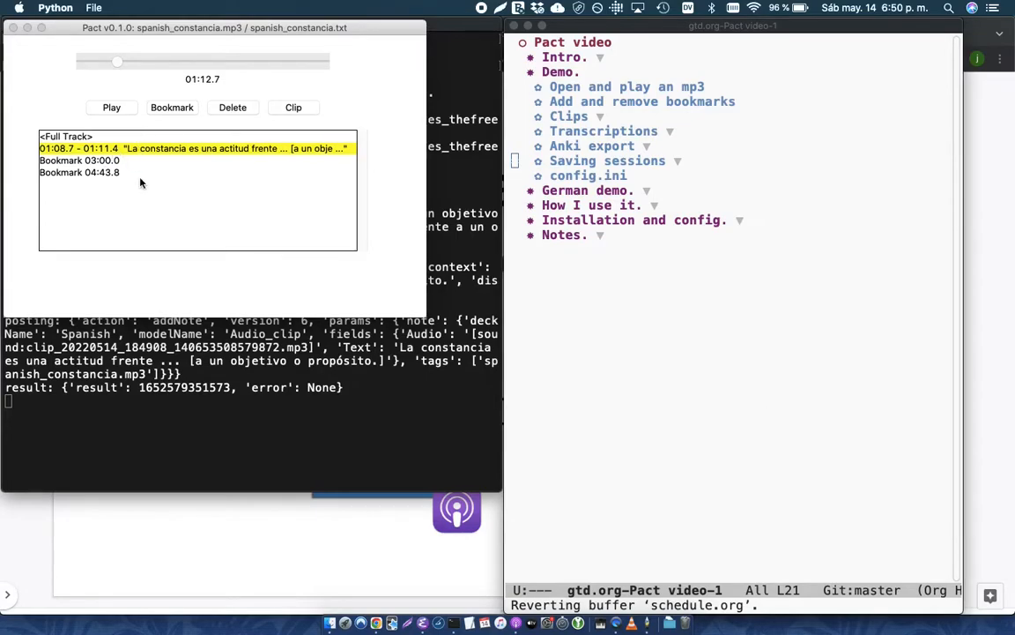
mouse_move(14, 28)
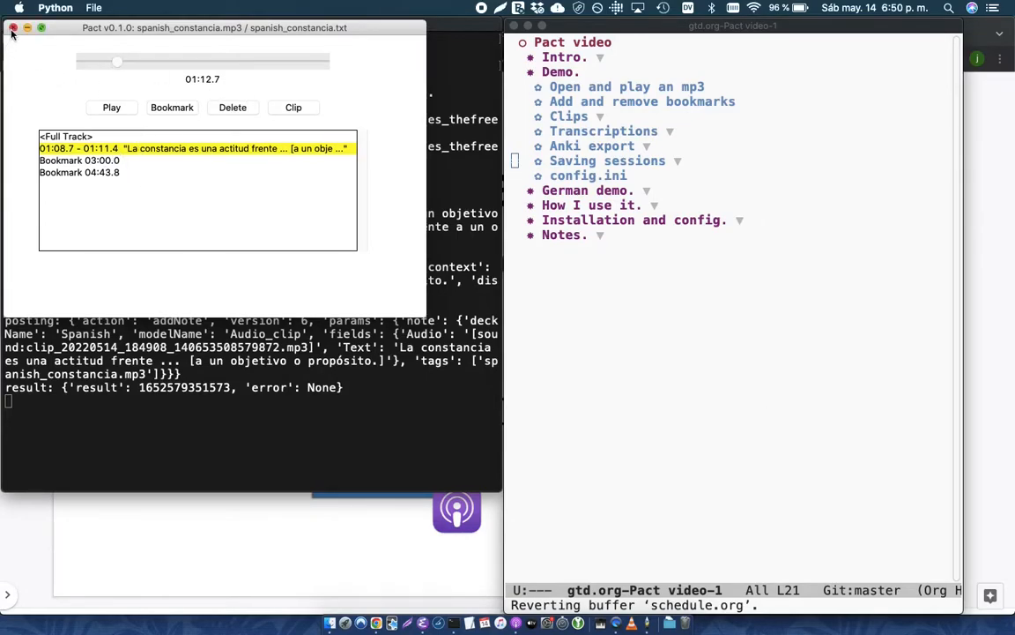
left_click(14, 28)
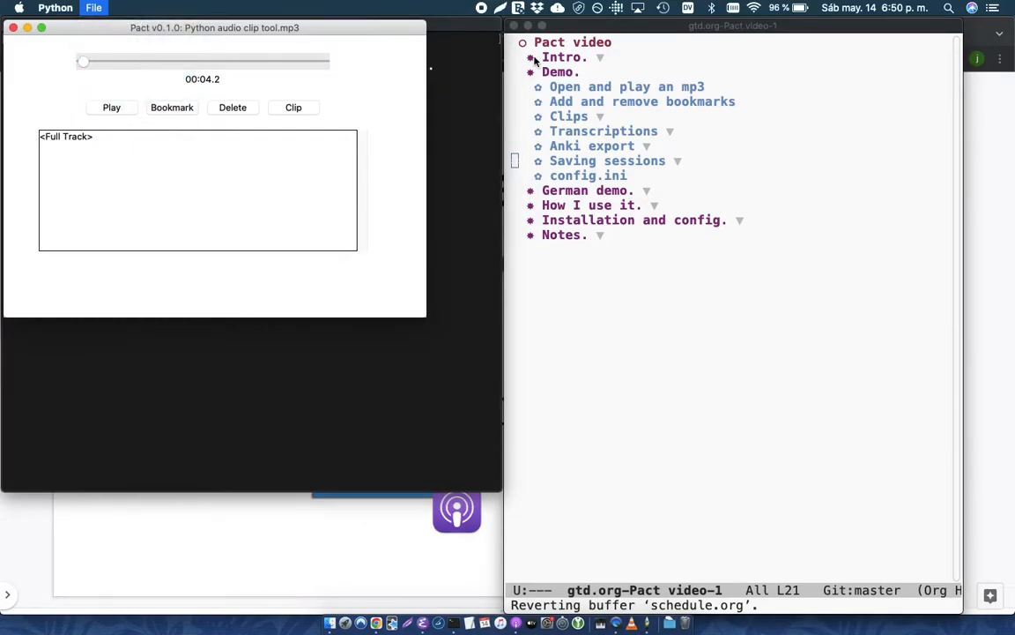
Step: Reload current-work.pact from the File menu and jump to the 04:43.8 bookmark
left_click(93, 7)
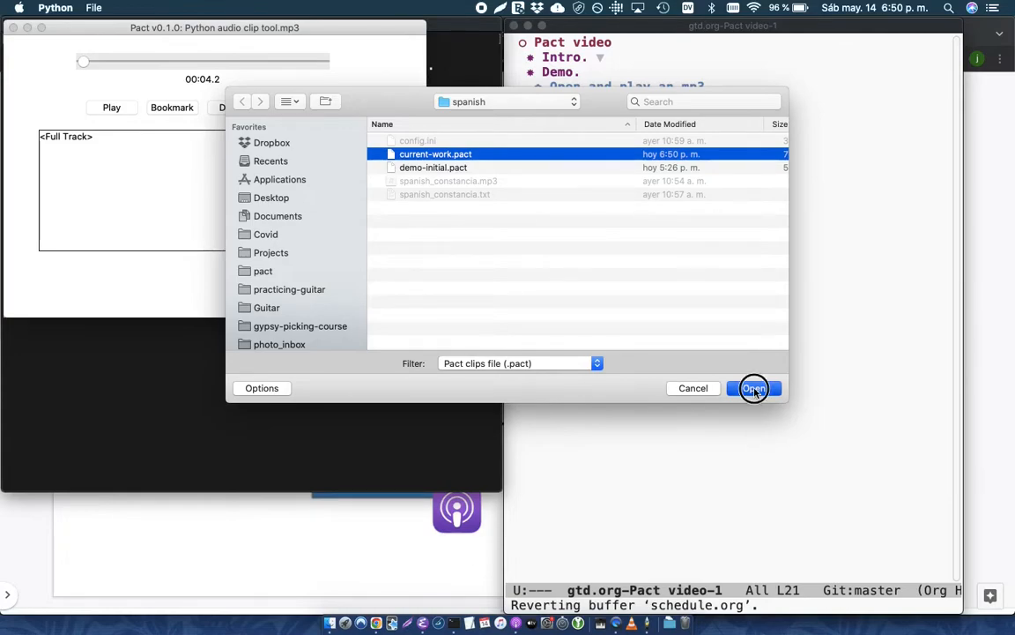
left_click(754, 388)
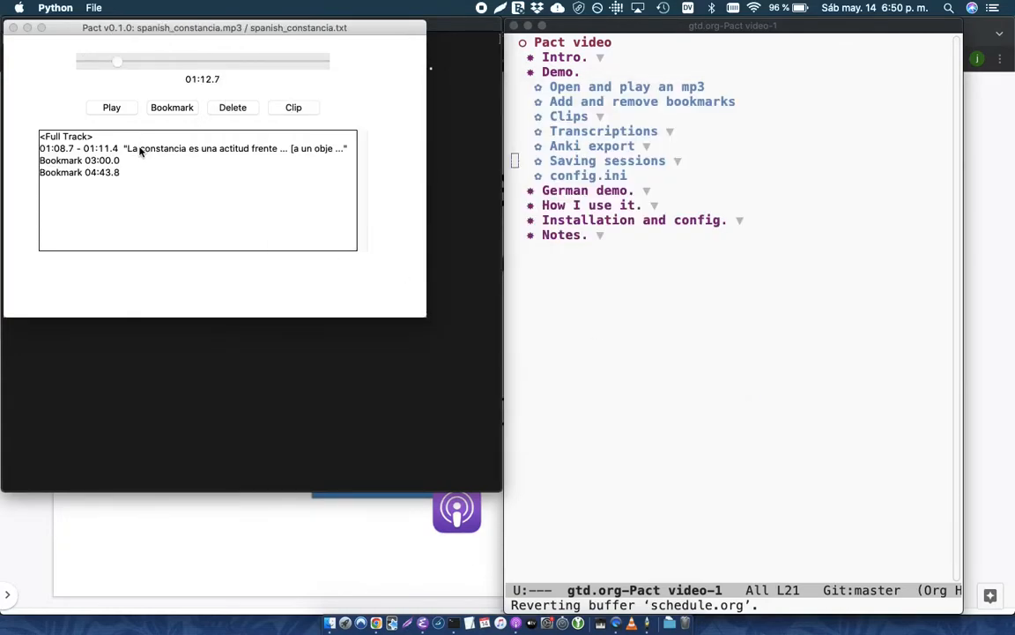
left_click(194, 148)
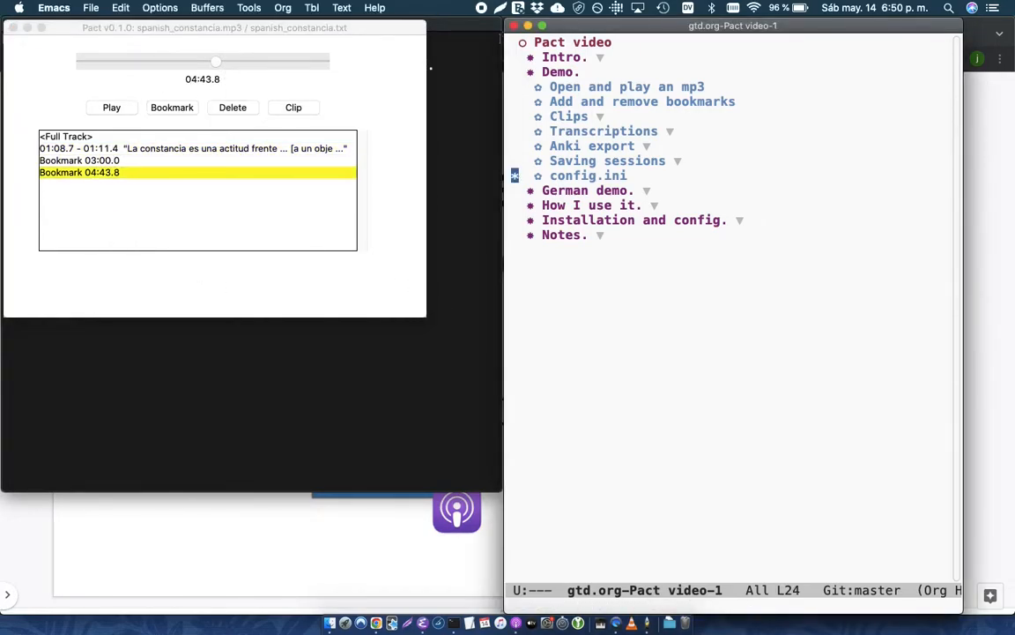
mouse_move(559, 365)
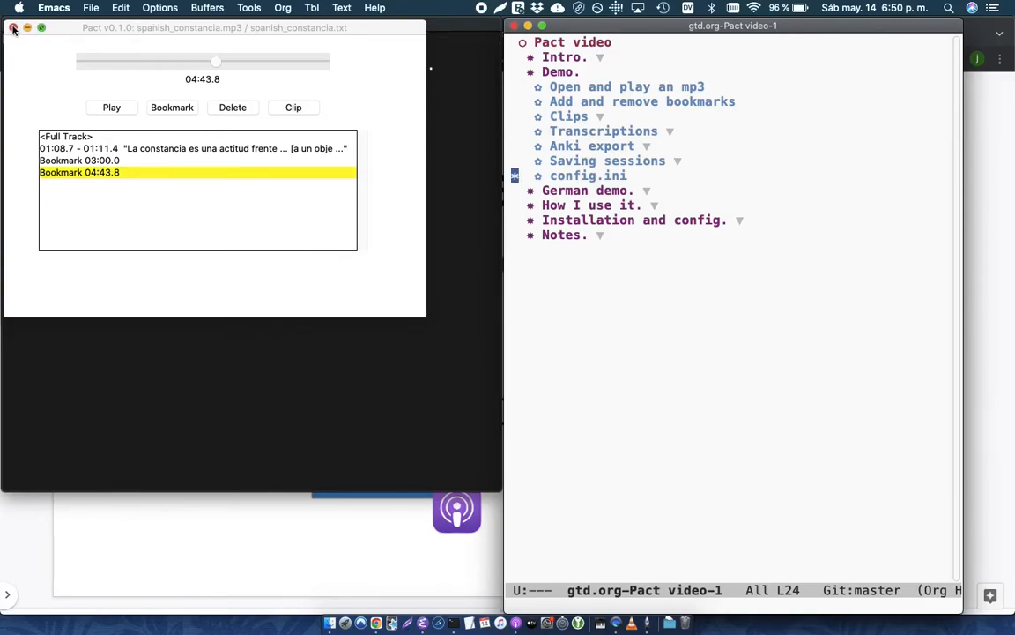
Step: Close Pact and run 'emacs config.ini' in Terminal to view the lookup, Vosk and Anki settings
left_click(14, 28)
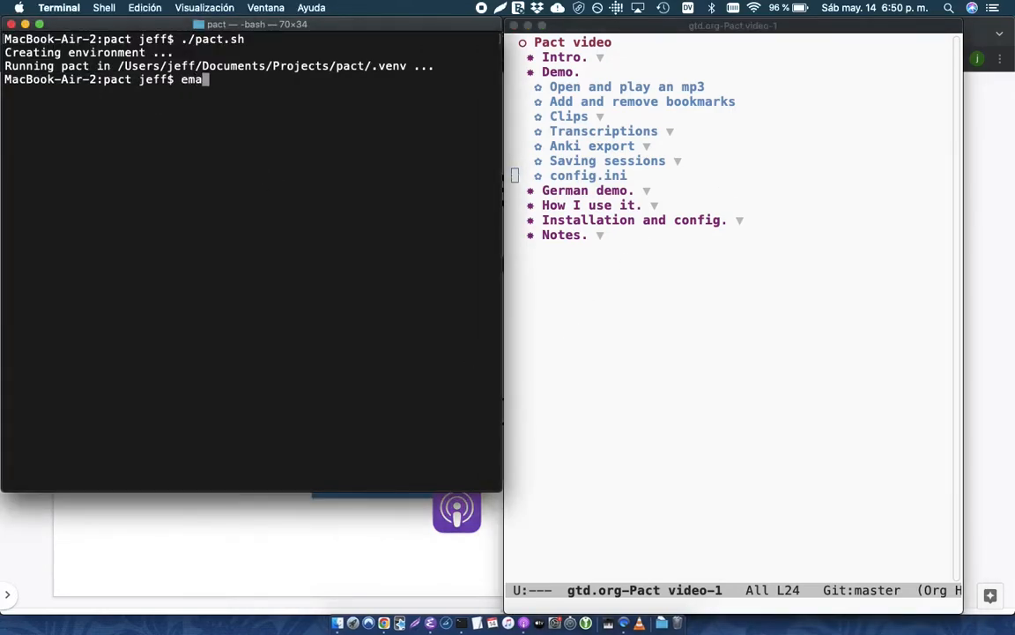
type("cs config.ini")
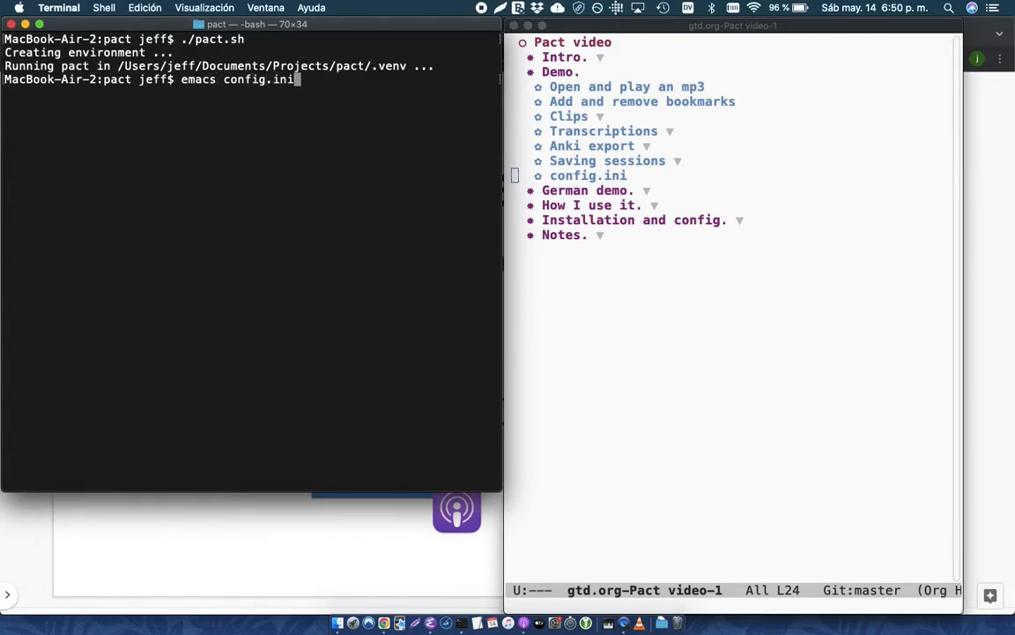
key("Return")
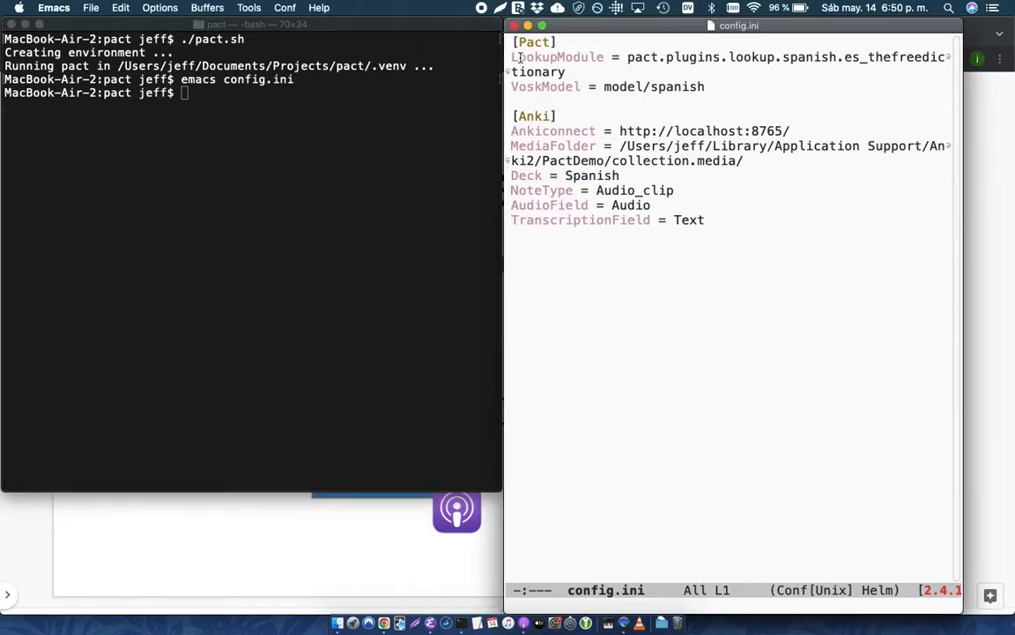
left_click(613, 56)
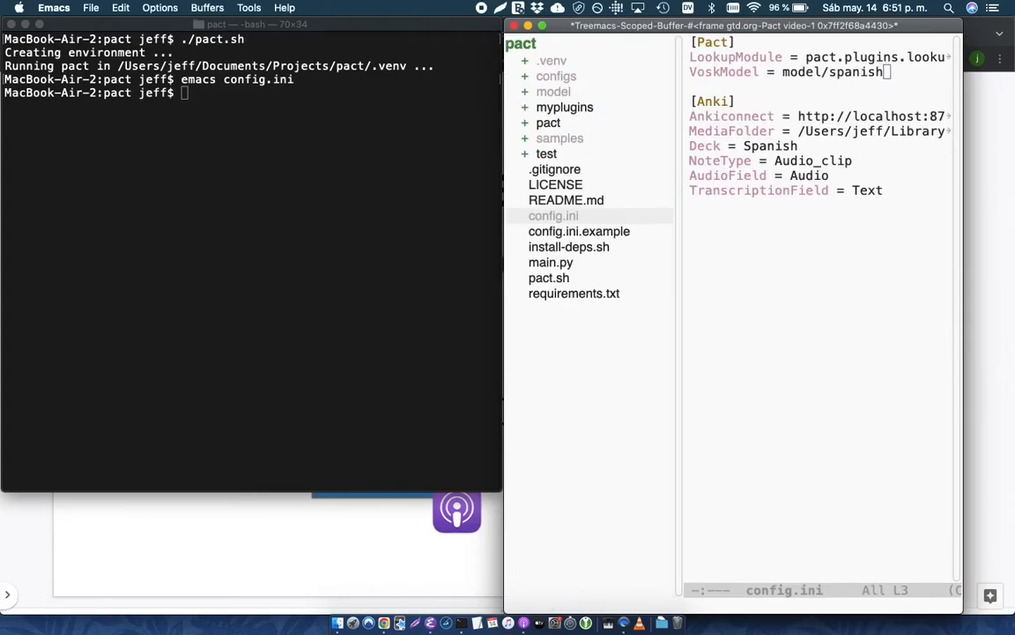
mouse_move(608, 99)
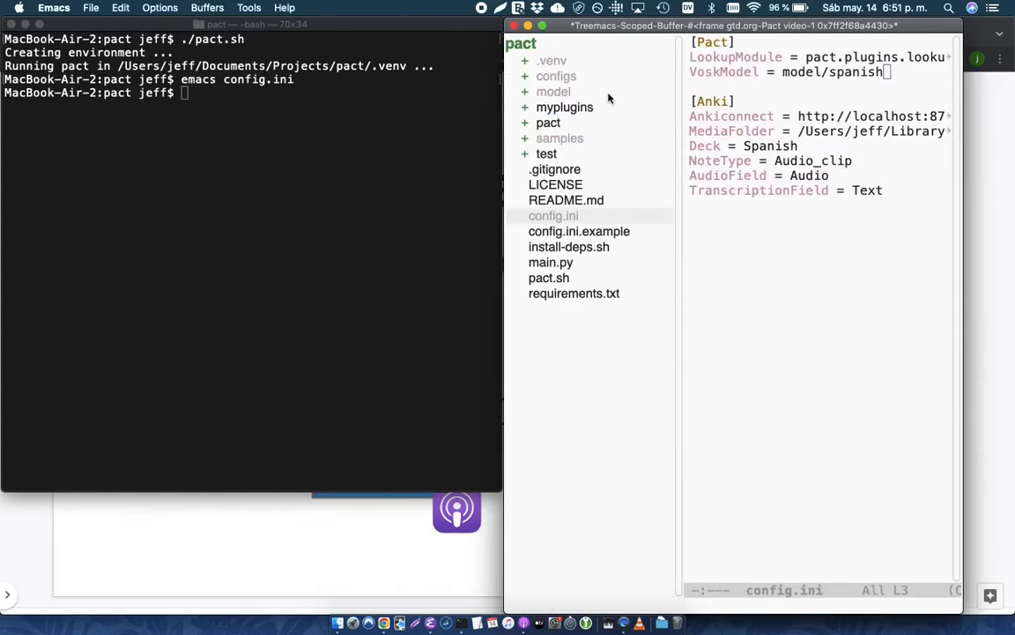
Step: Leave config.ini and expand the German demo heading in the gtd.org outline
left_click(554, 92)
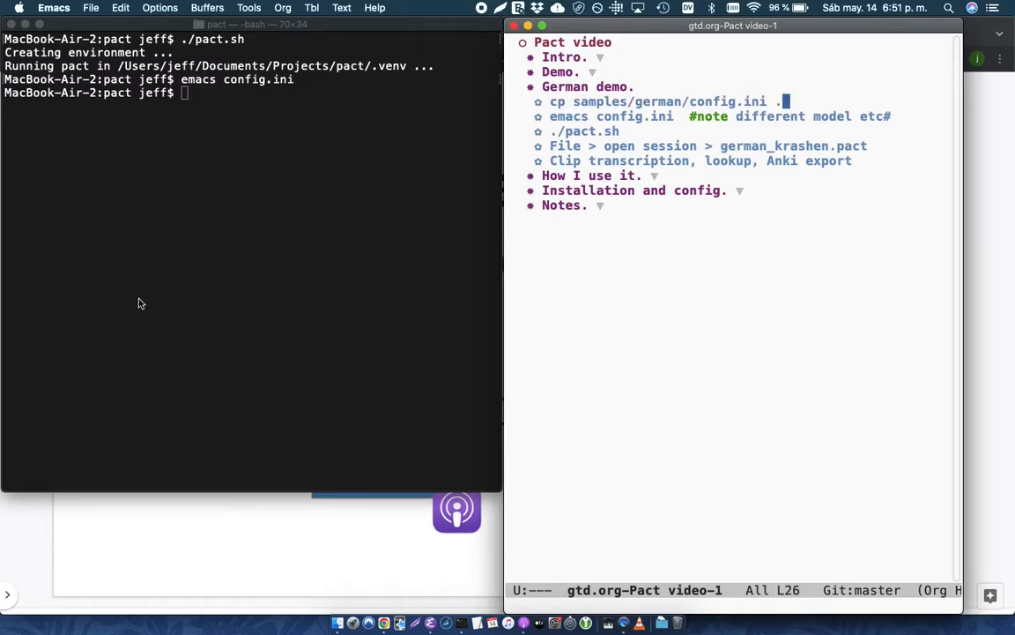
Step: Run 'cp samples/german/config.ini .' in Terminal to bring in the German sample config
left_click(251, 231)
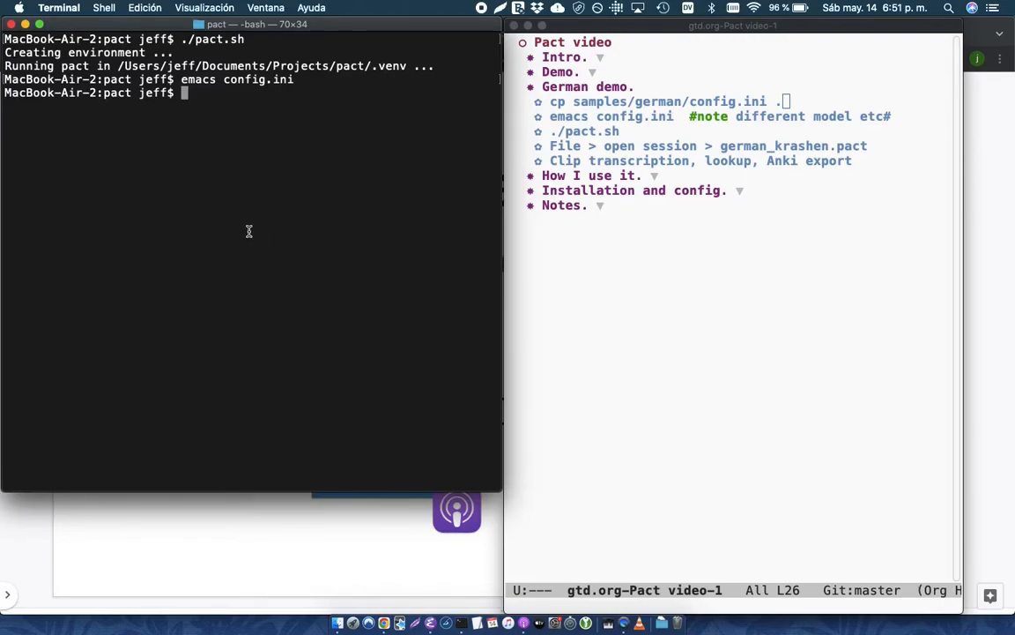
type("cp samples/german/config.ini .")
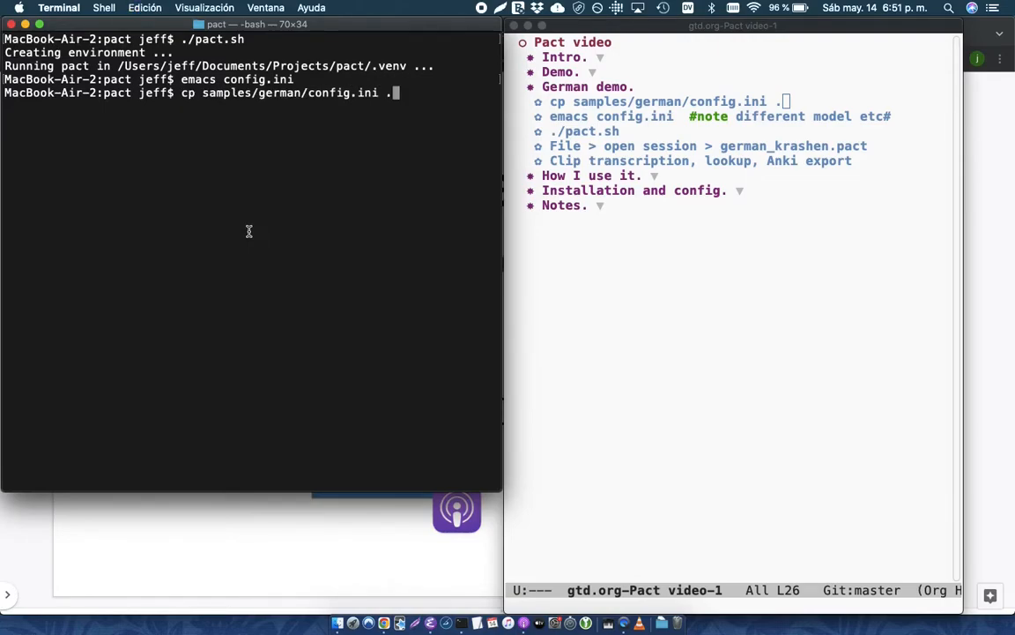
key("Return")
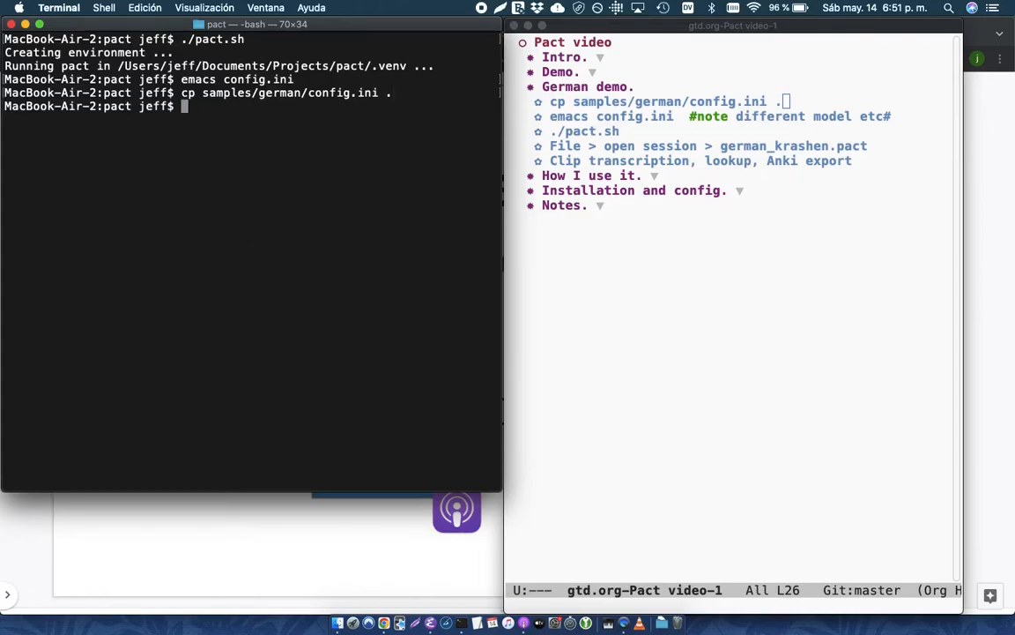
Step: Launch 'emacs config.ini' on the copied German config, completing the file name
type("./")
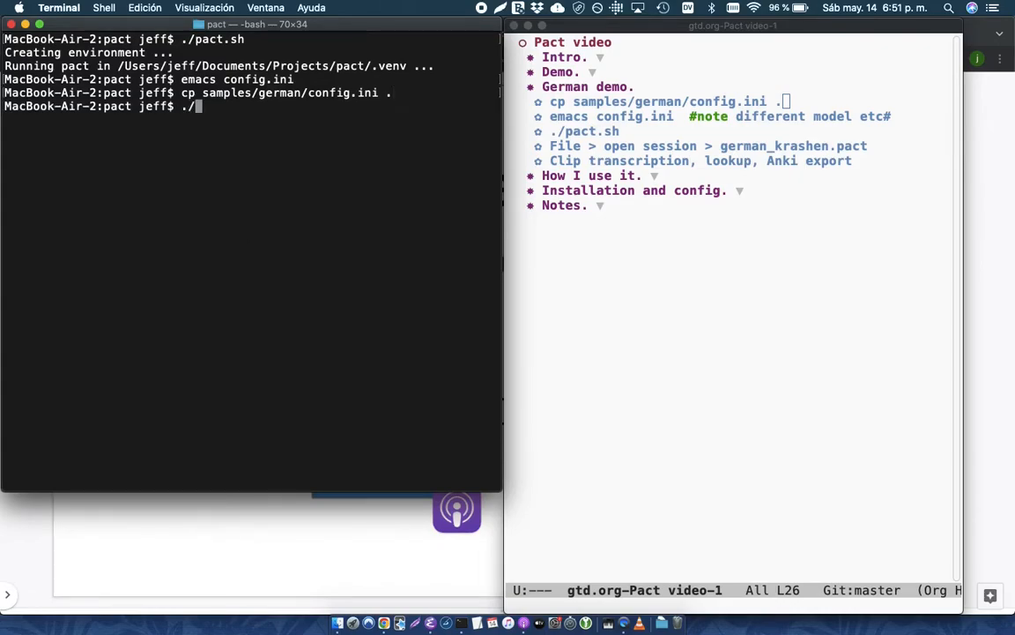
type("ema")
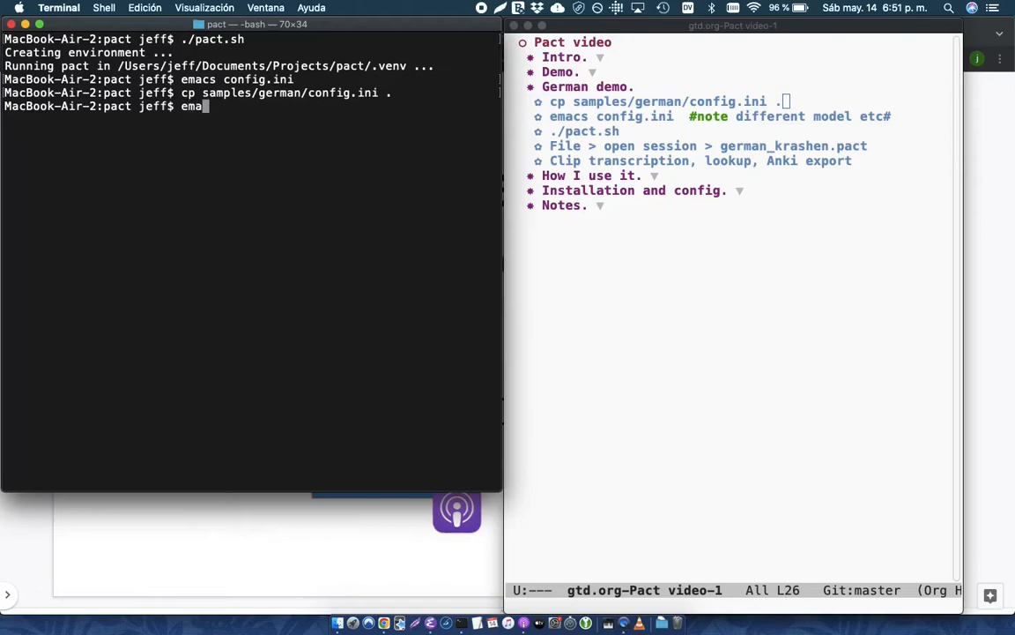
type("cs config.")
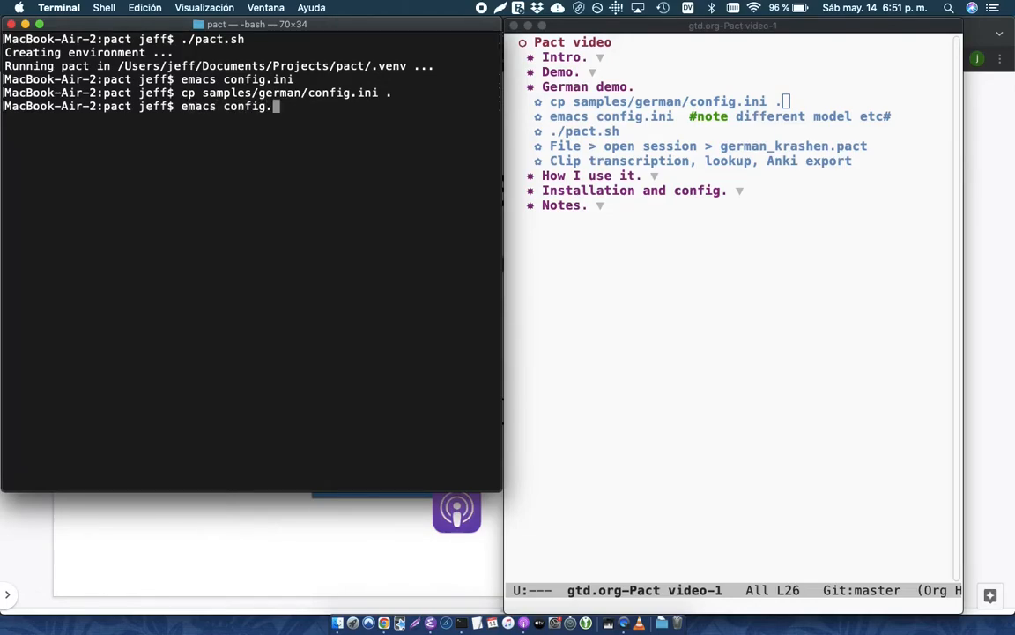
key("return")
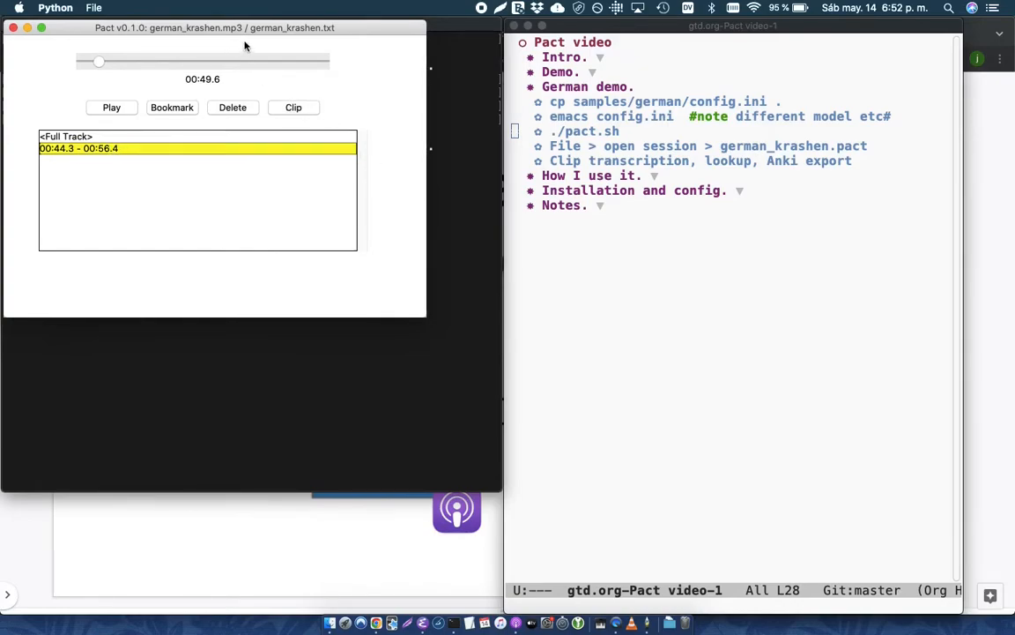
mouse_move(331, 39)
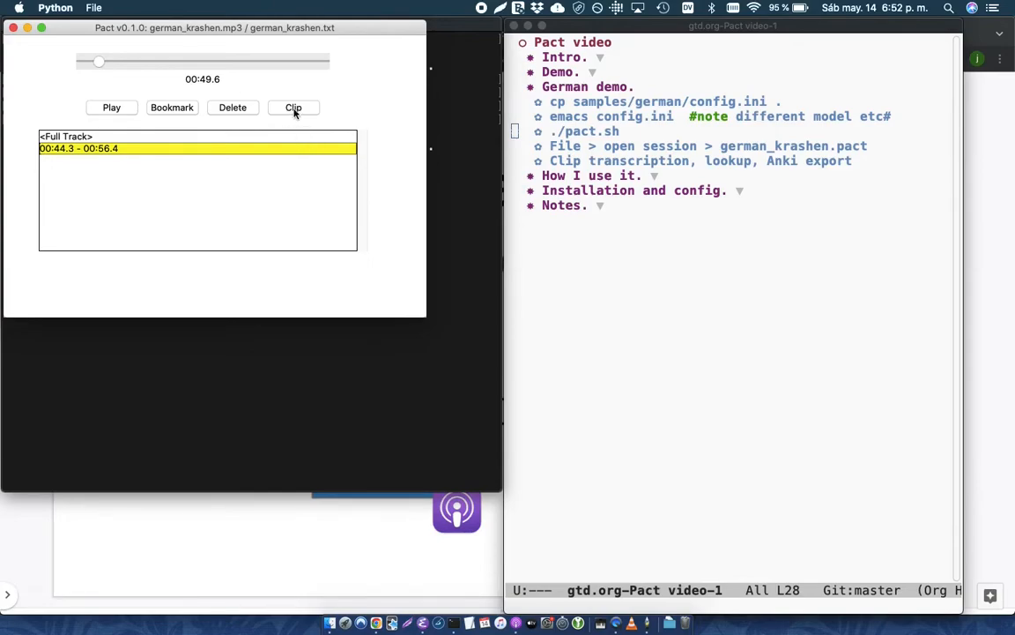
Step: Make a clip from the 00:44.3 – 00:56.4 passage in the german_krashen session
left_click(293, 108)
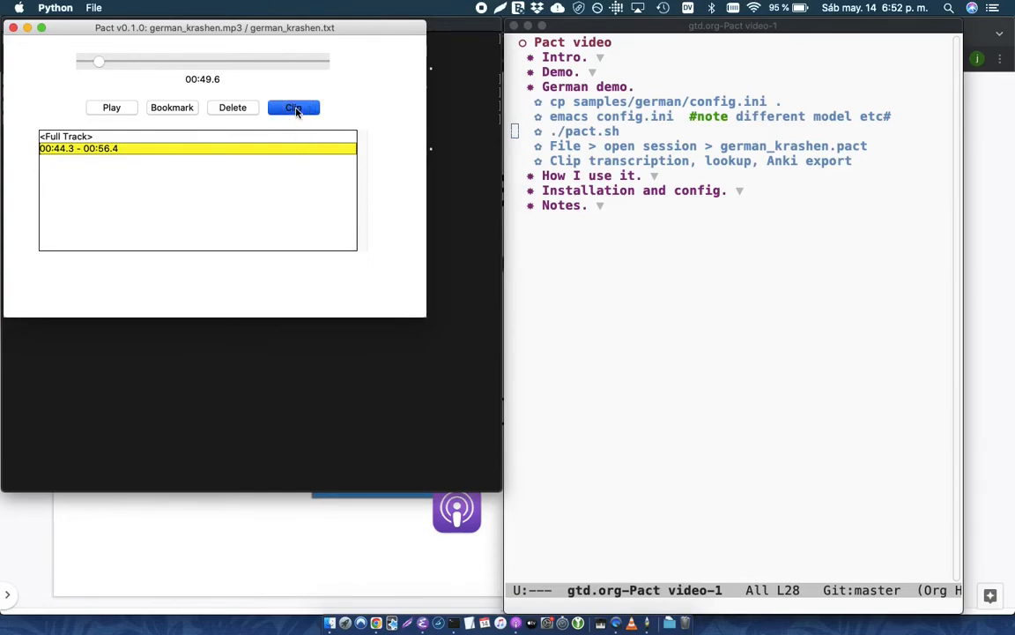
Step: Transcribe the clip into 'Höre dir diesen Podcast an,…', pause playback and select the word Spaß
left_click(293, 107)
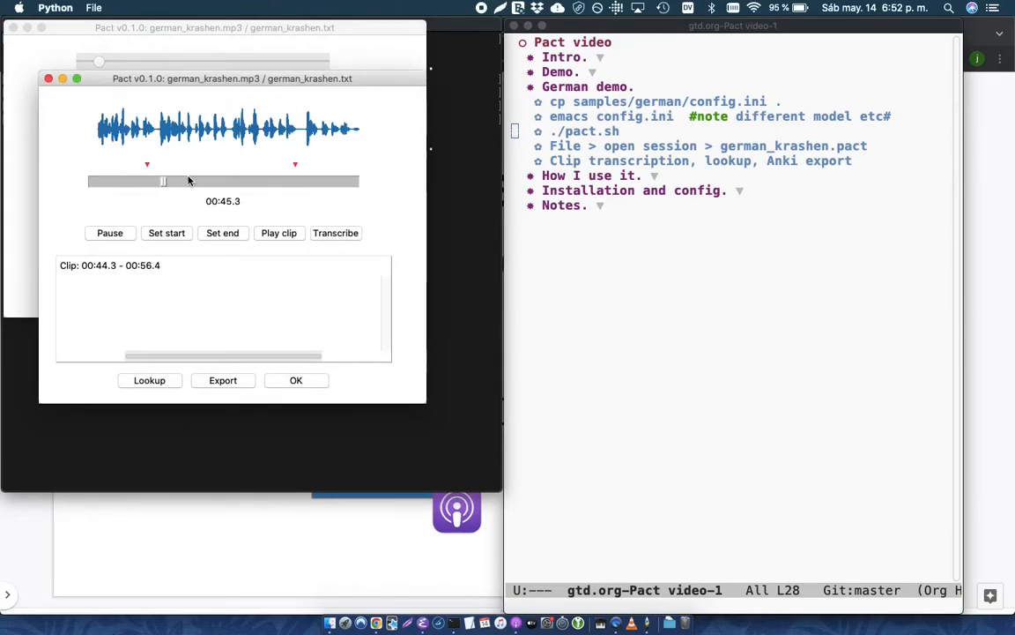
left_click(335, 232)
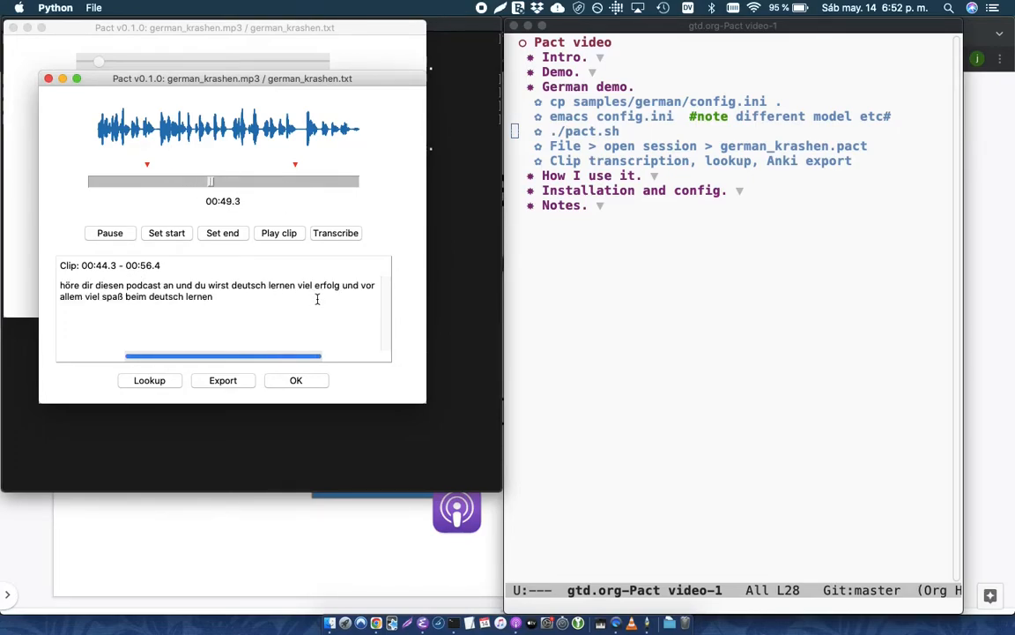
left_click(335, 232)
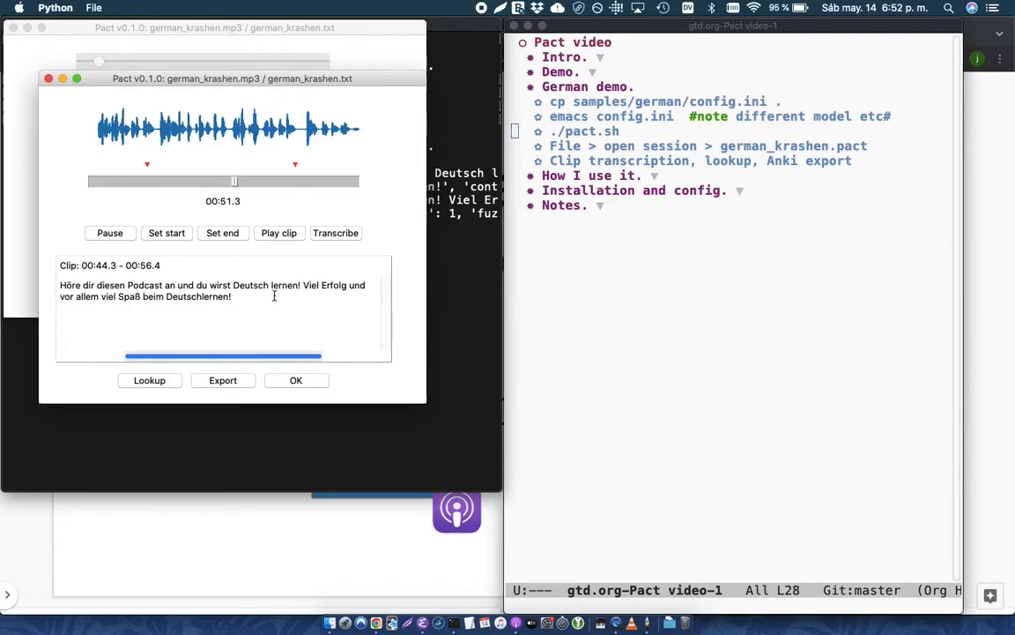
left_click(109, 233)
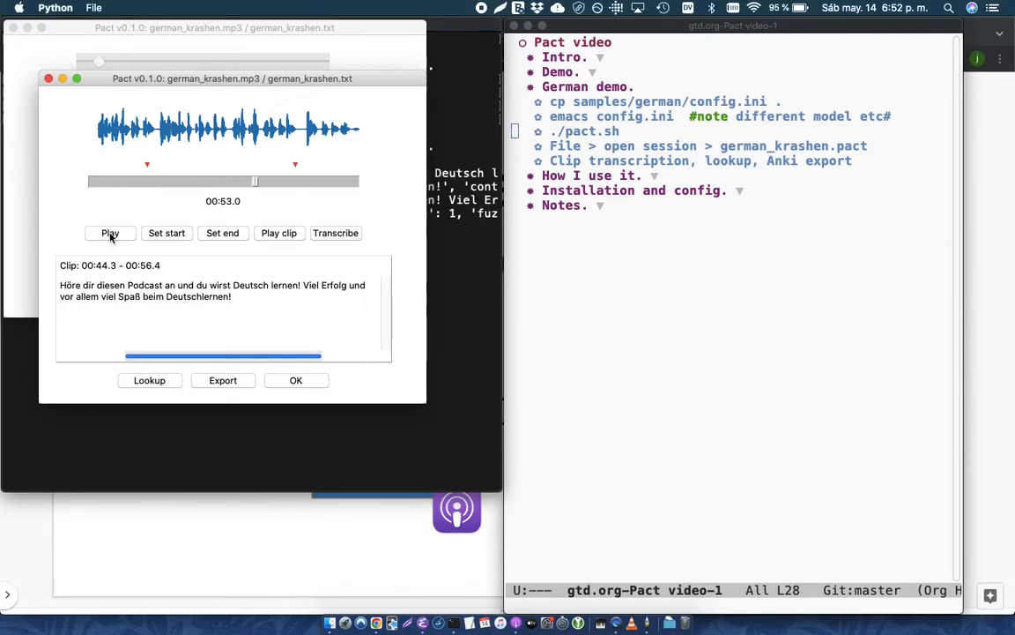
double_click(126, 296)
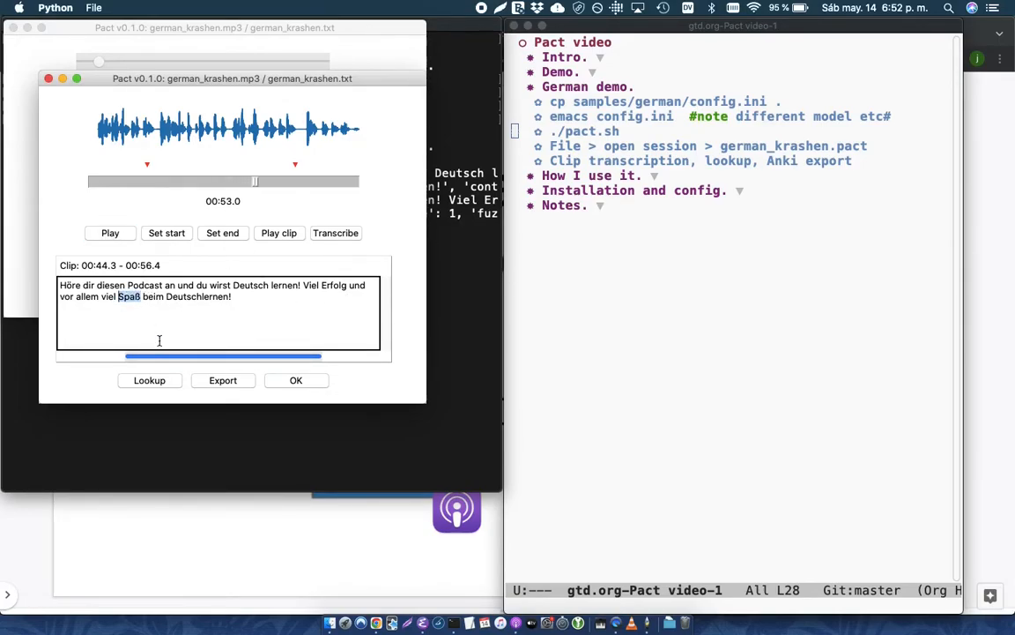
left_click(148, 381)
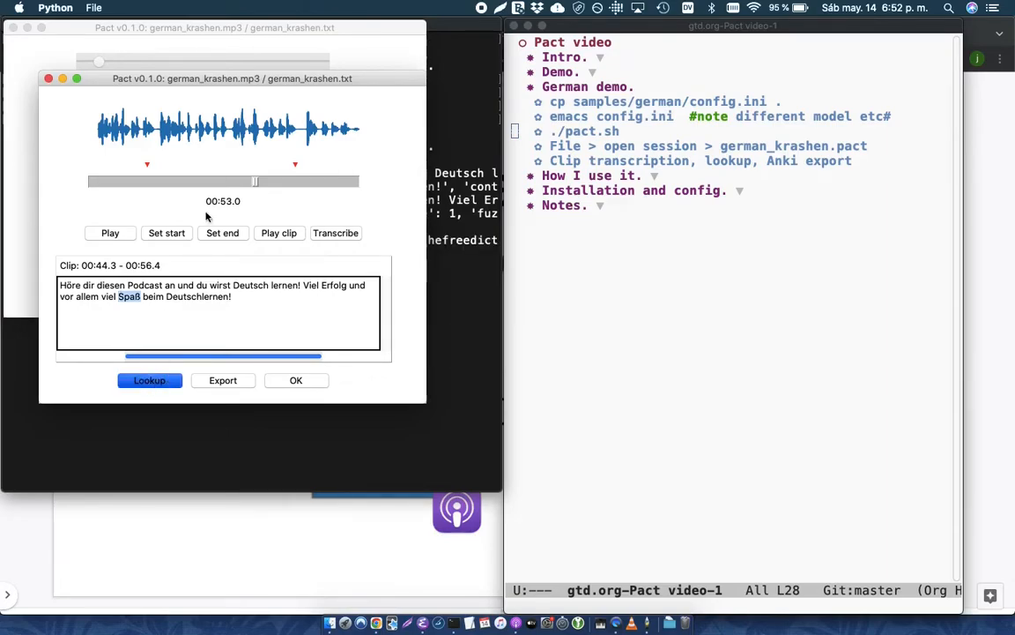
left_click(150, 381)
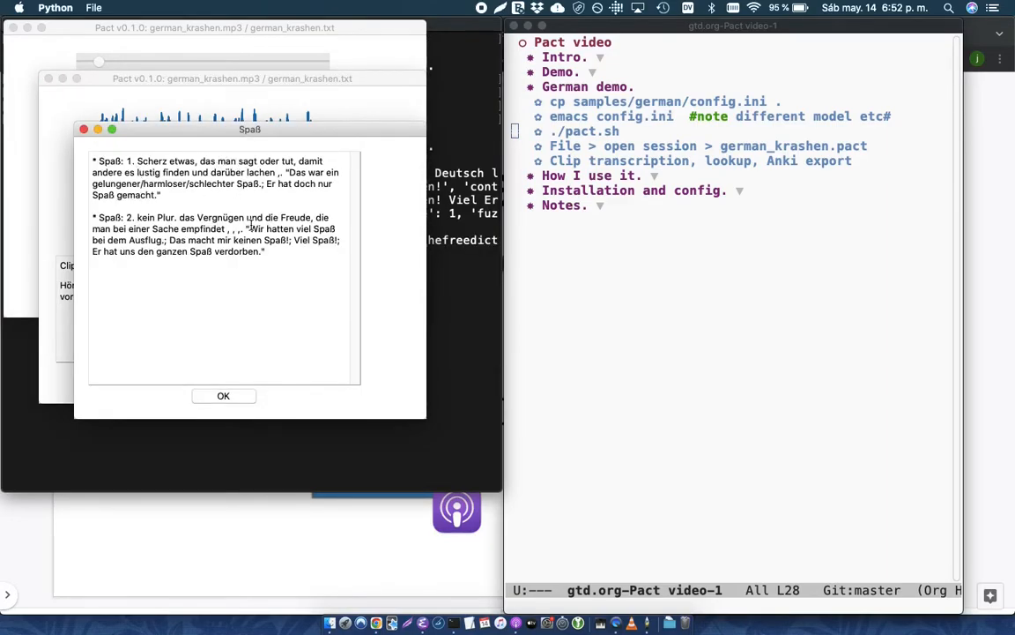
left_click(222, 395)
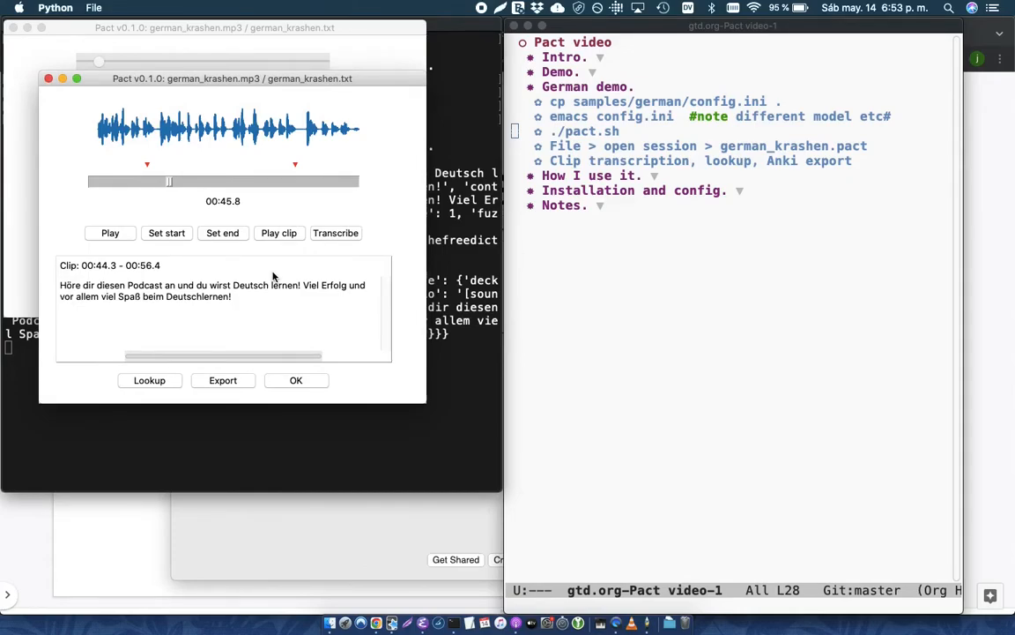
mouse_move(226, 381)
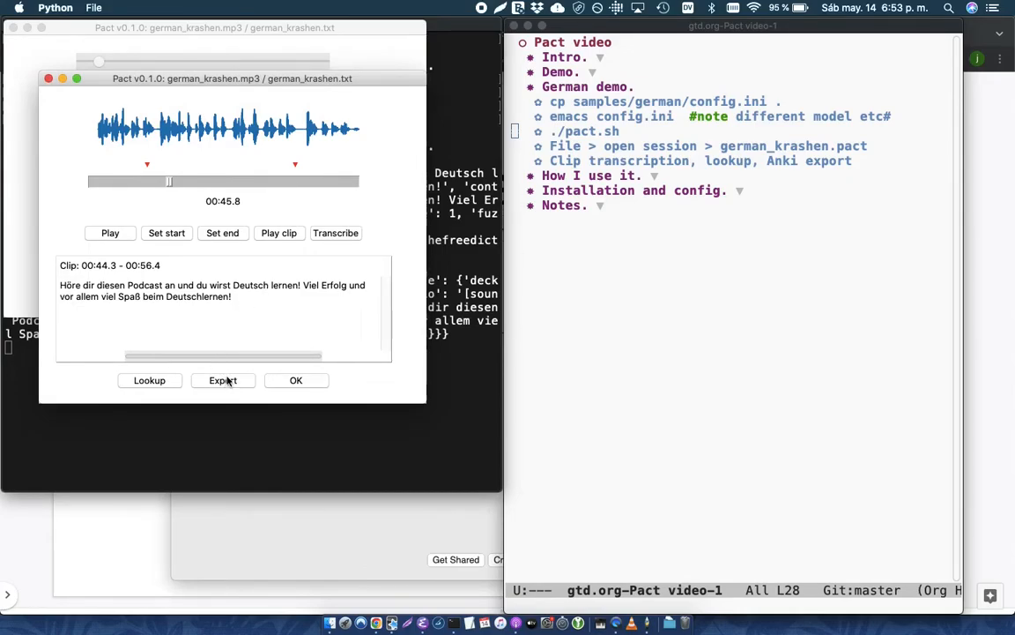
Step: Export the German clip to Anki, switch over and start studying the new card in the German deck
left_click(222, 381)
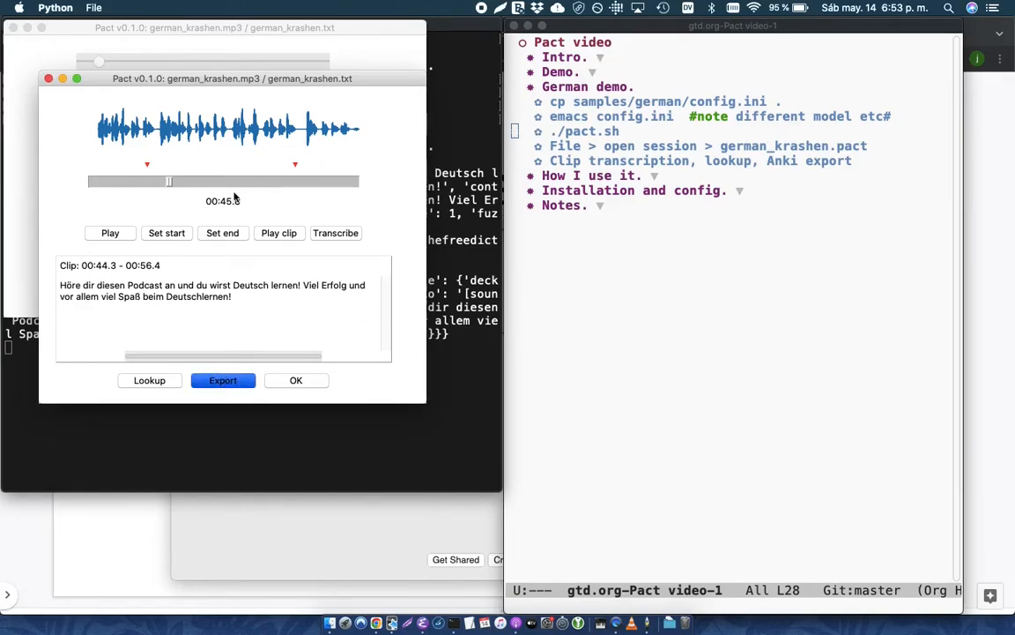
left_click(222, 380)
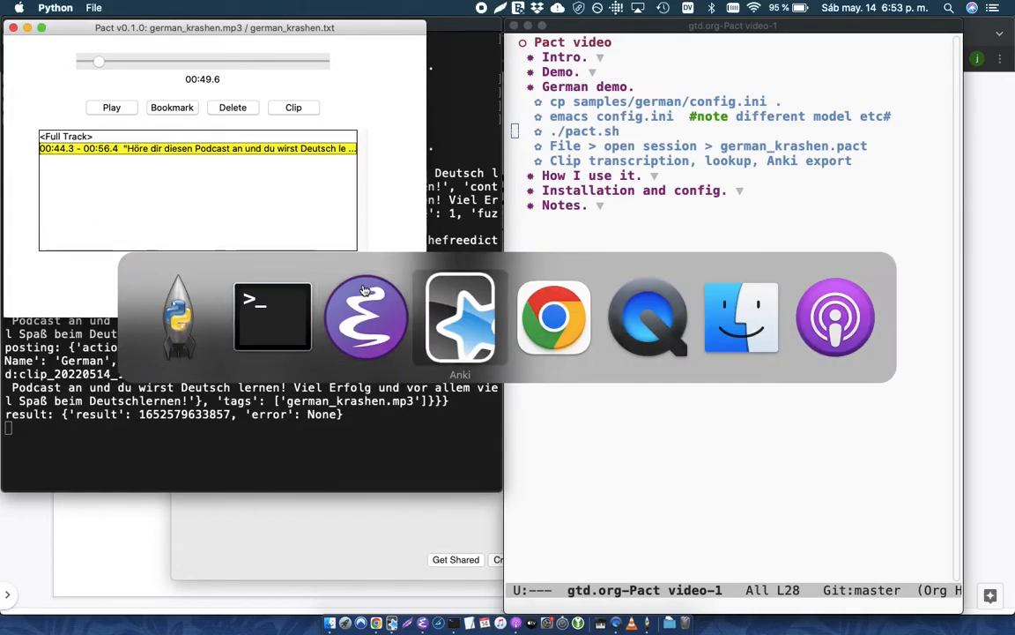
left_click(460, 318)
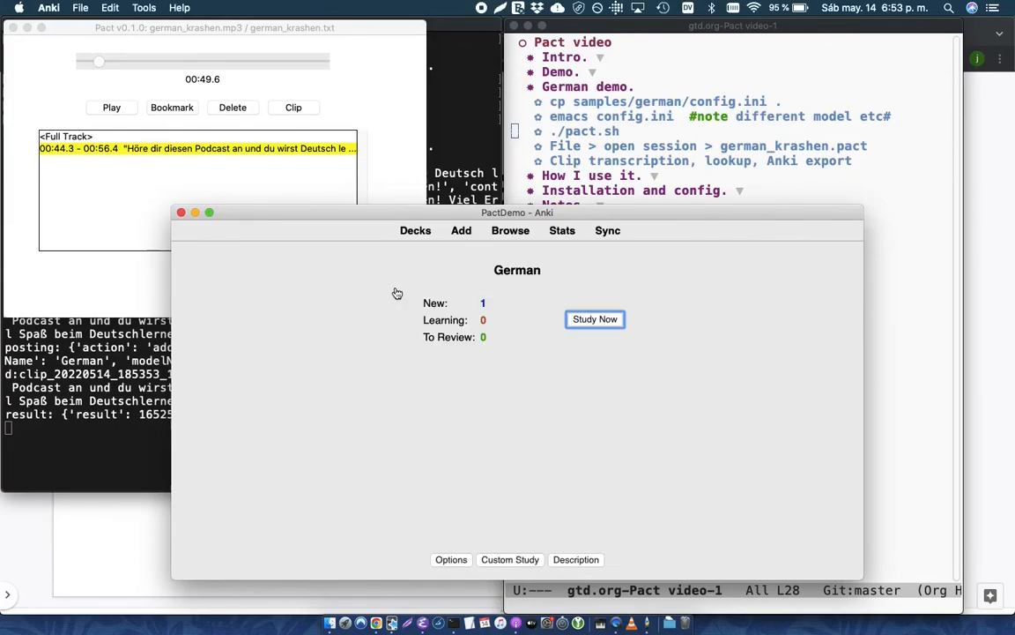
left_click(594, 319)
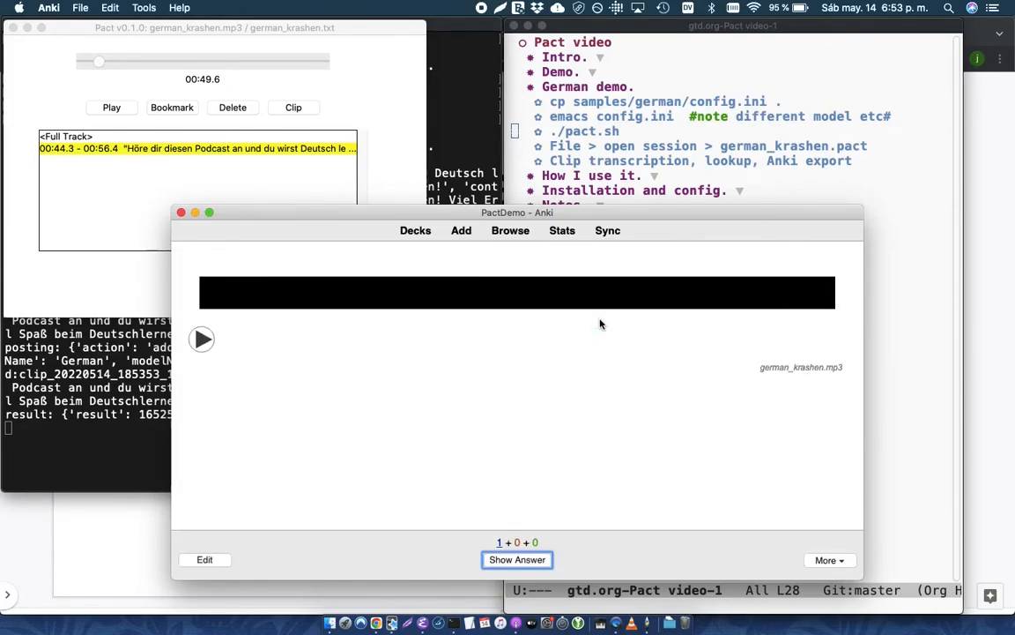
mouse_move(506, 444)
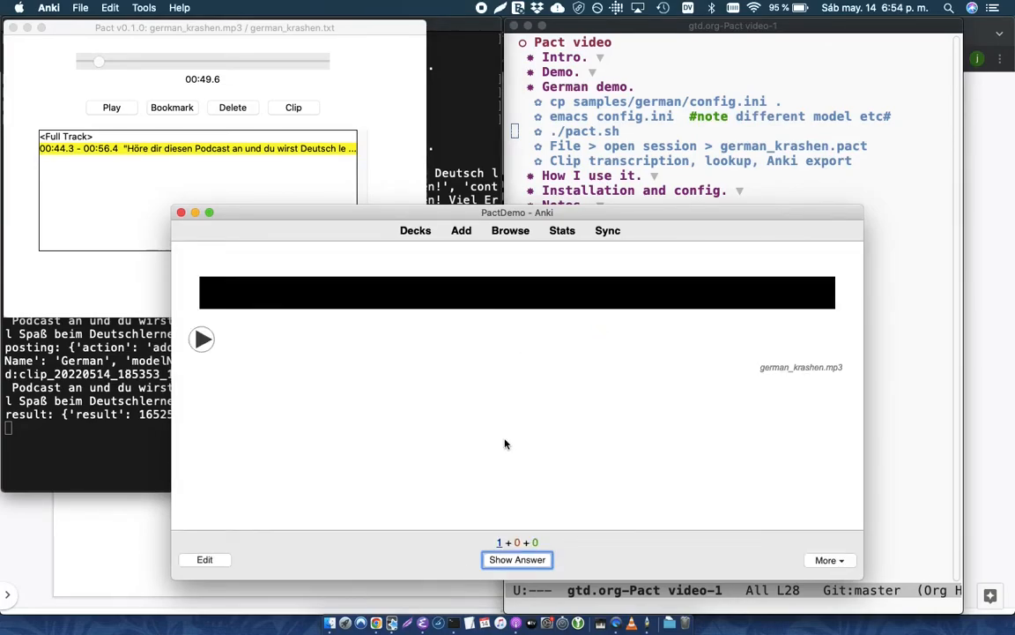
left_click(416, 229)
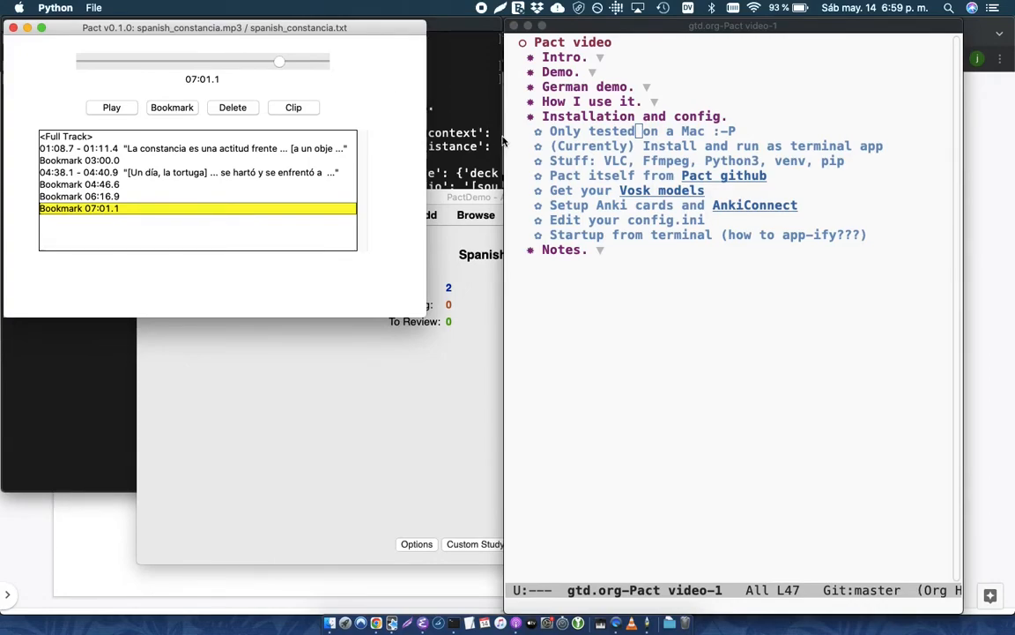
mouse_move(414, 136)
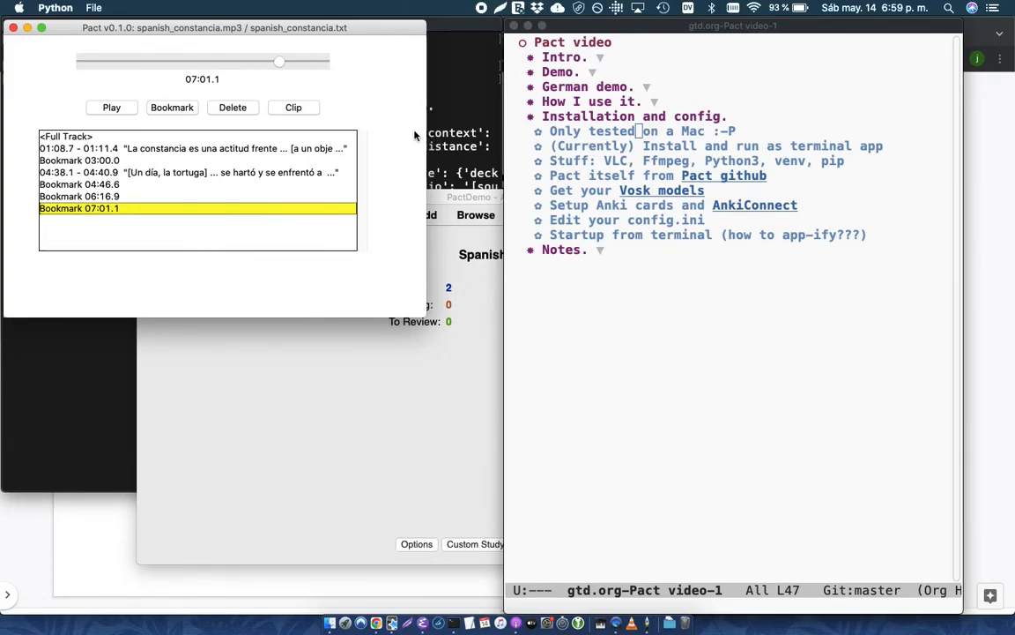
mouse_move(405, 130)
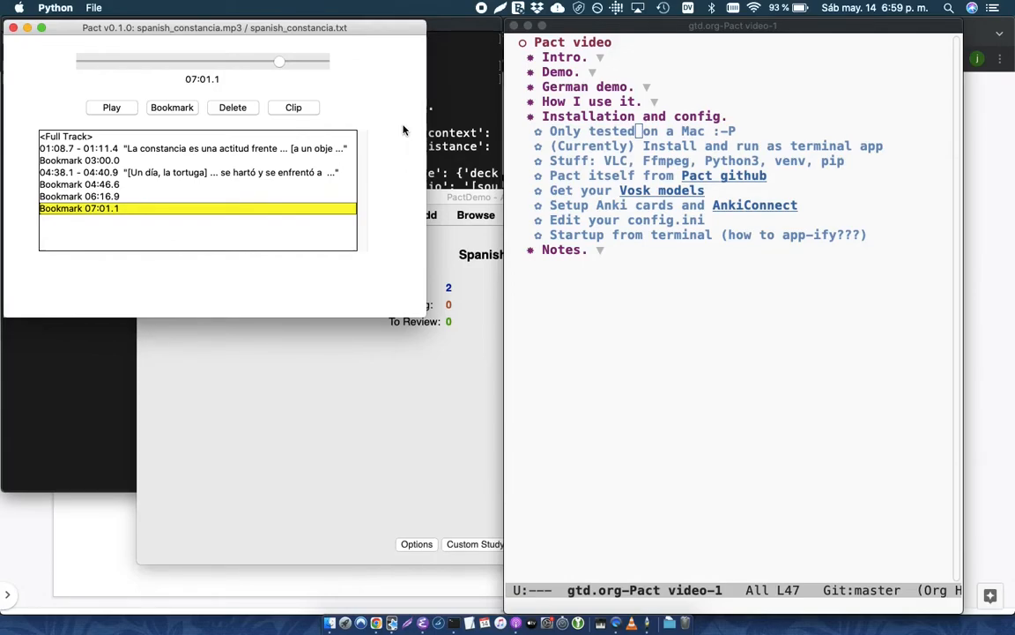
mouse_move(14, 28)
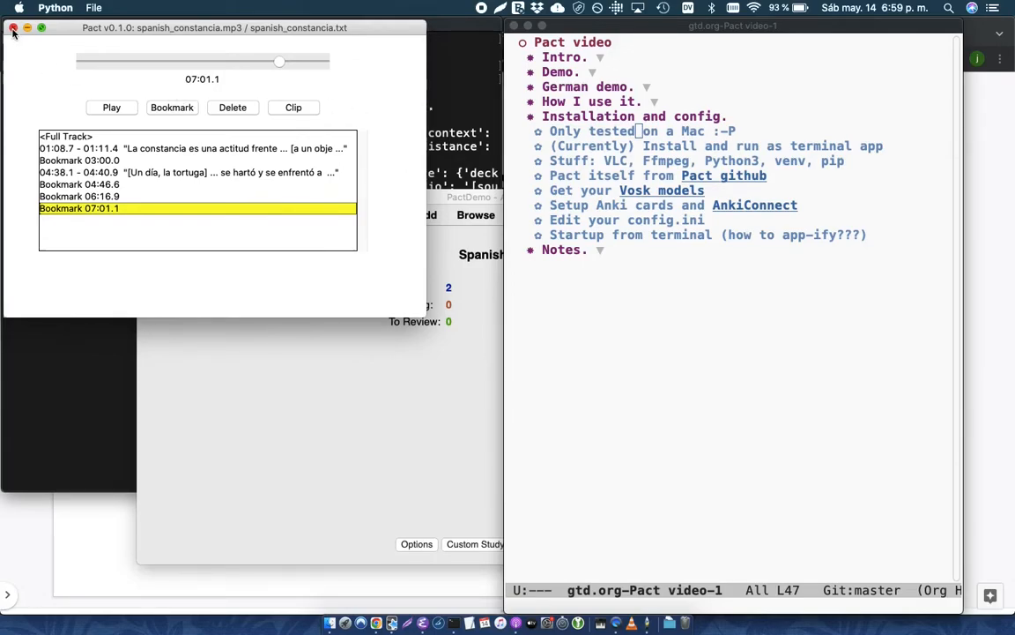
Step: Close the Pact session window after expanding the Installation and config notes
left_click(14, 28)
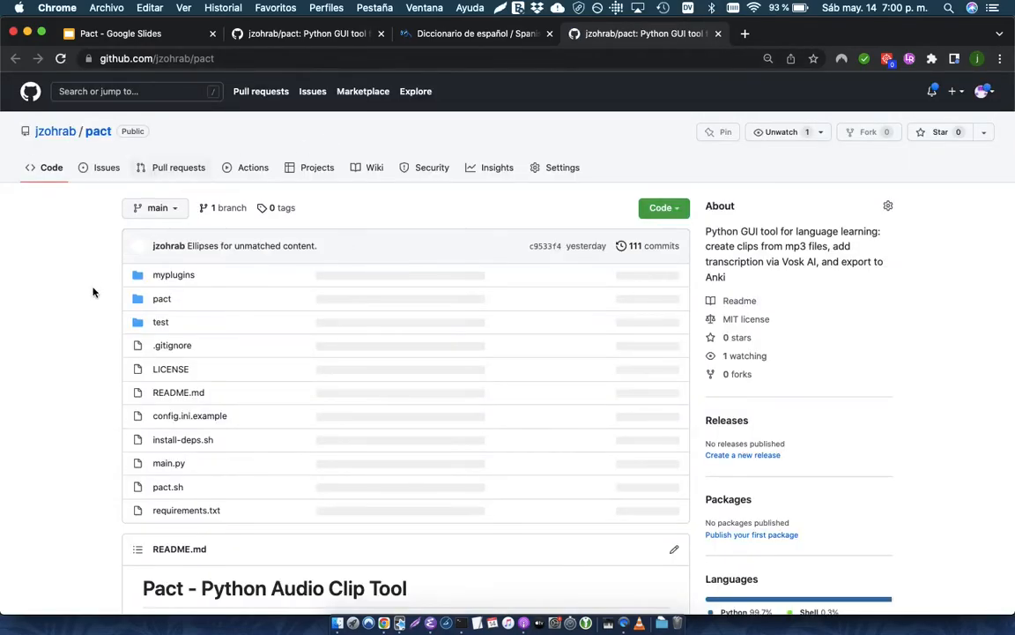
Step: Scroll through the pact repository's file list and README on GitHub
scroll("down", 3)
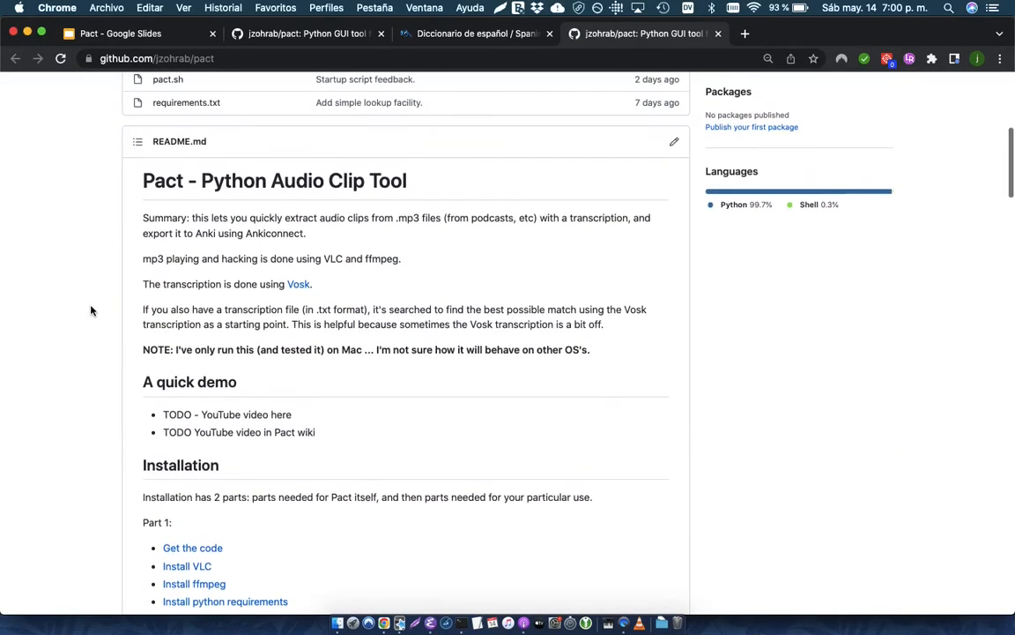
scroll("up", 3)
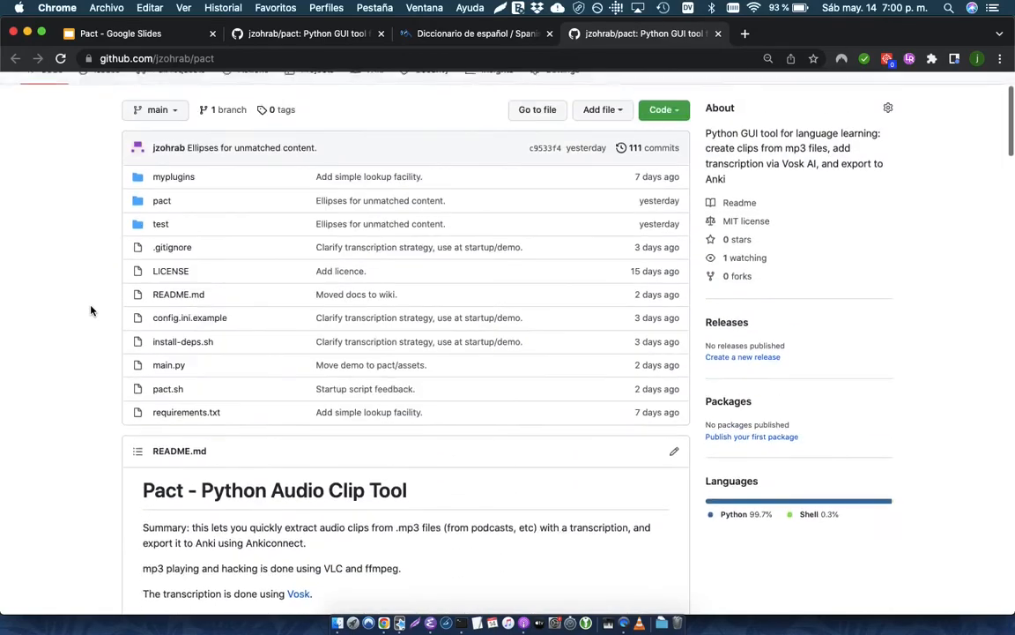